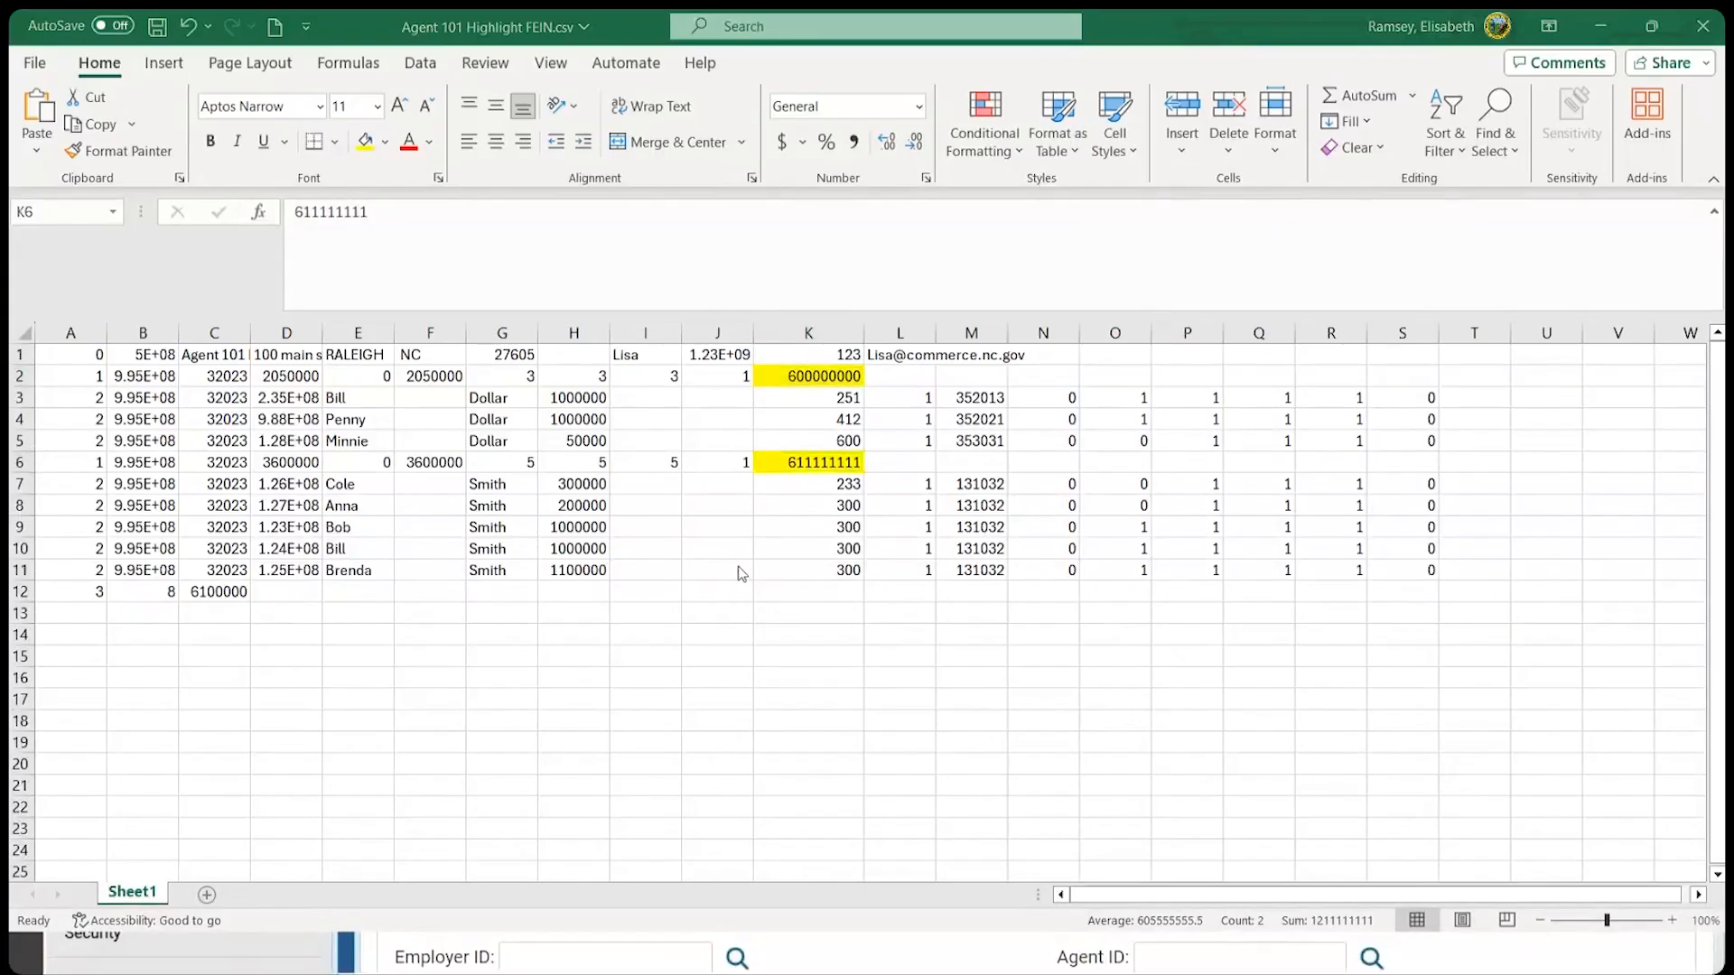
mouse_move(791, 489)
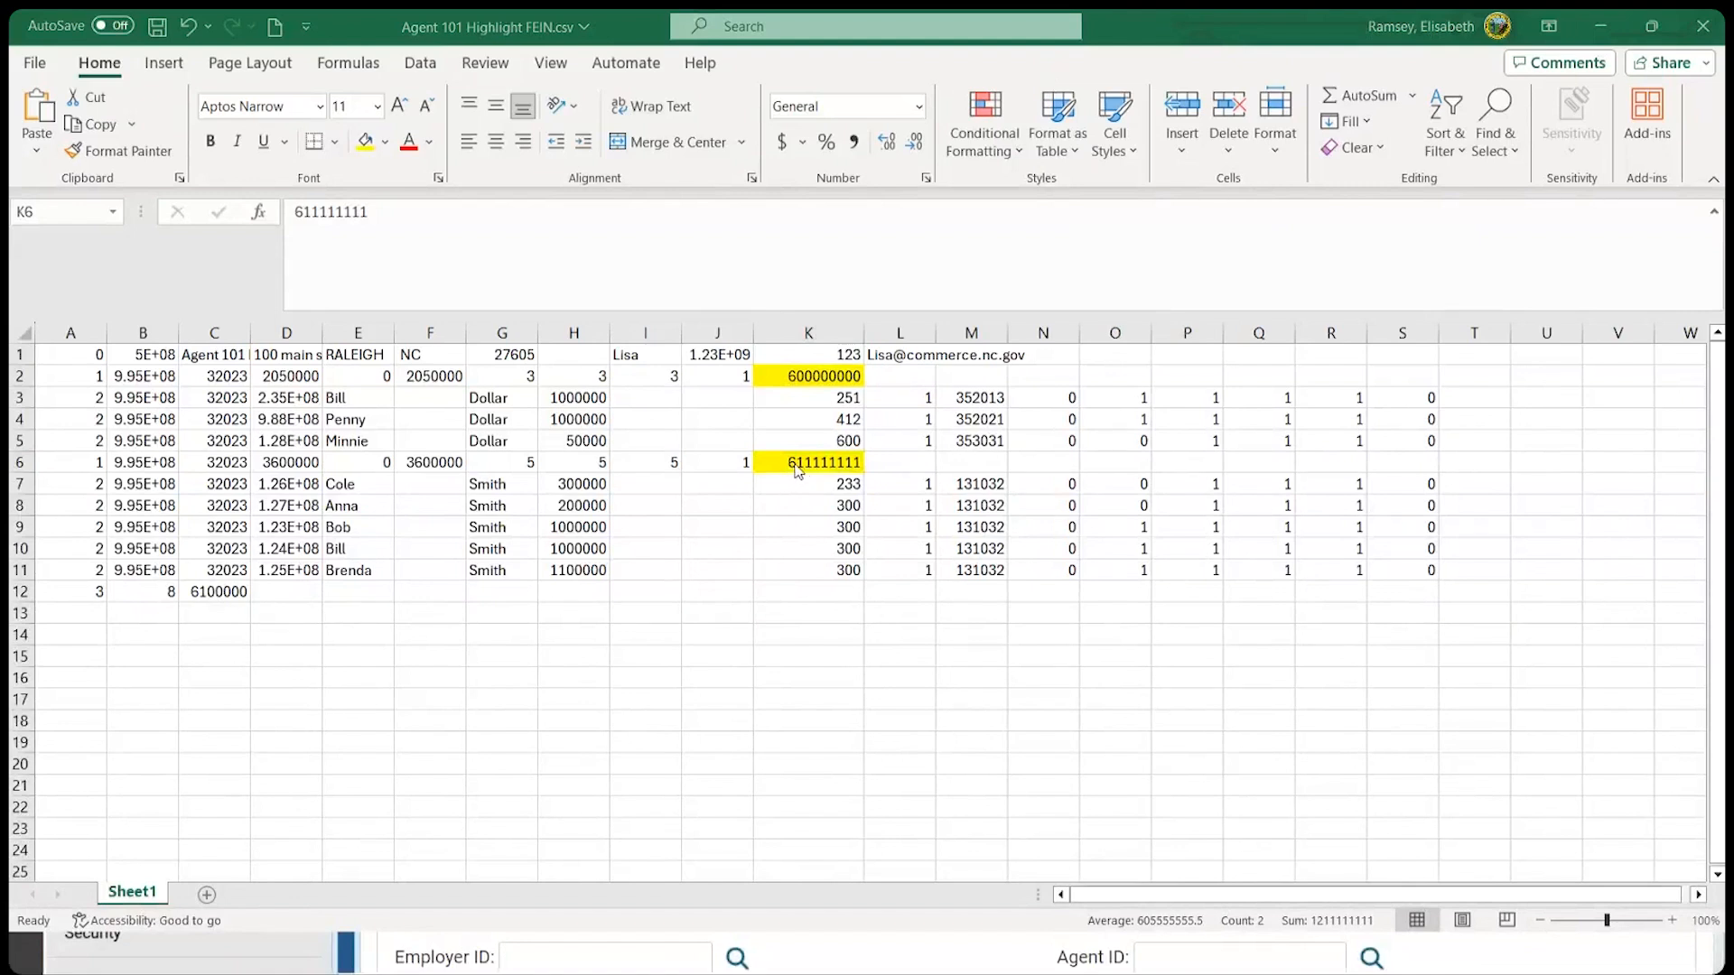
mouse_move(65, 473)
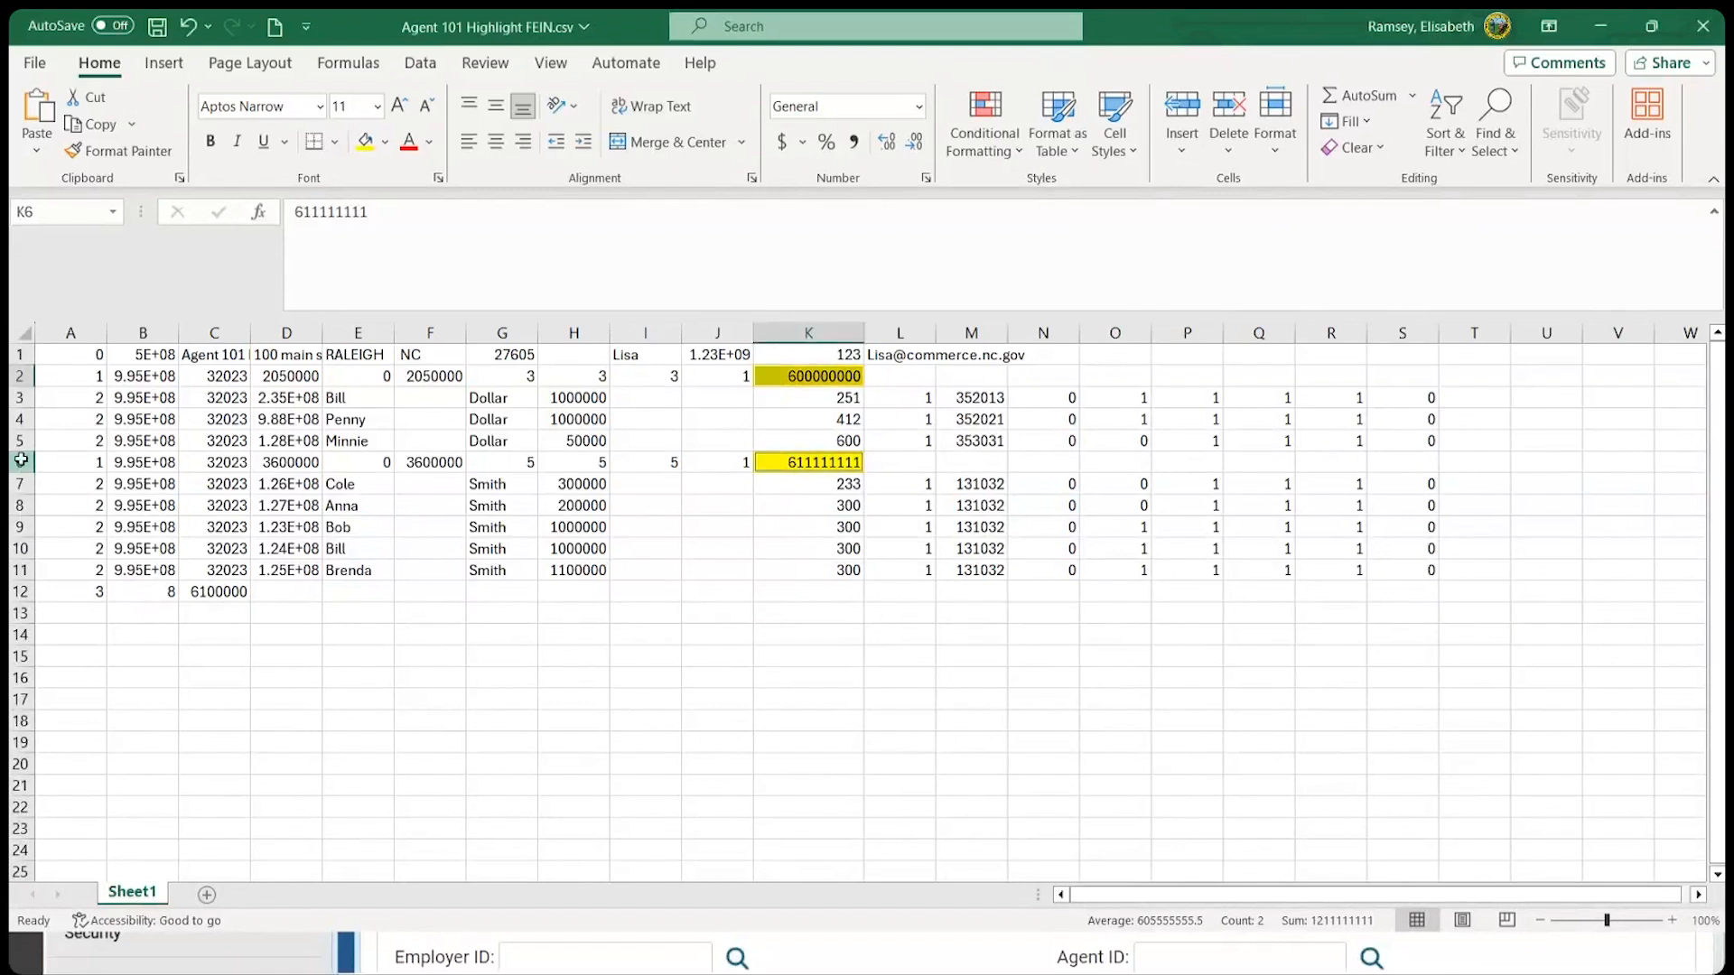
Point out employer rows 6 and 2 and the highlighted FEIN 611111111 in cell K6.
click(19, 462)
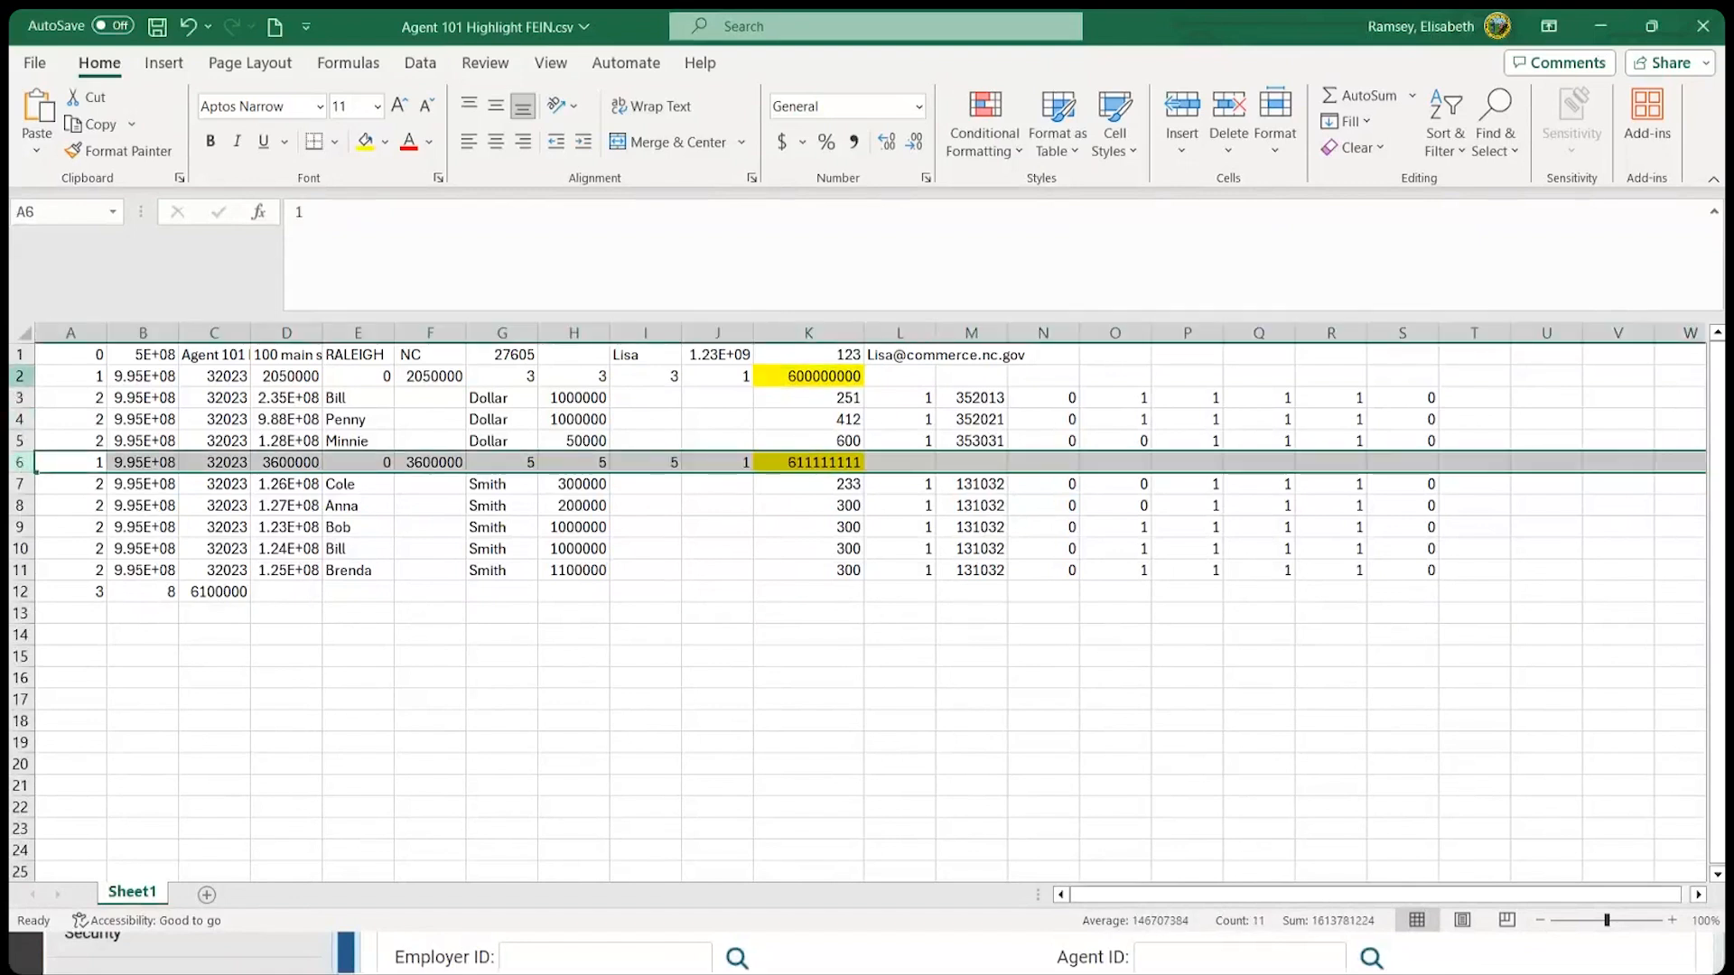
click(68, 376)
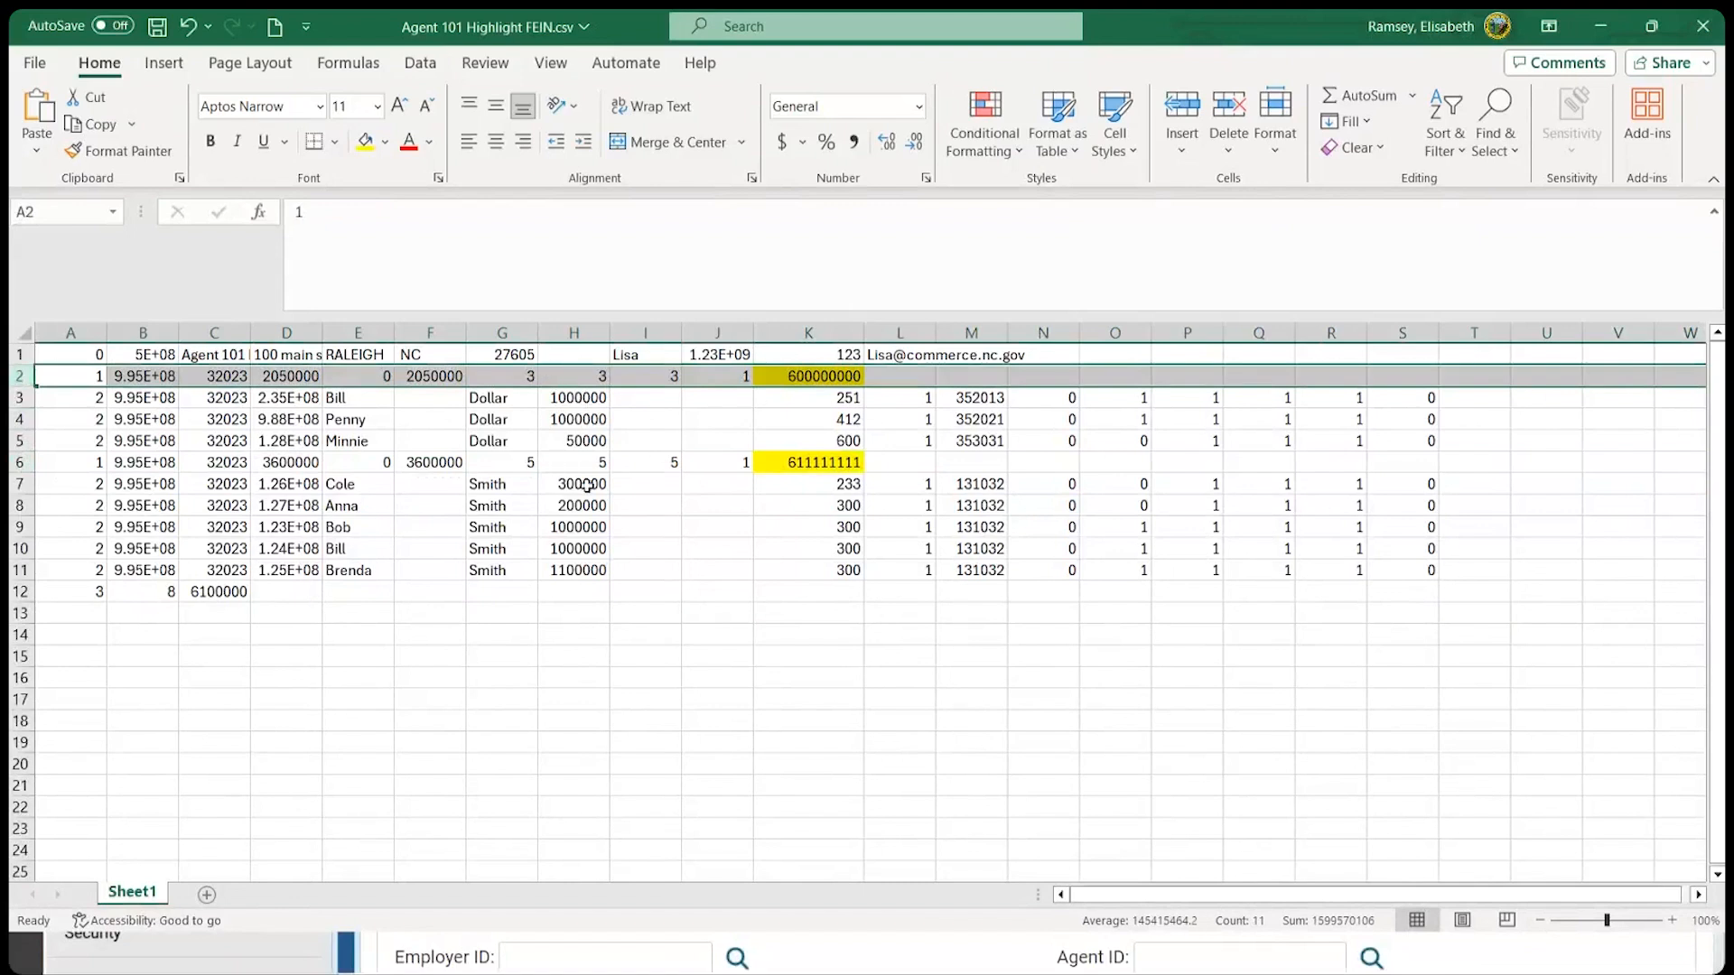
mouse_move(798, 469)
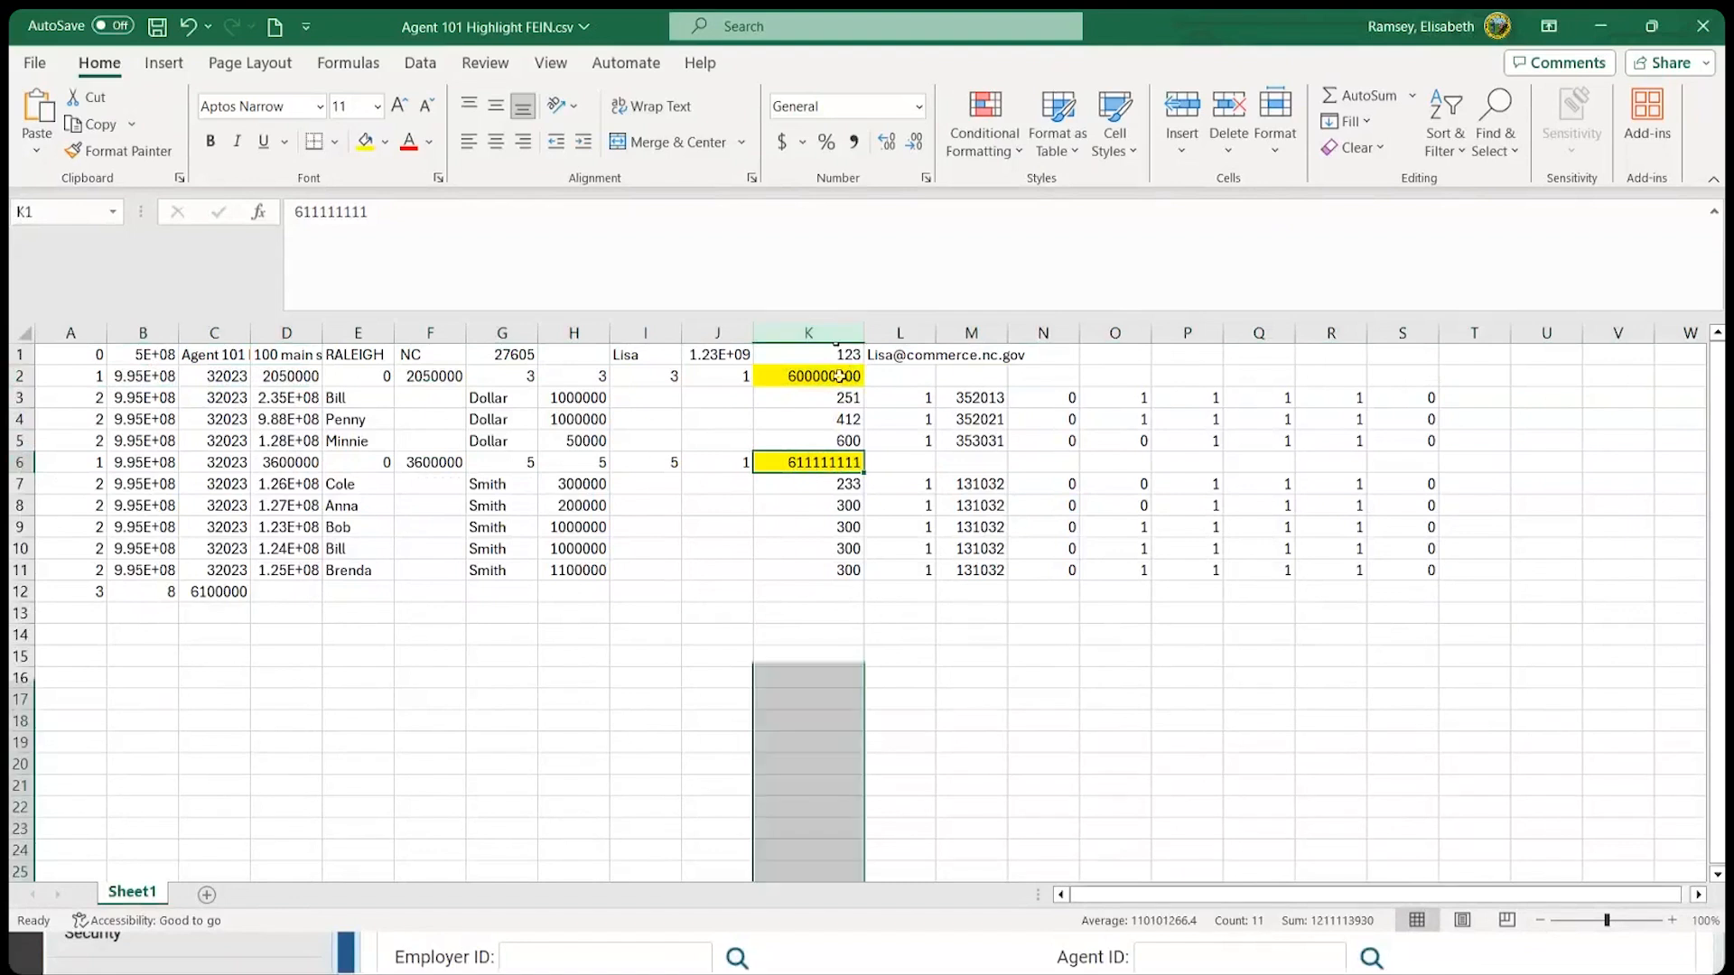
click(808, 462)
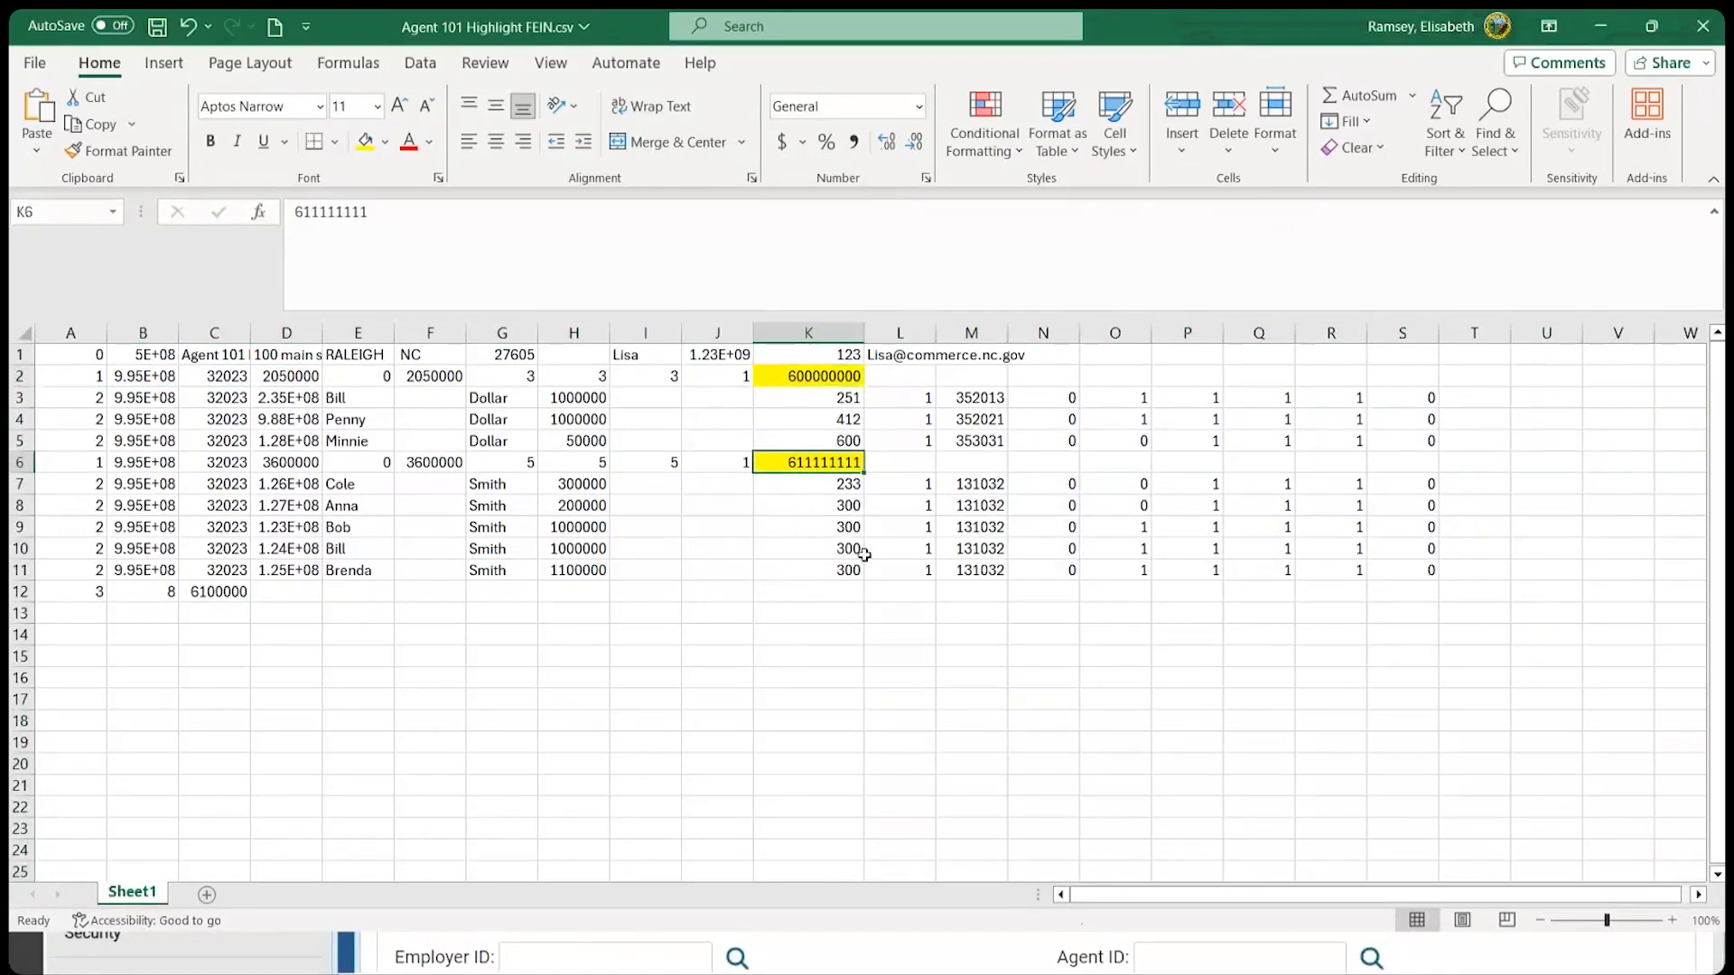
mouse_move(1024, 771)
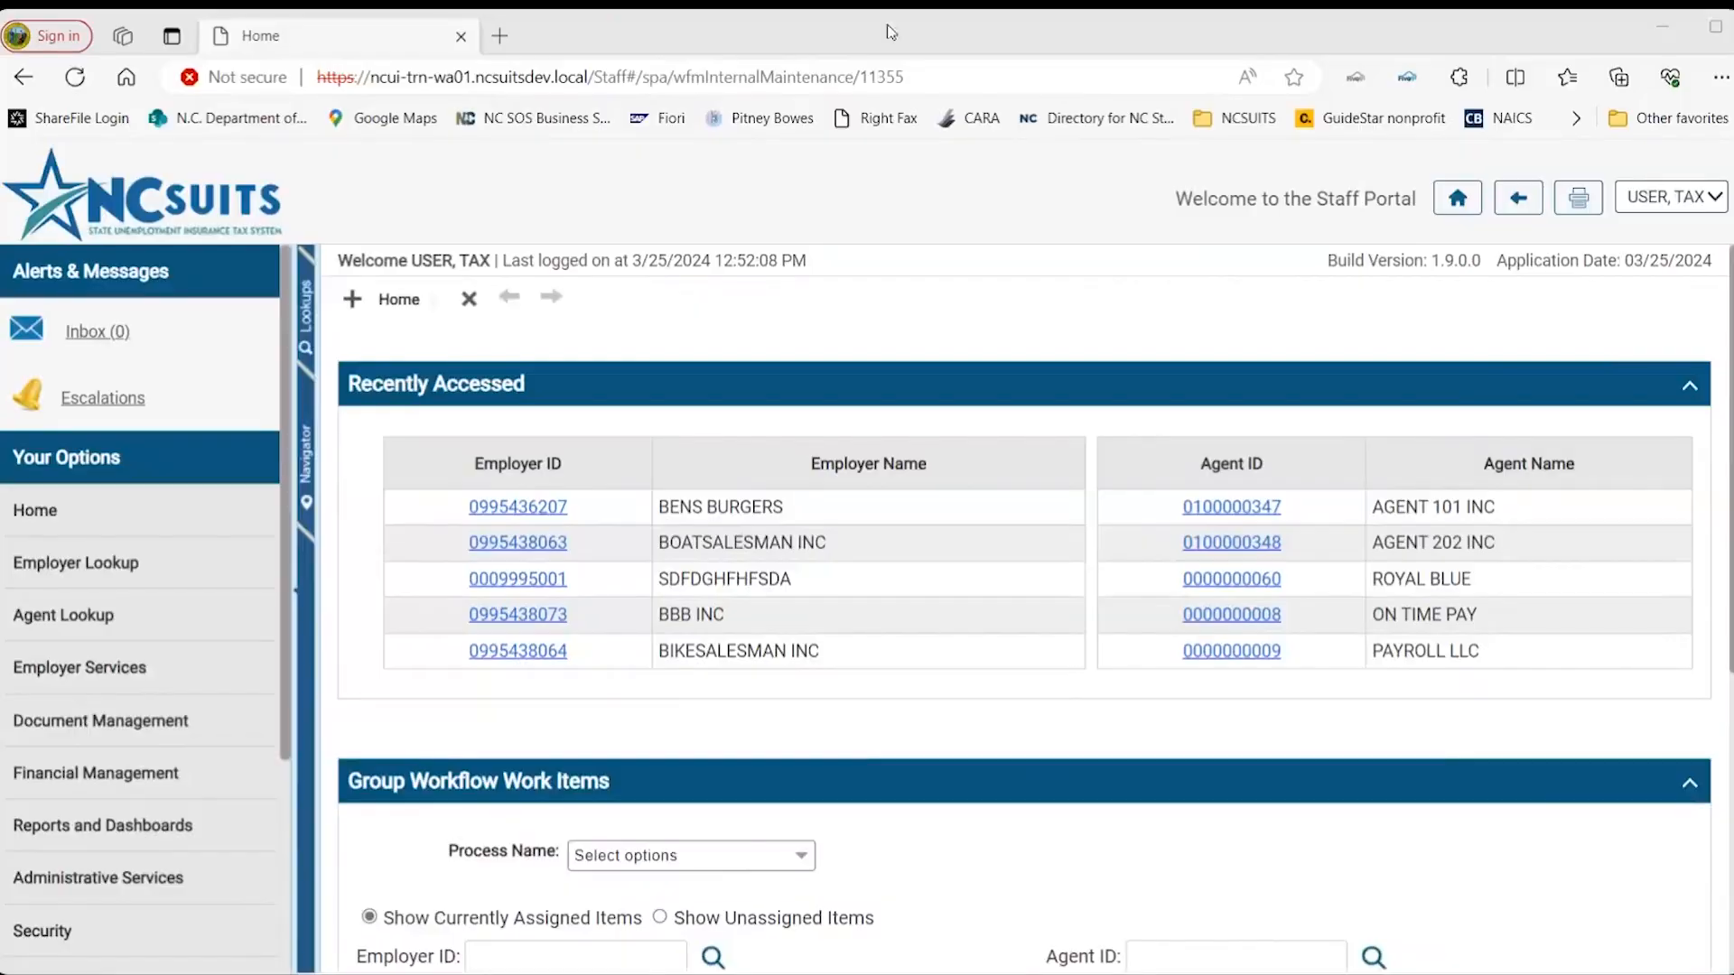
mouse_move(906, 486)
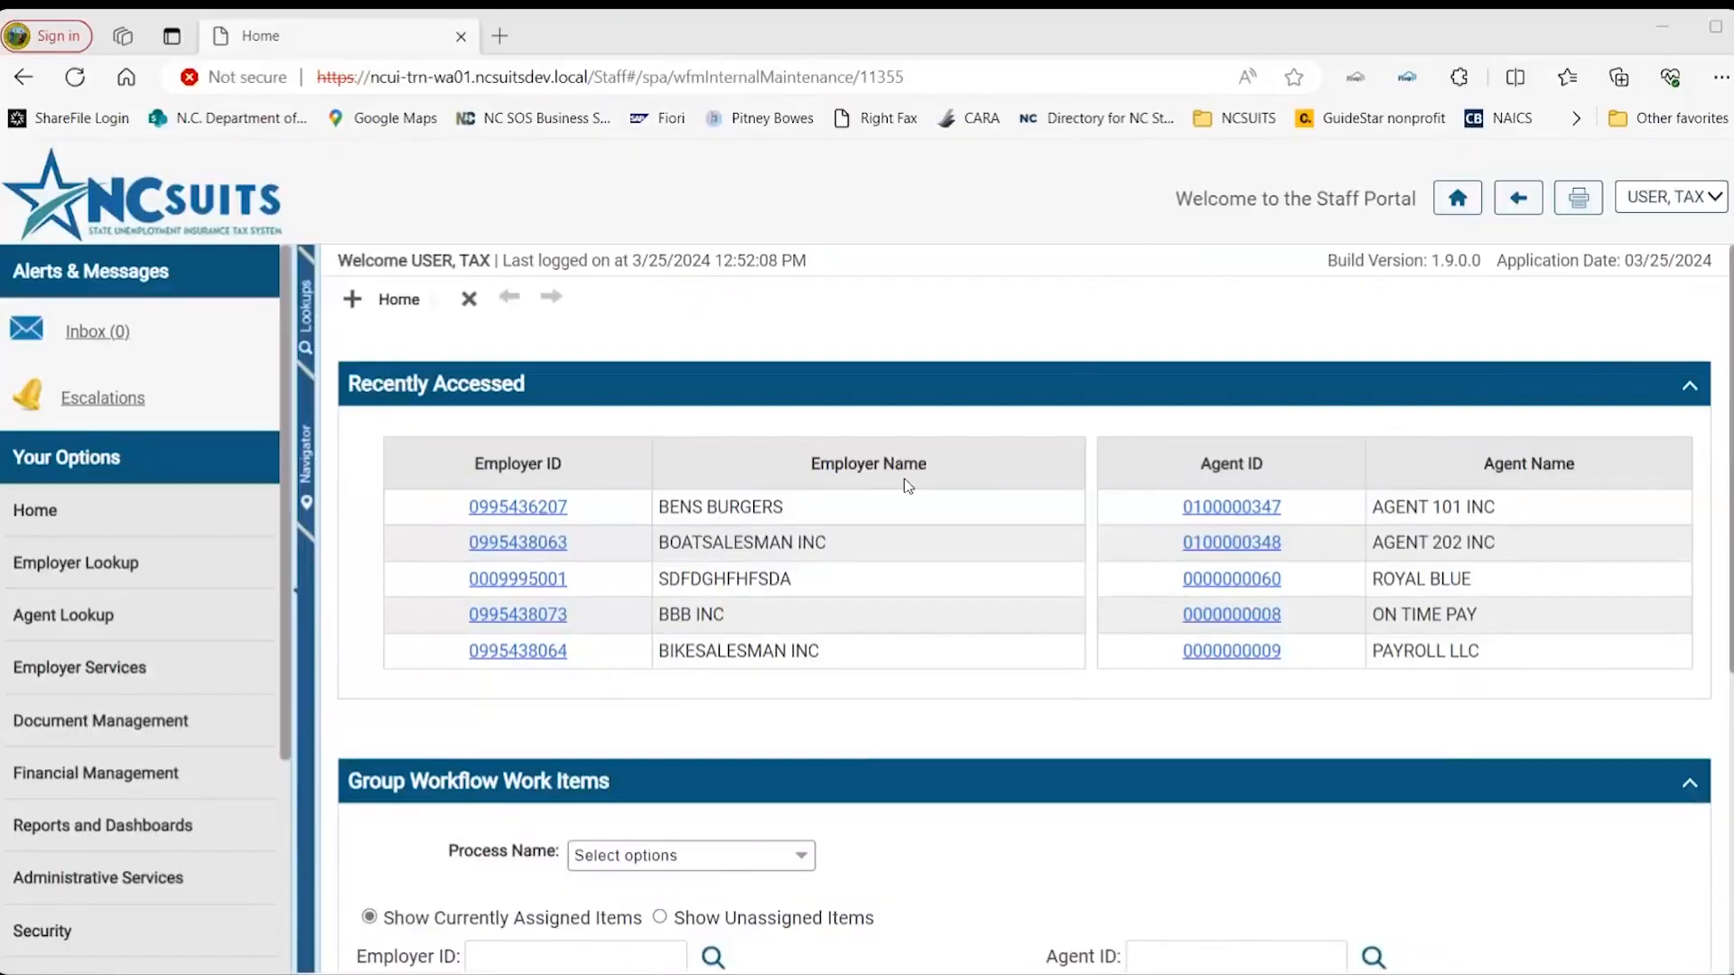
mouse_move(1145, 406)
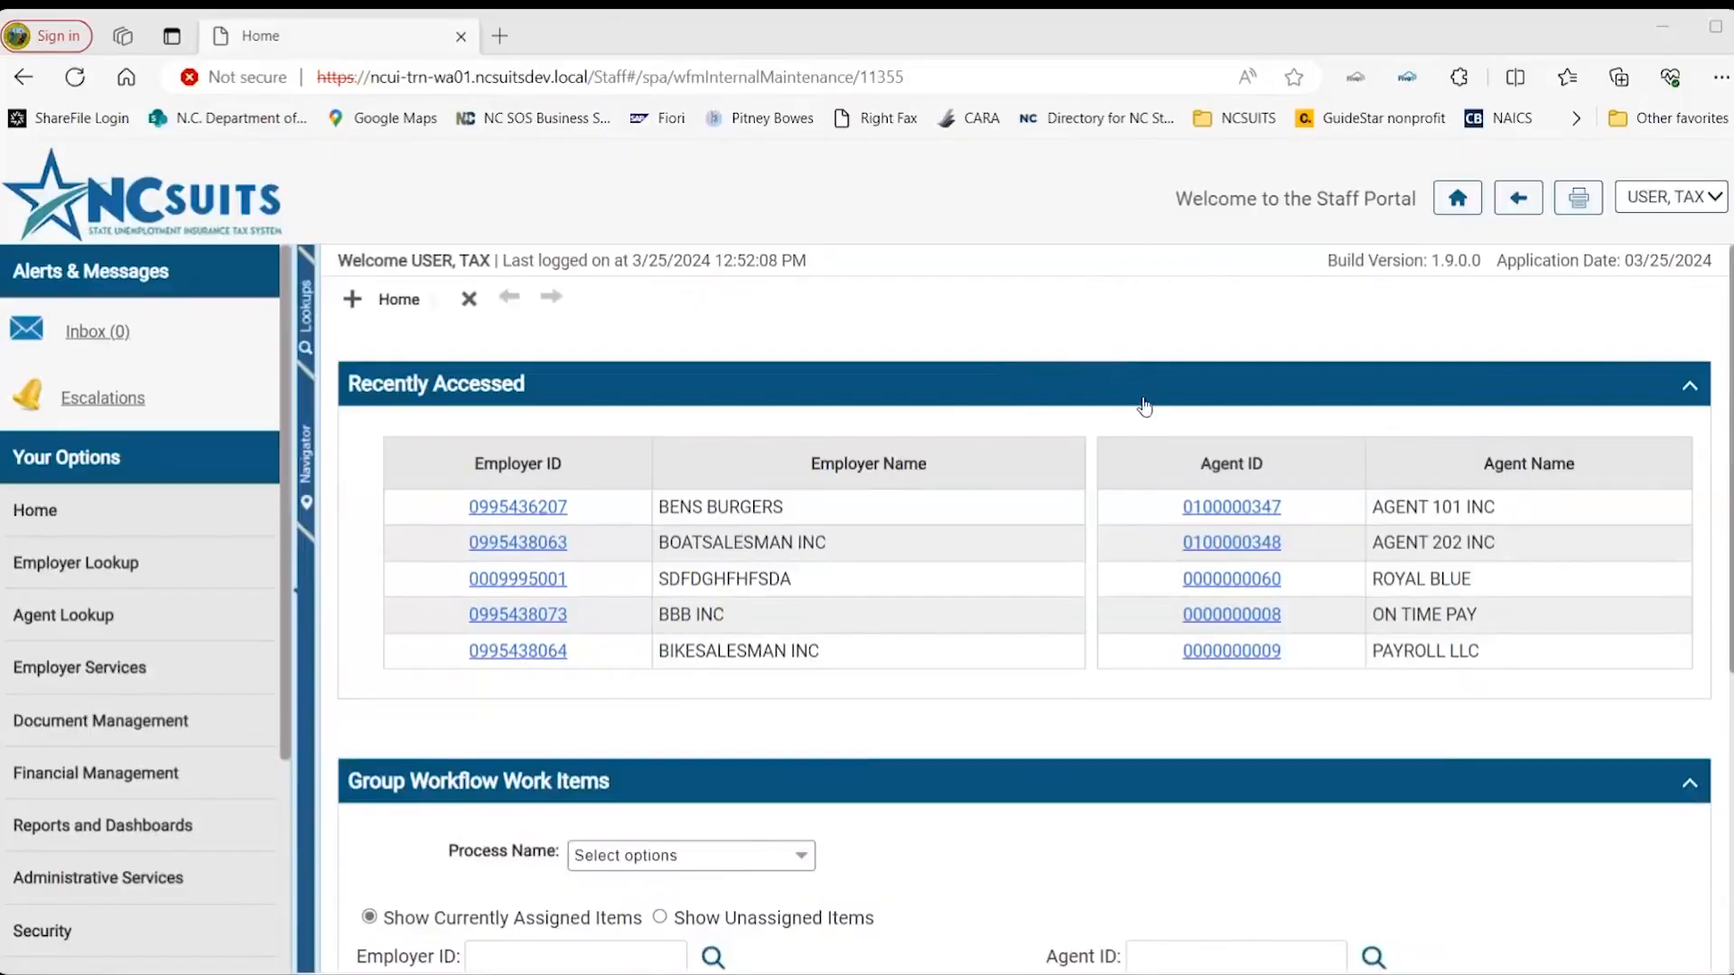
mouse_move(1085, 845)
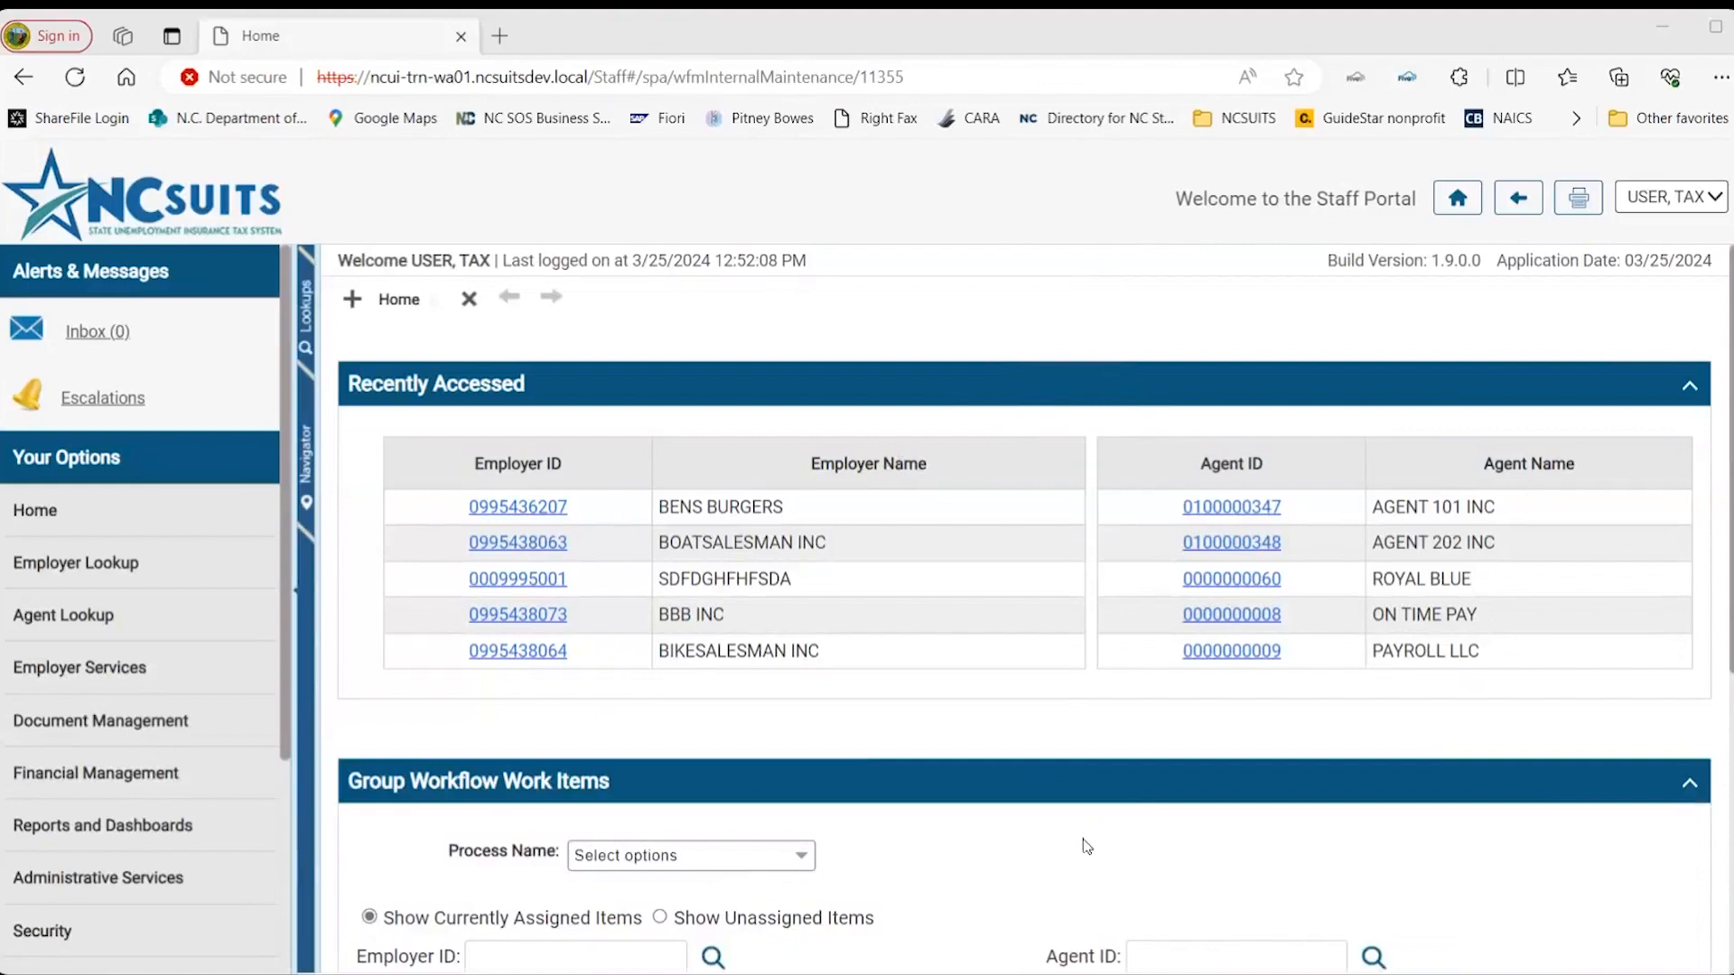
mouse_move(1226, 825)
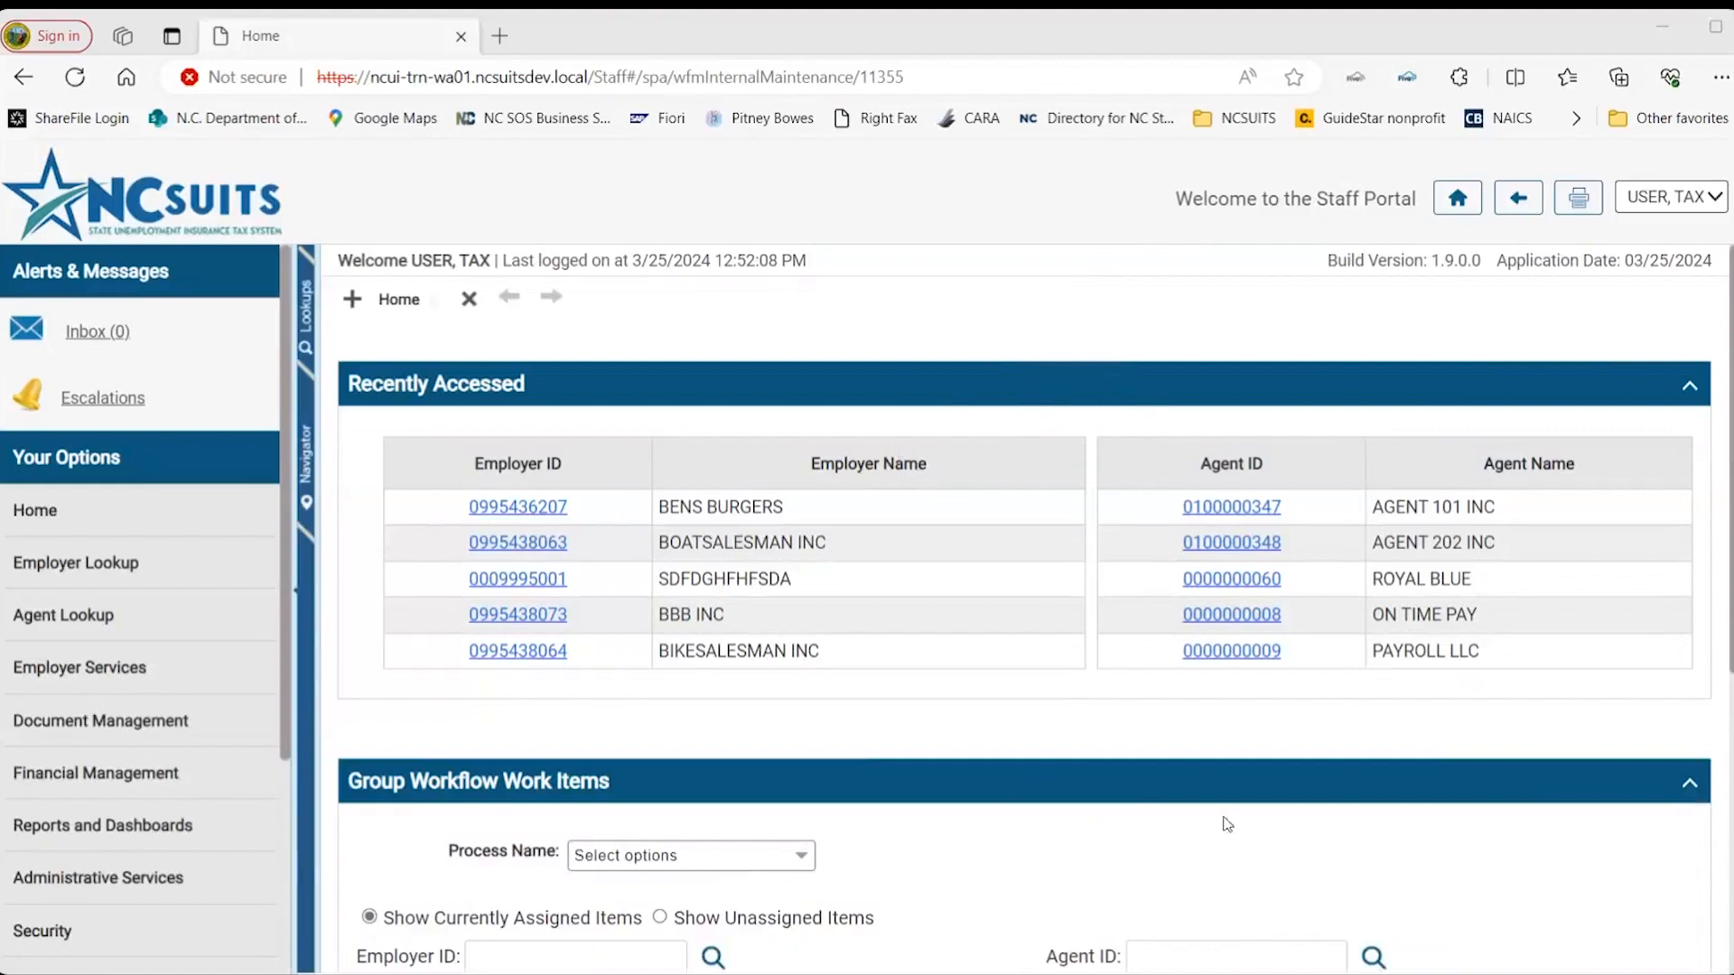
mouse_move(1230, 516)
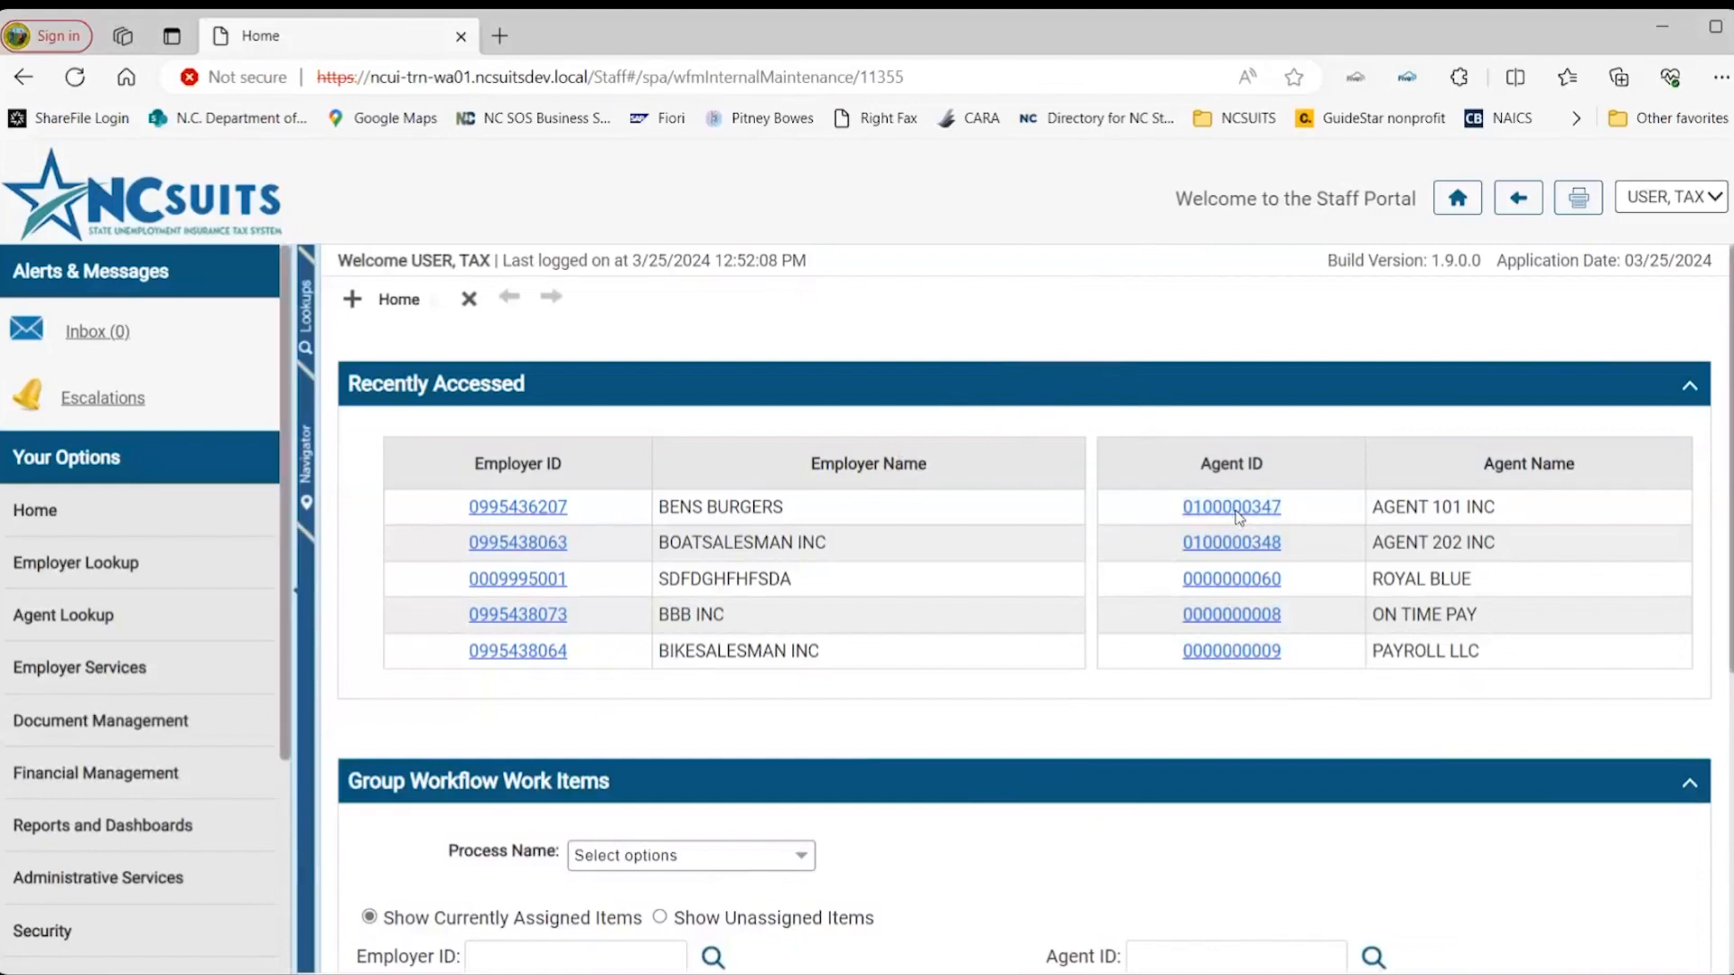
click(1230, 505)
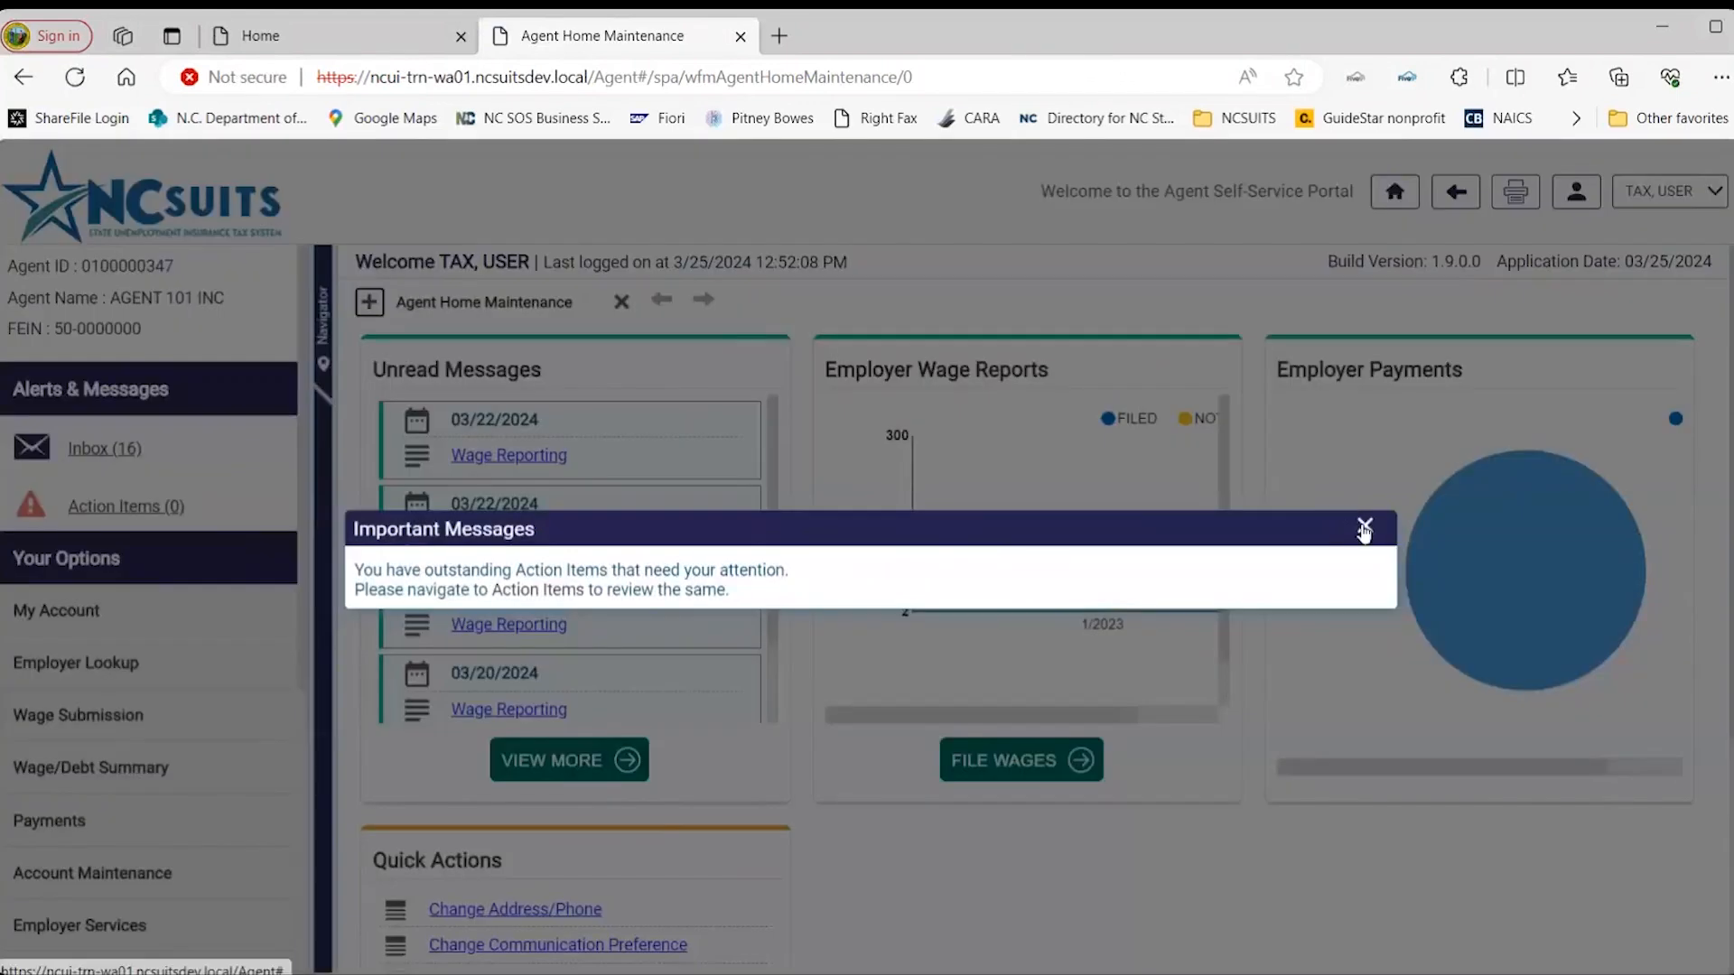
Close the Important Messages popup and look through the Your Options menu.
click(1366, 528)
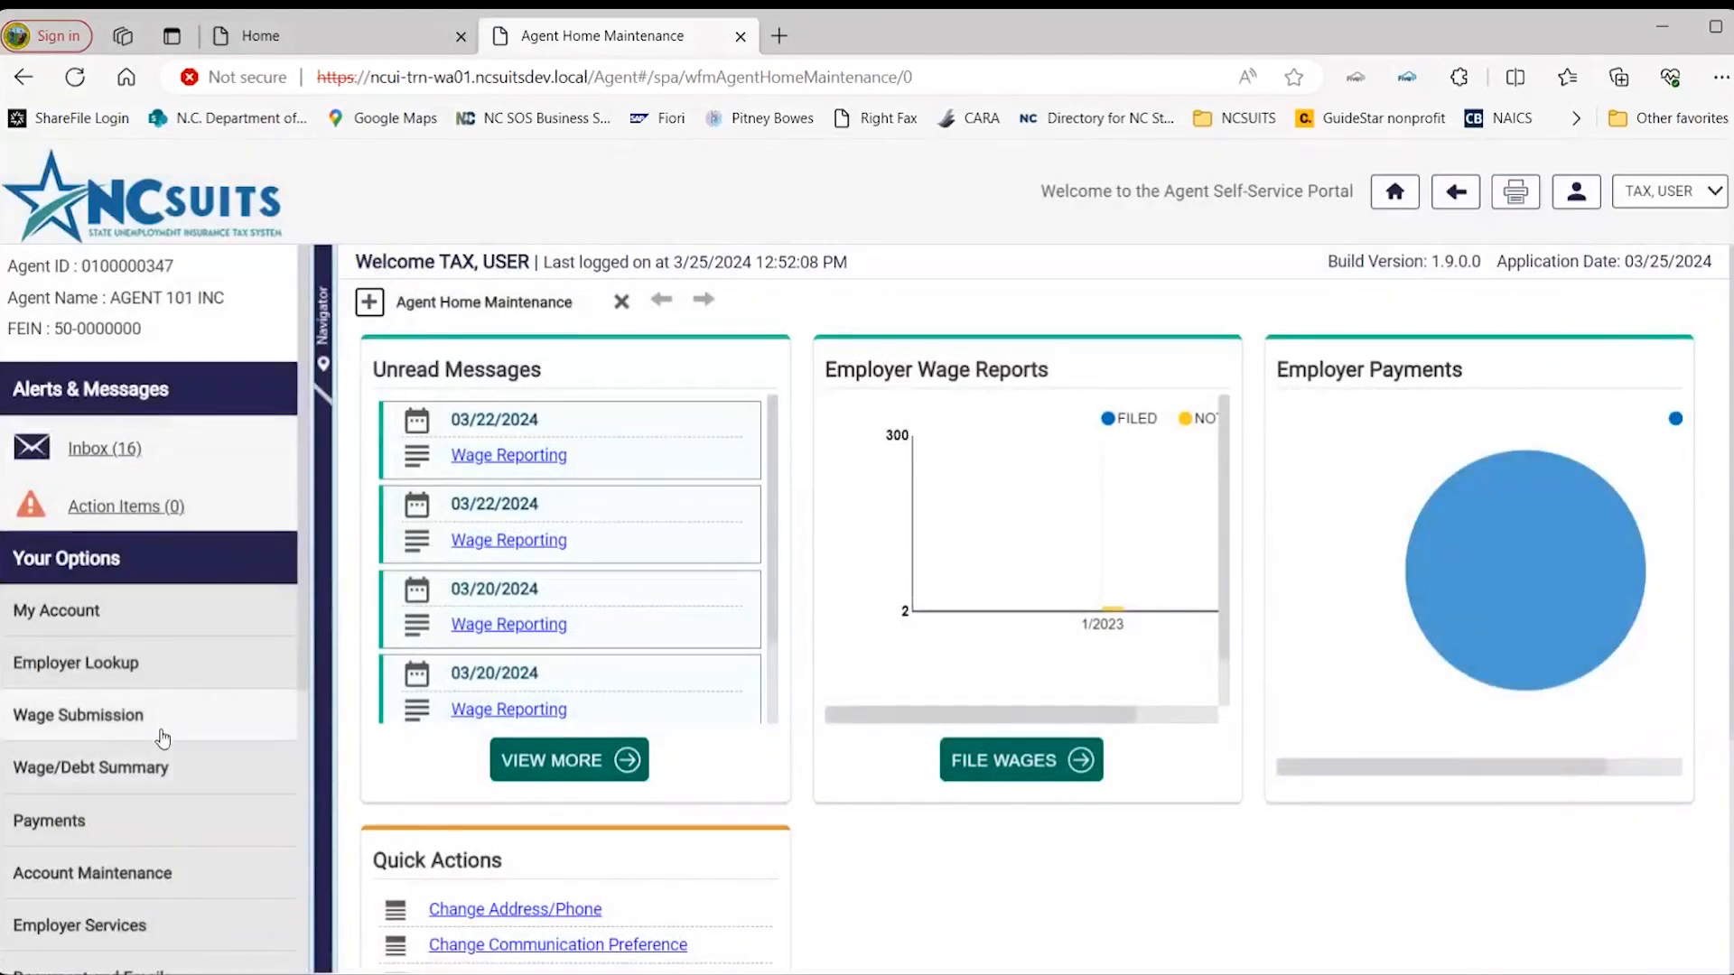
scroll(down, 3)
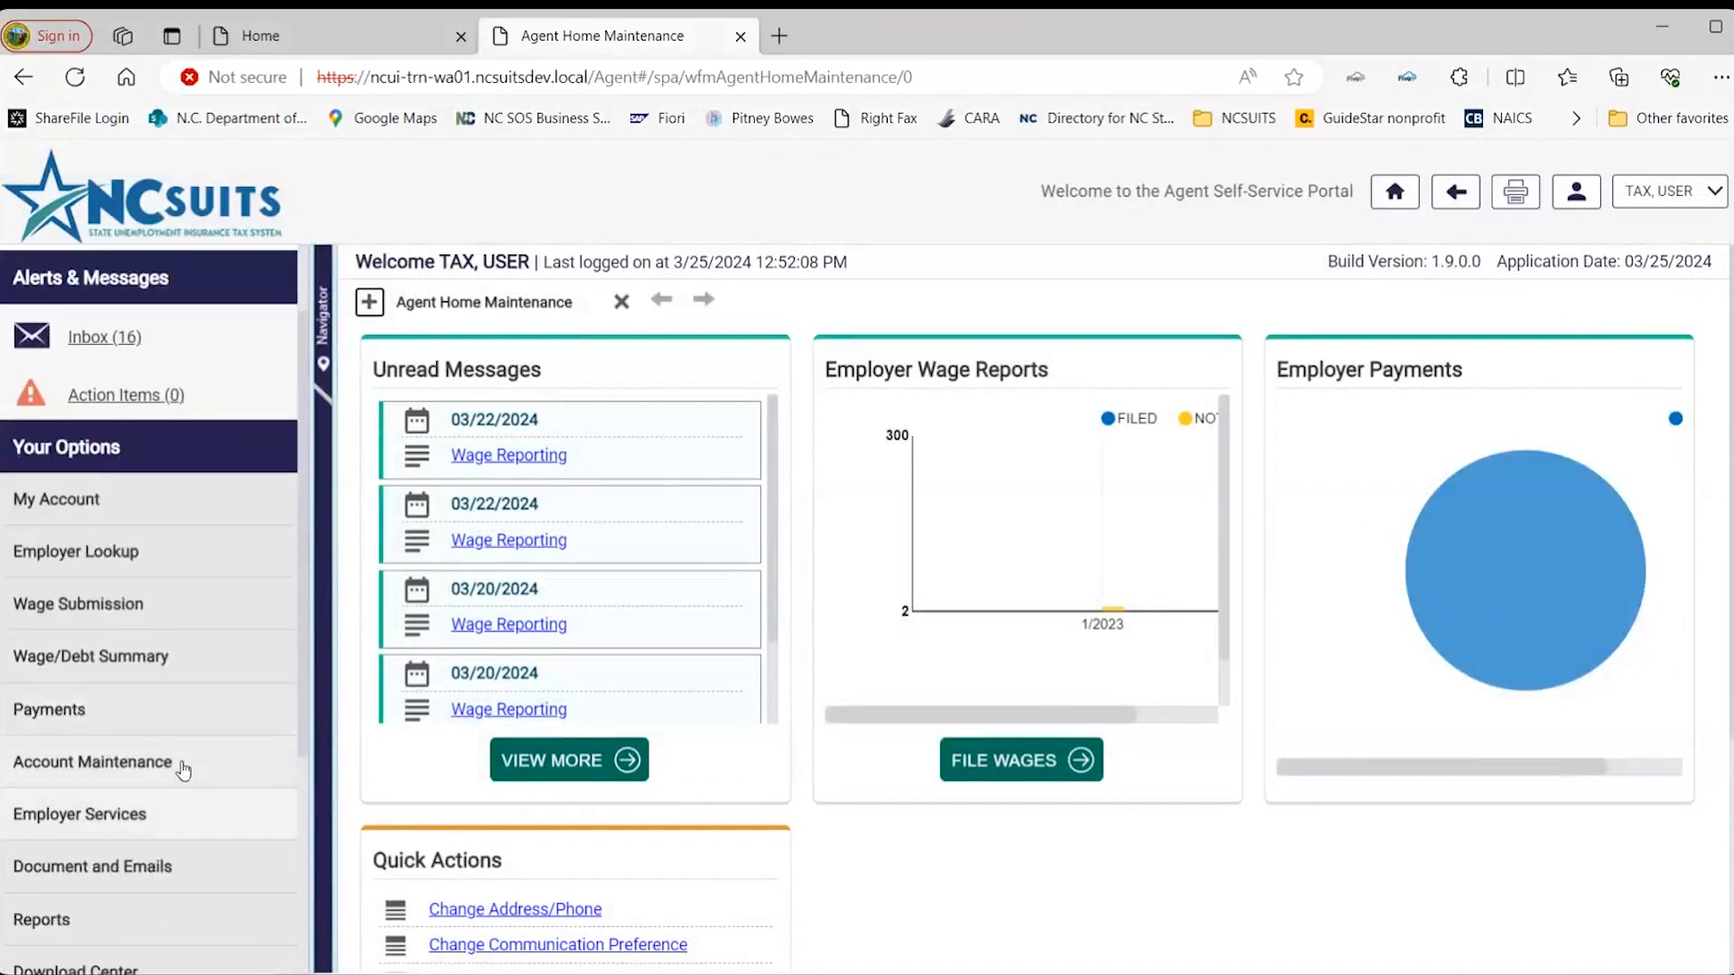
mouse_move(110, 829)
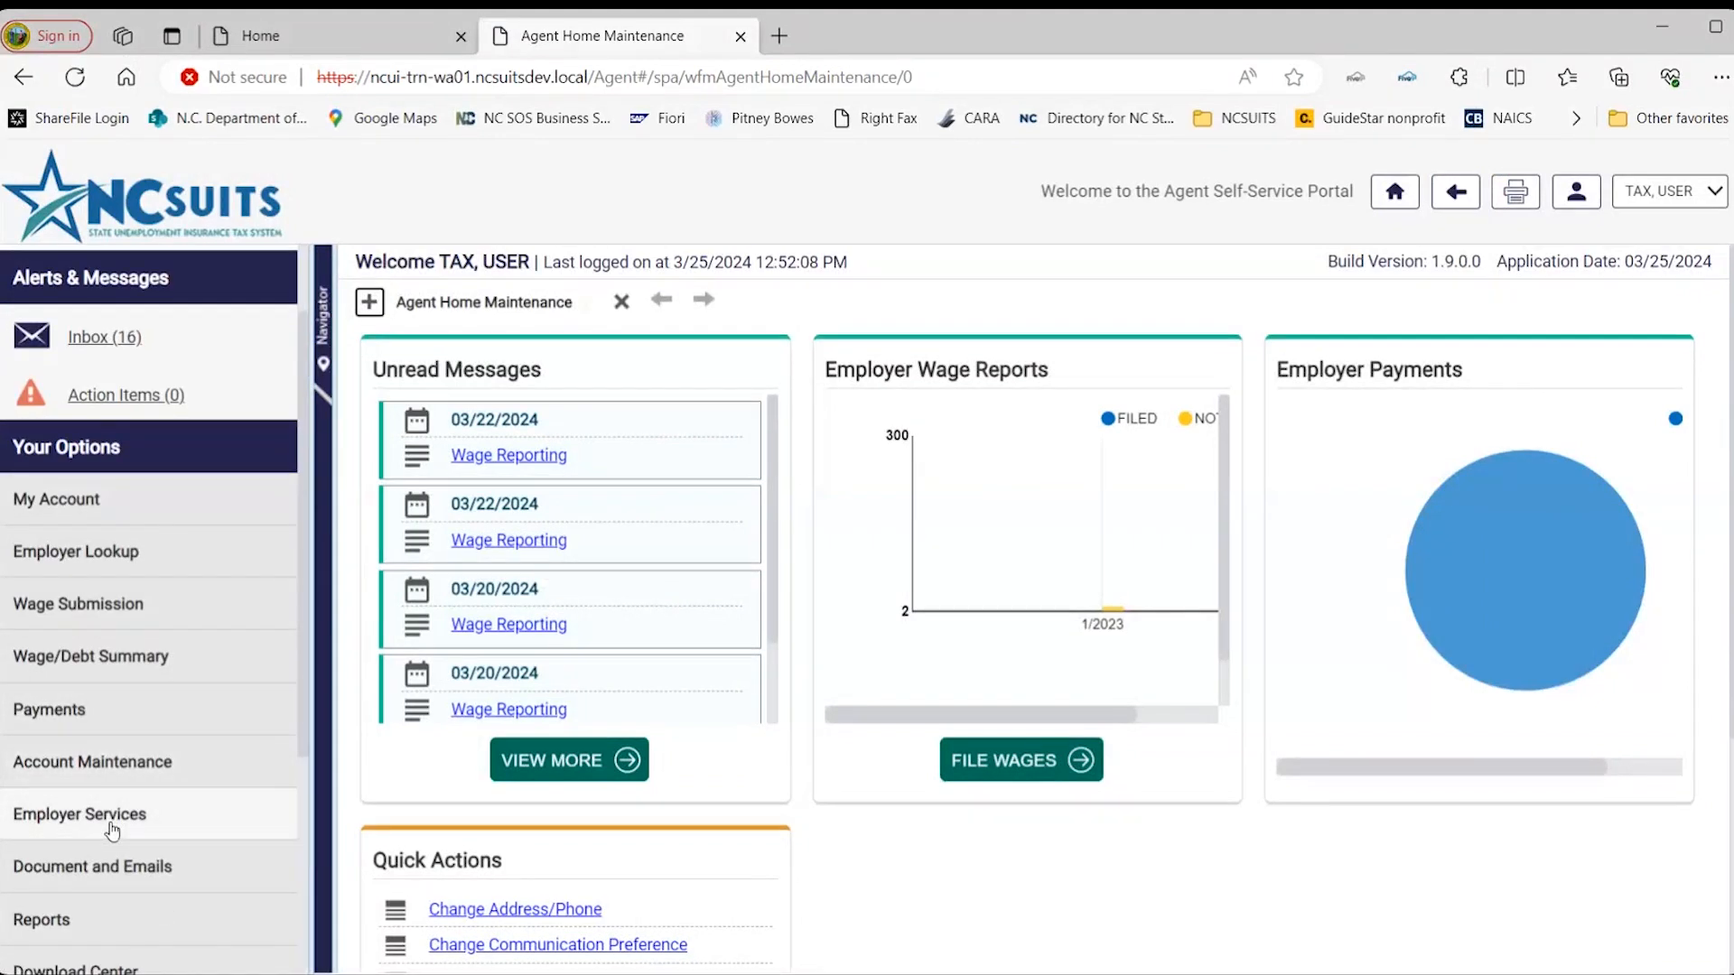
mouse_move(139, 794)
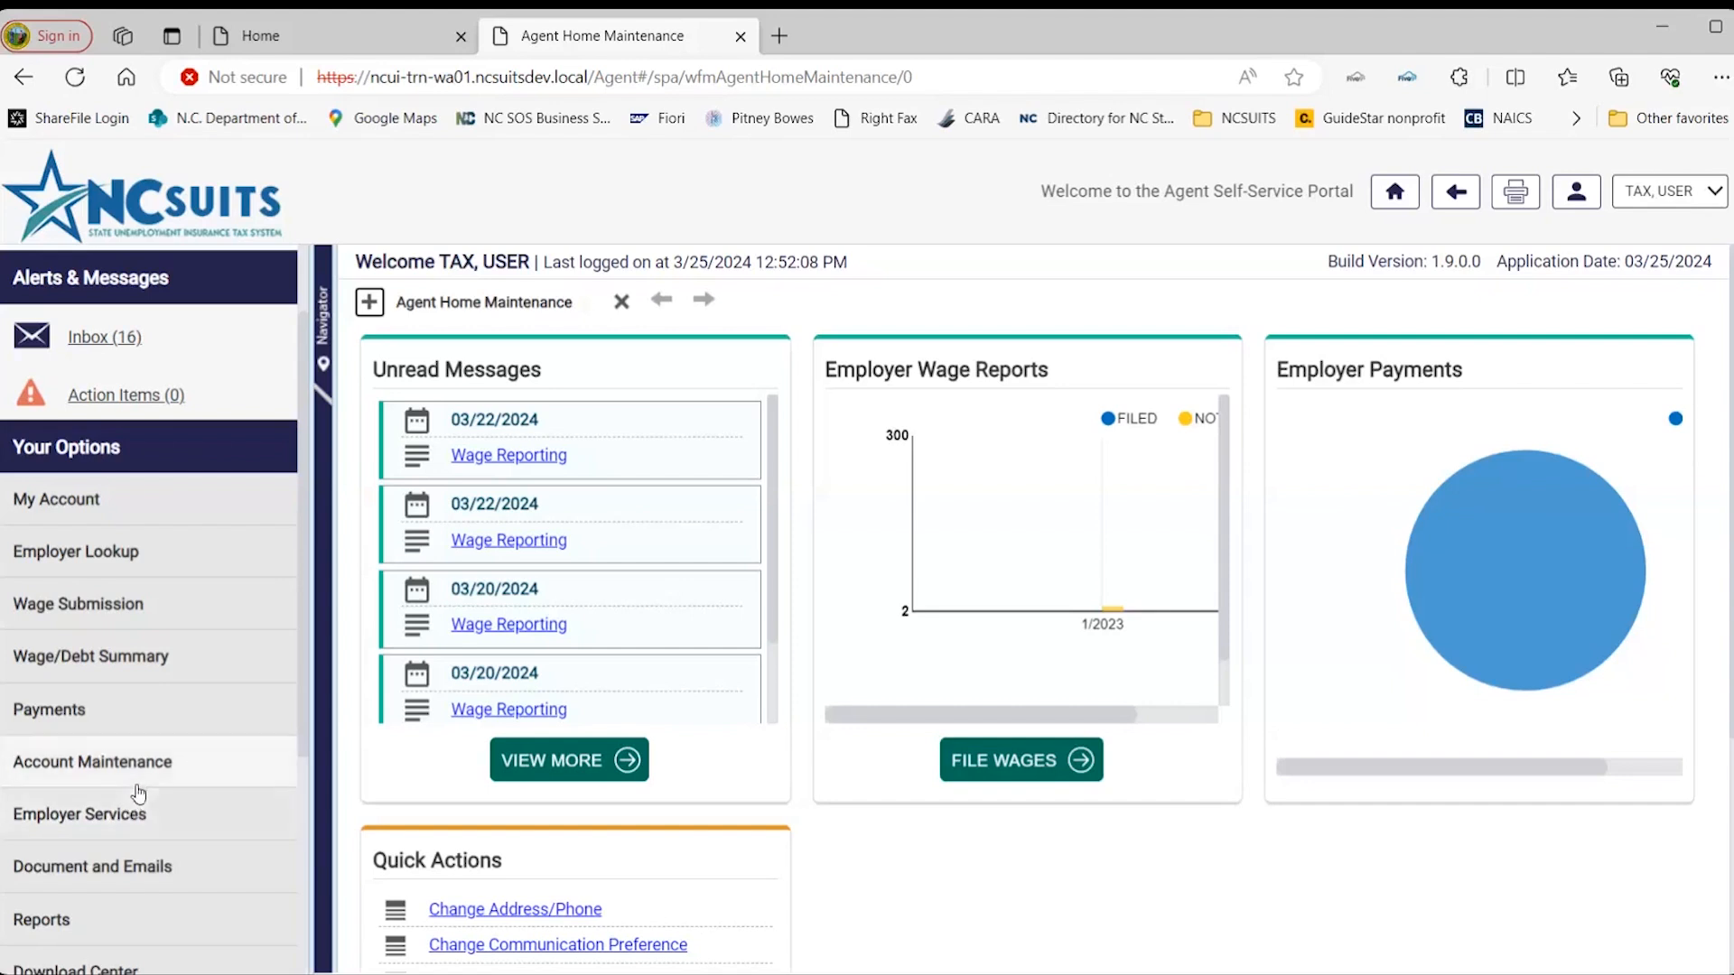
mouse_move(224, 757)
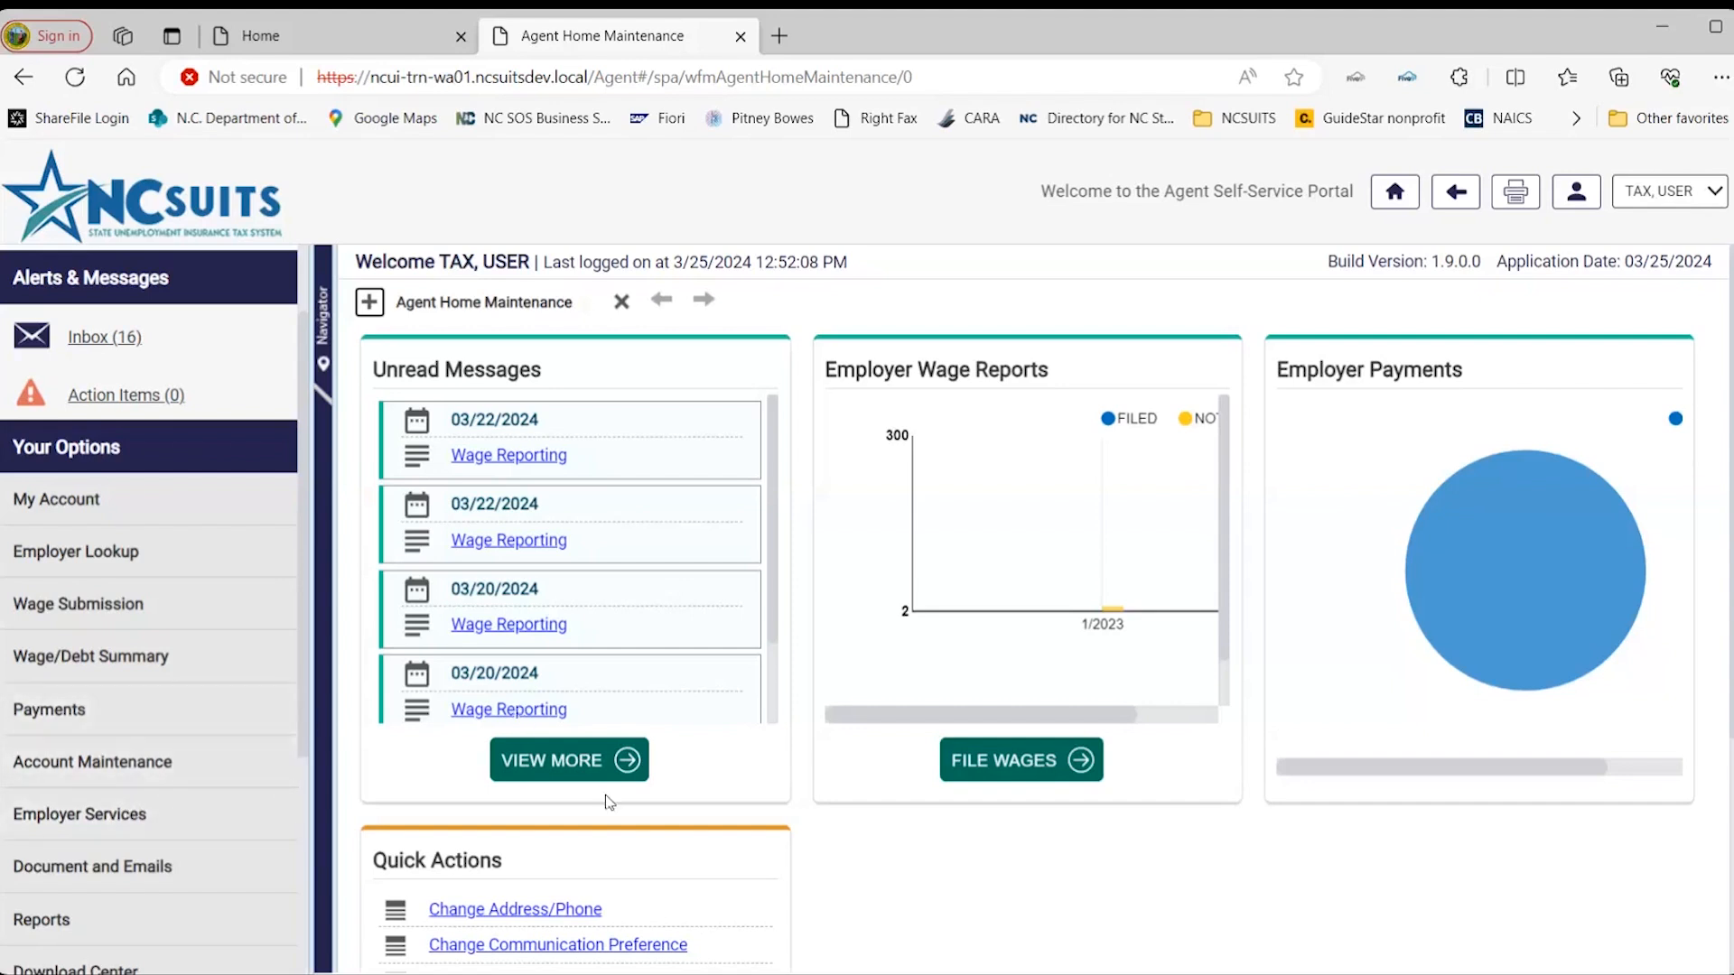
mouse_move(737, 763)
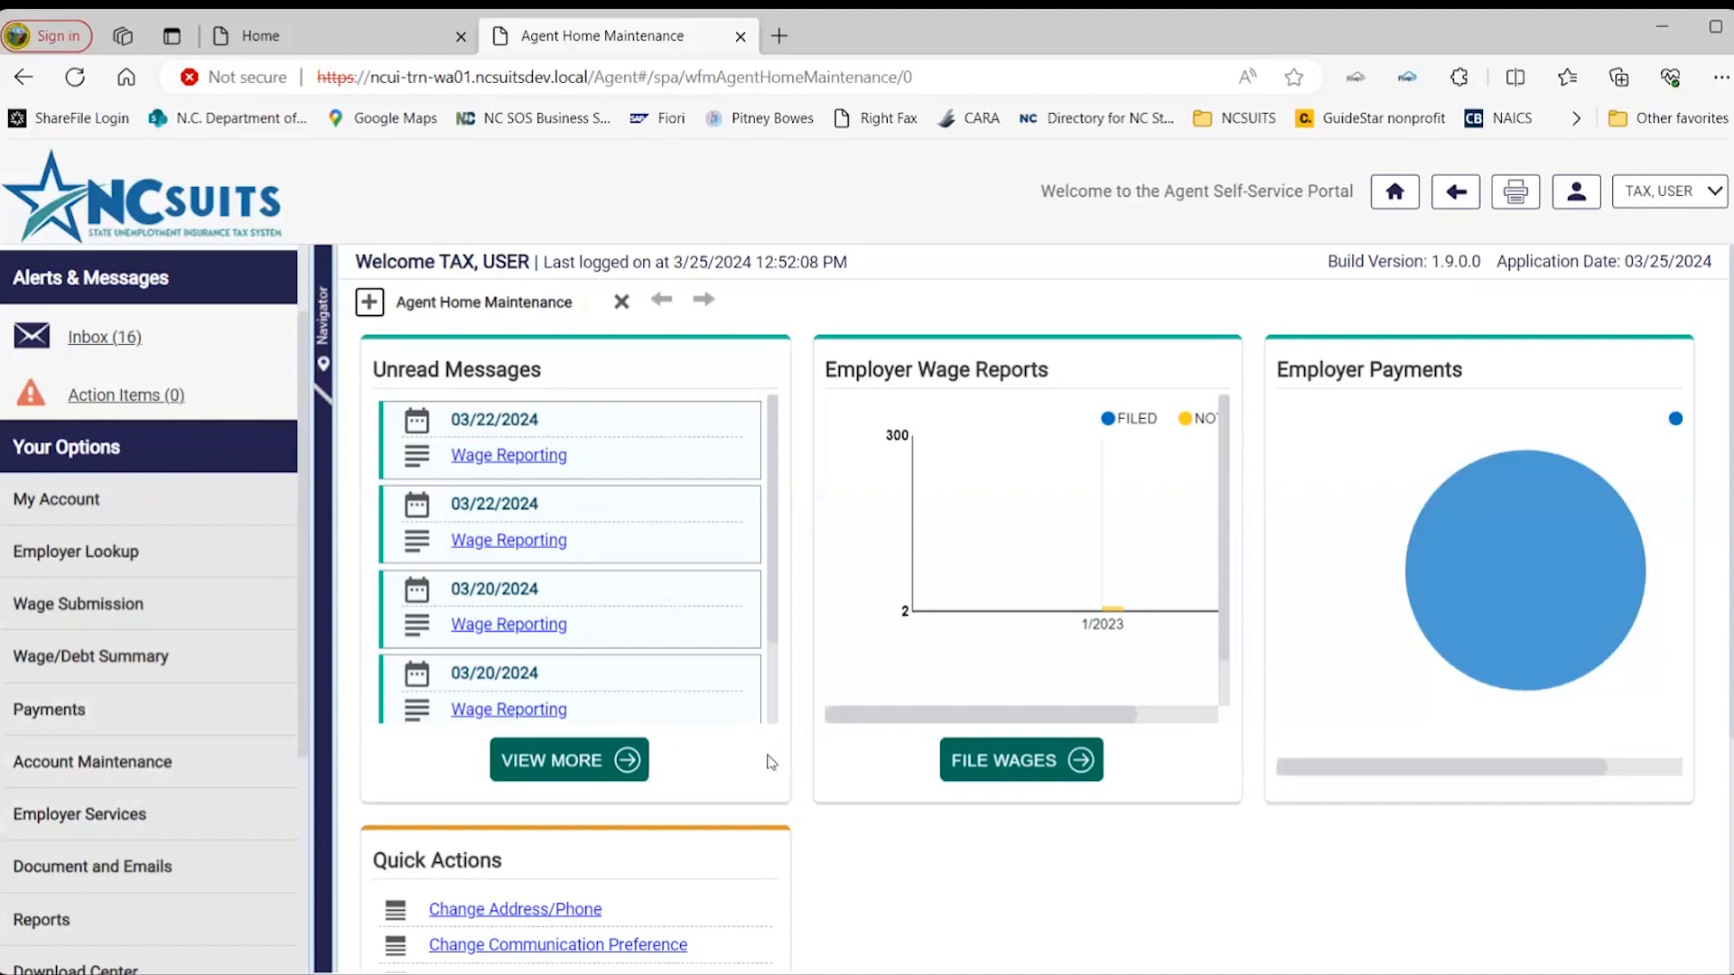
mouse_move(291, 338)
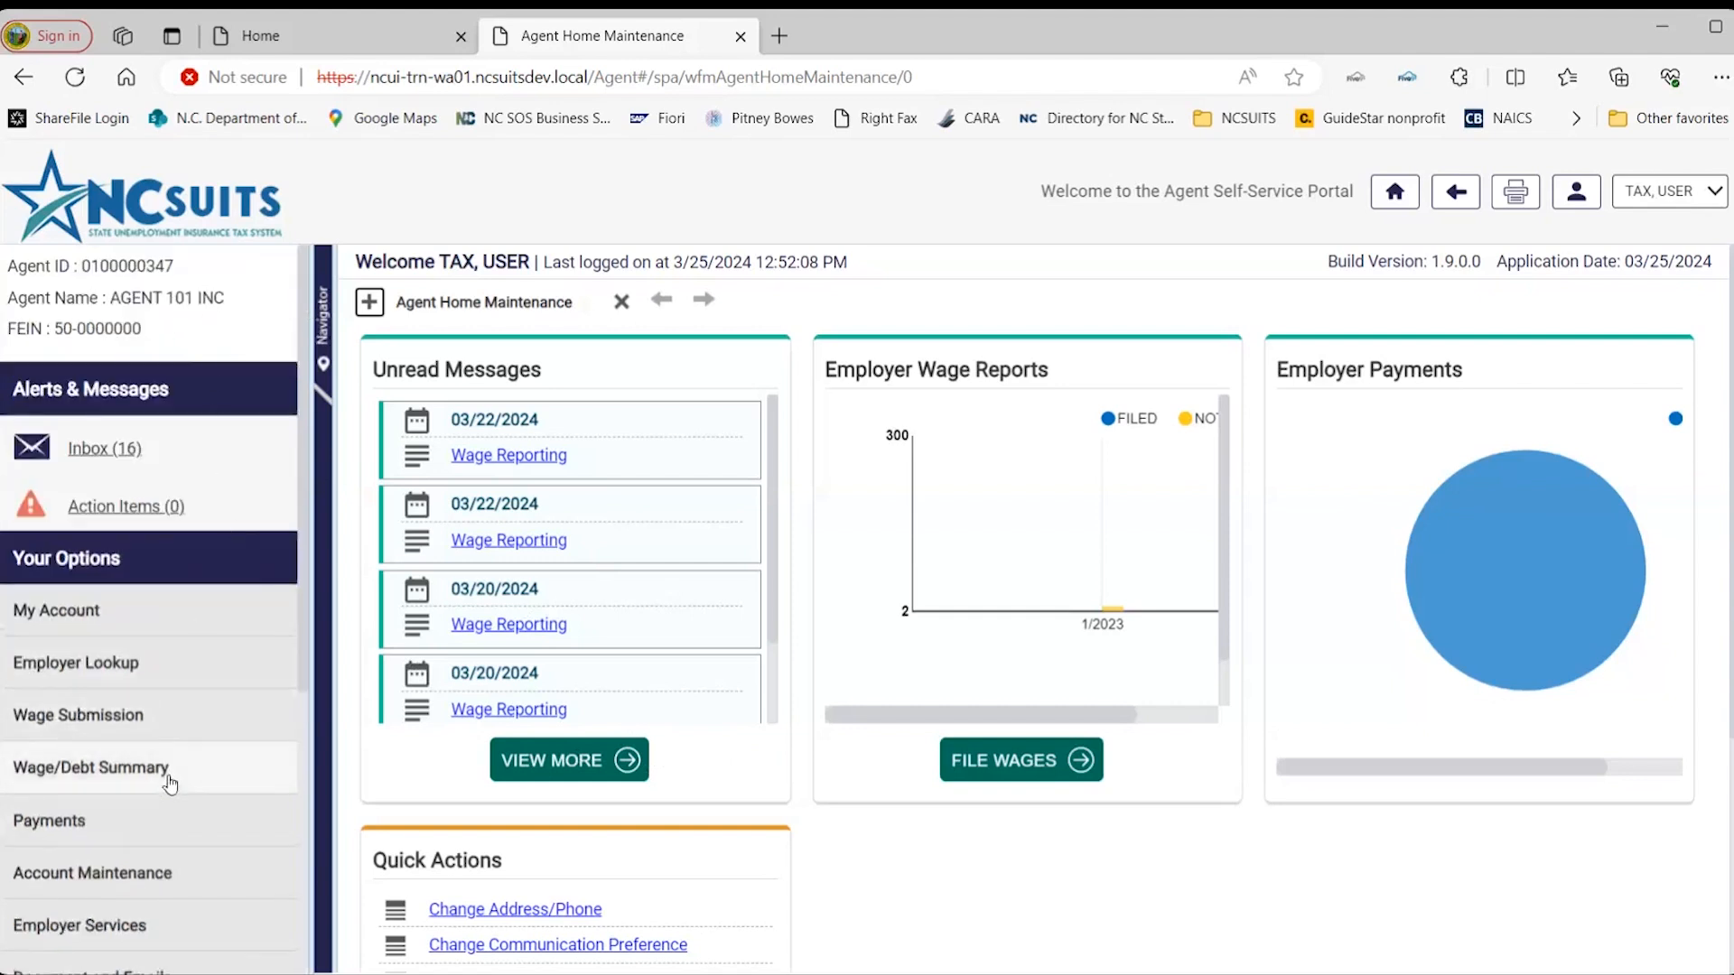
scroll(down, 3)
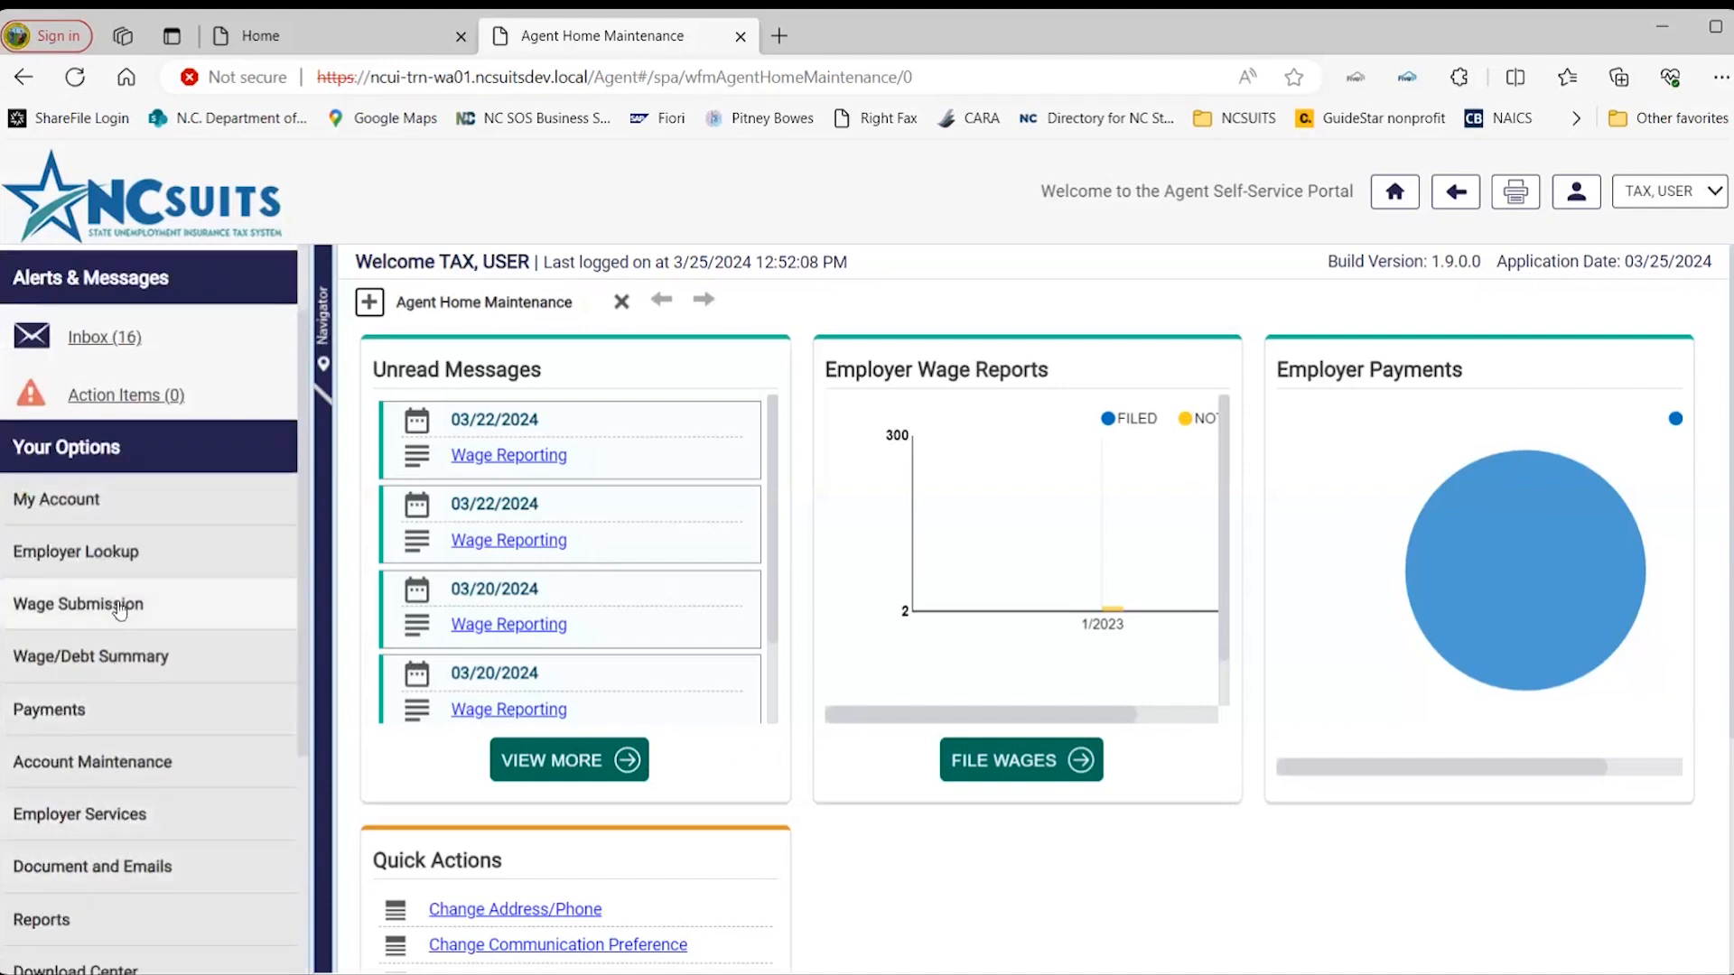
Search the File Submission Summary with empty criteria to list all 12 wage files.
click(78, 604)
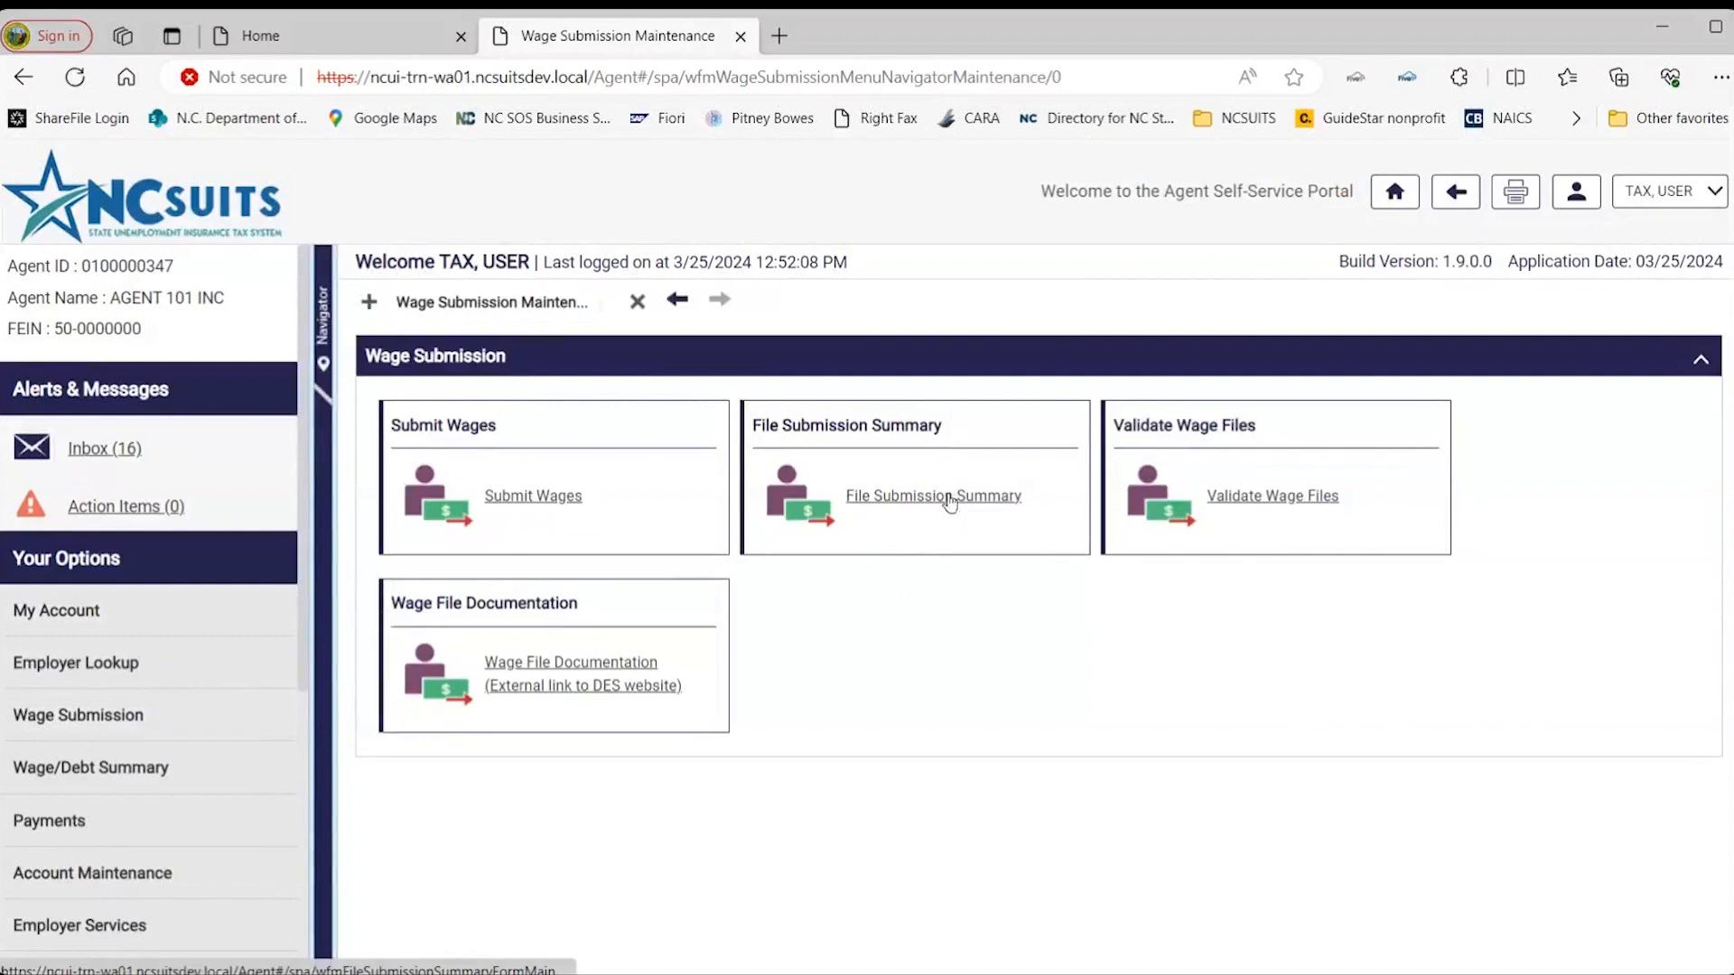
click(932, 494)
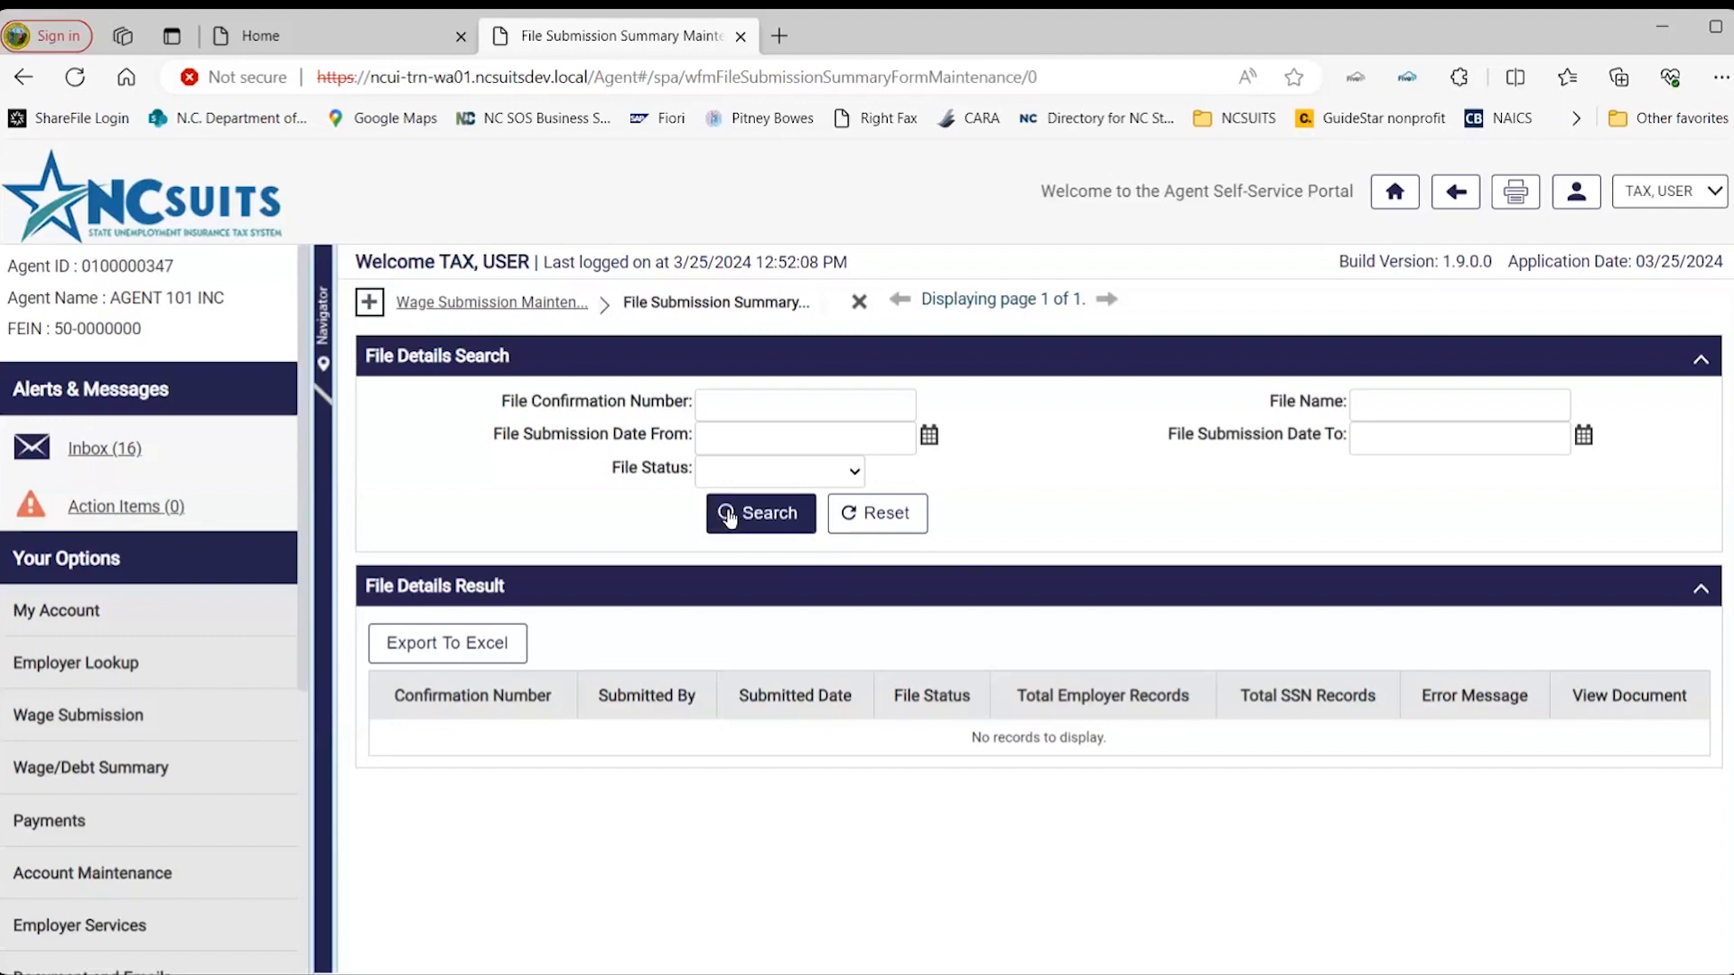
click(760, 513)
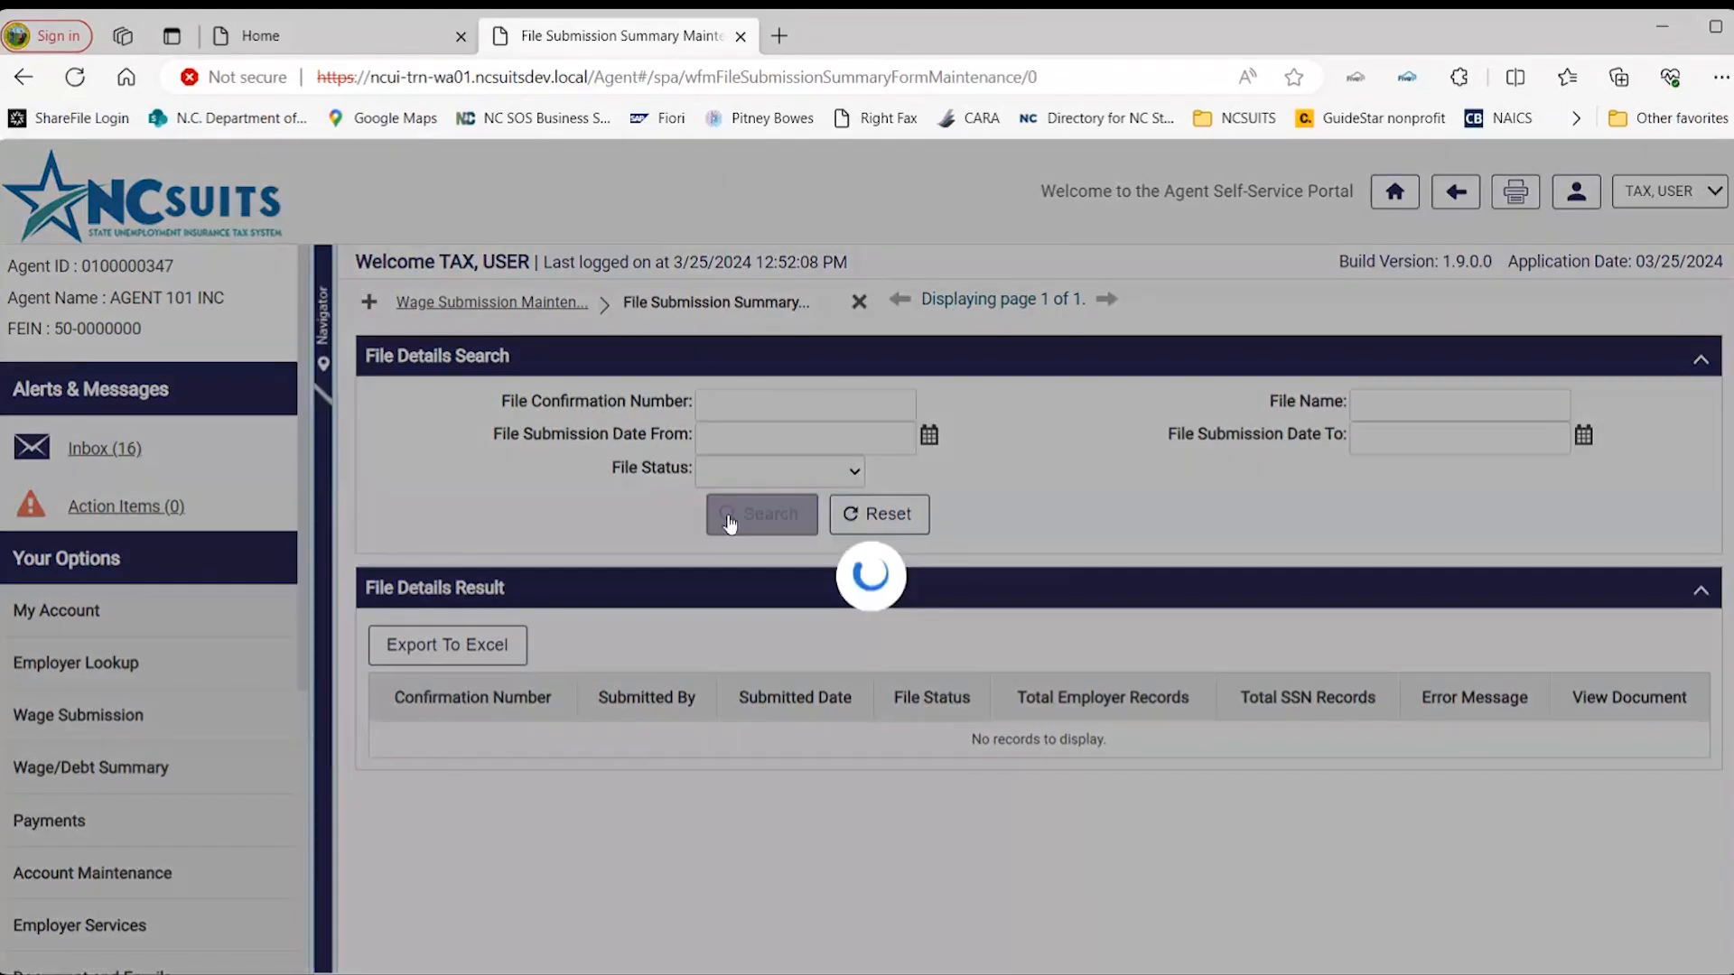
click(761, 513)
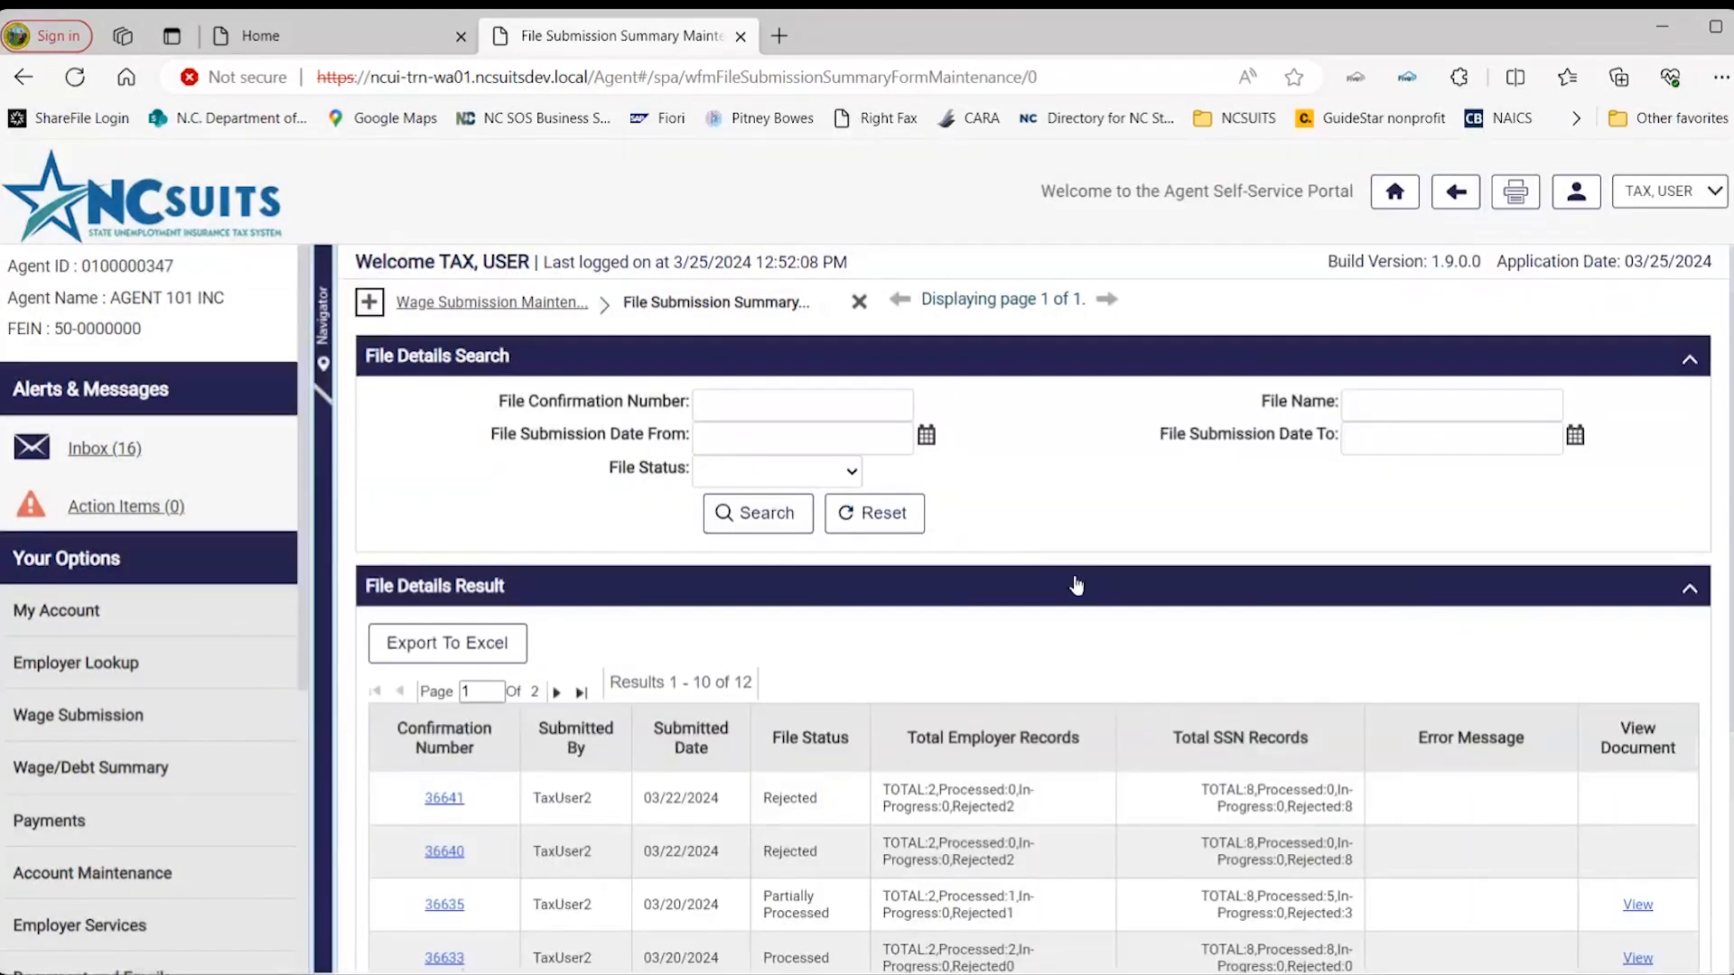
scroll(down, 3)
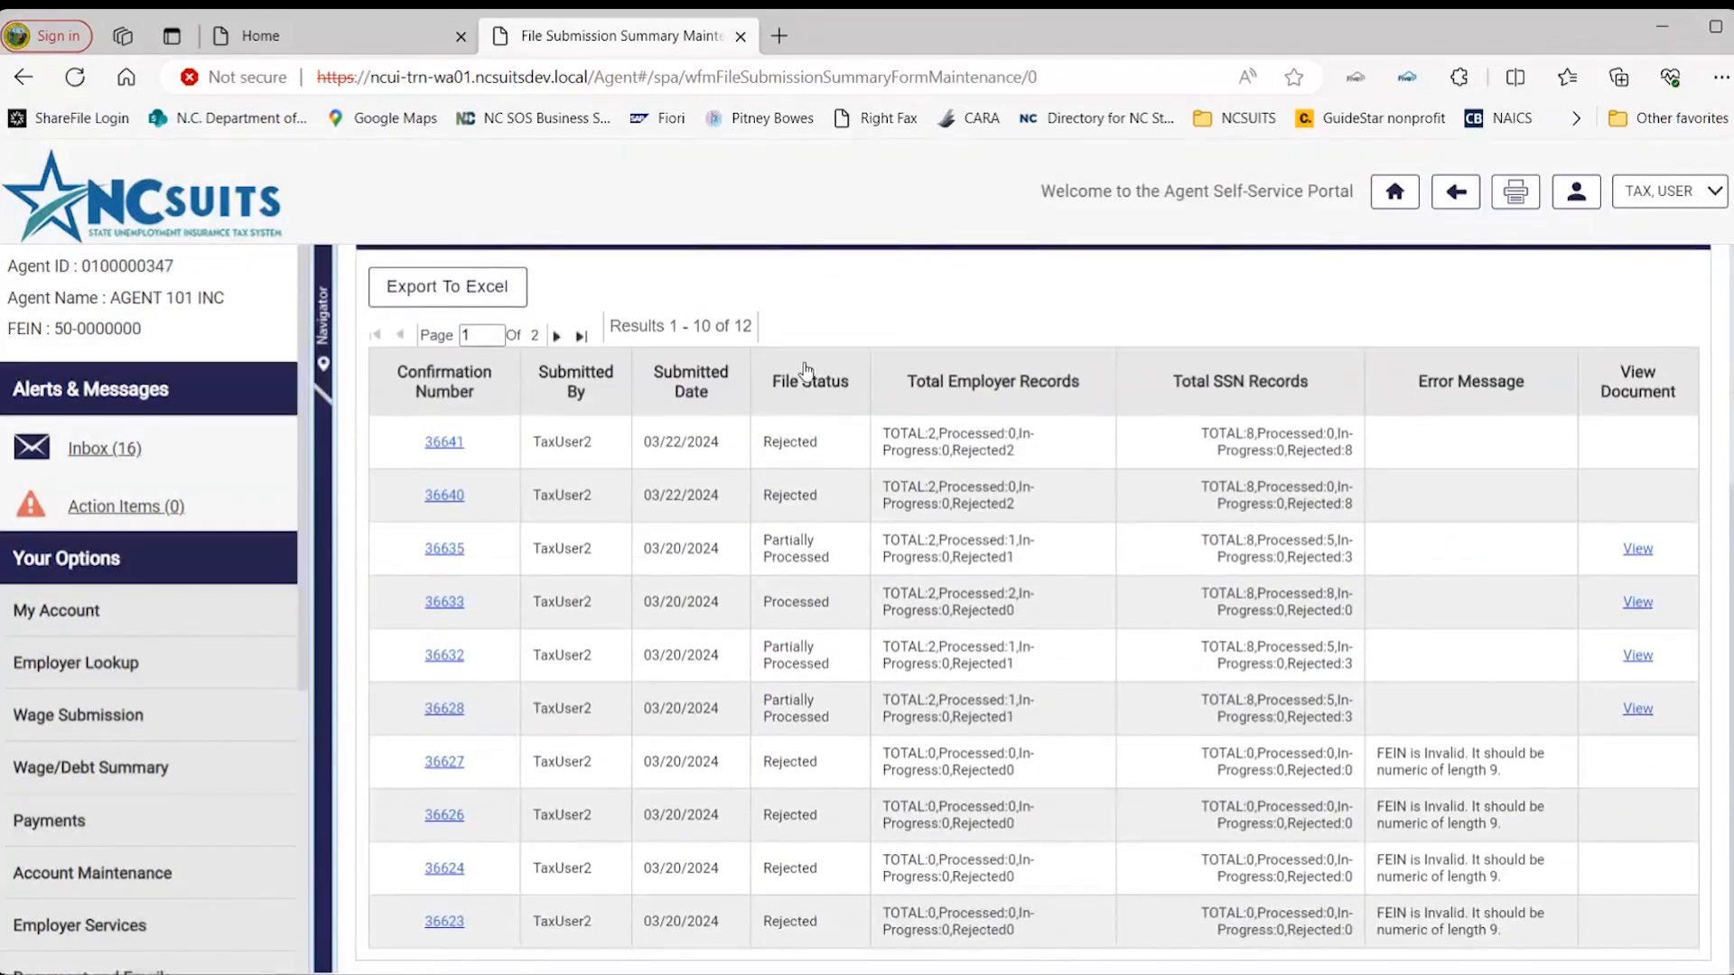
mouse_move(800, 856)
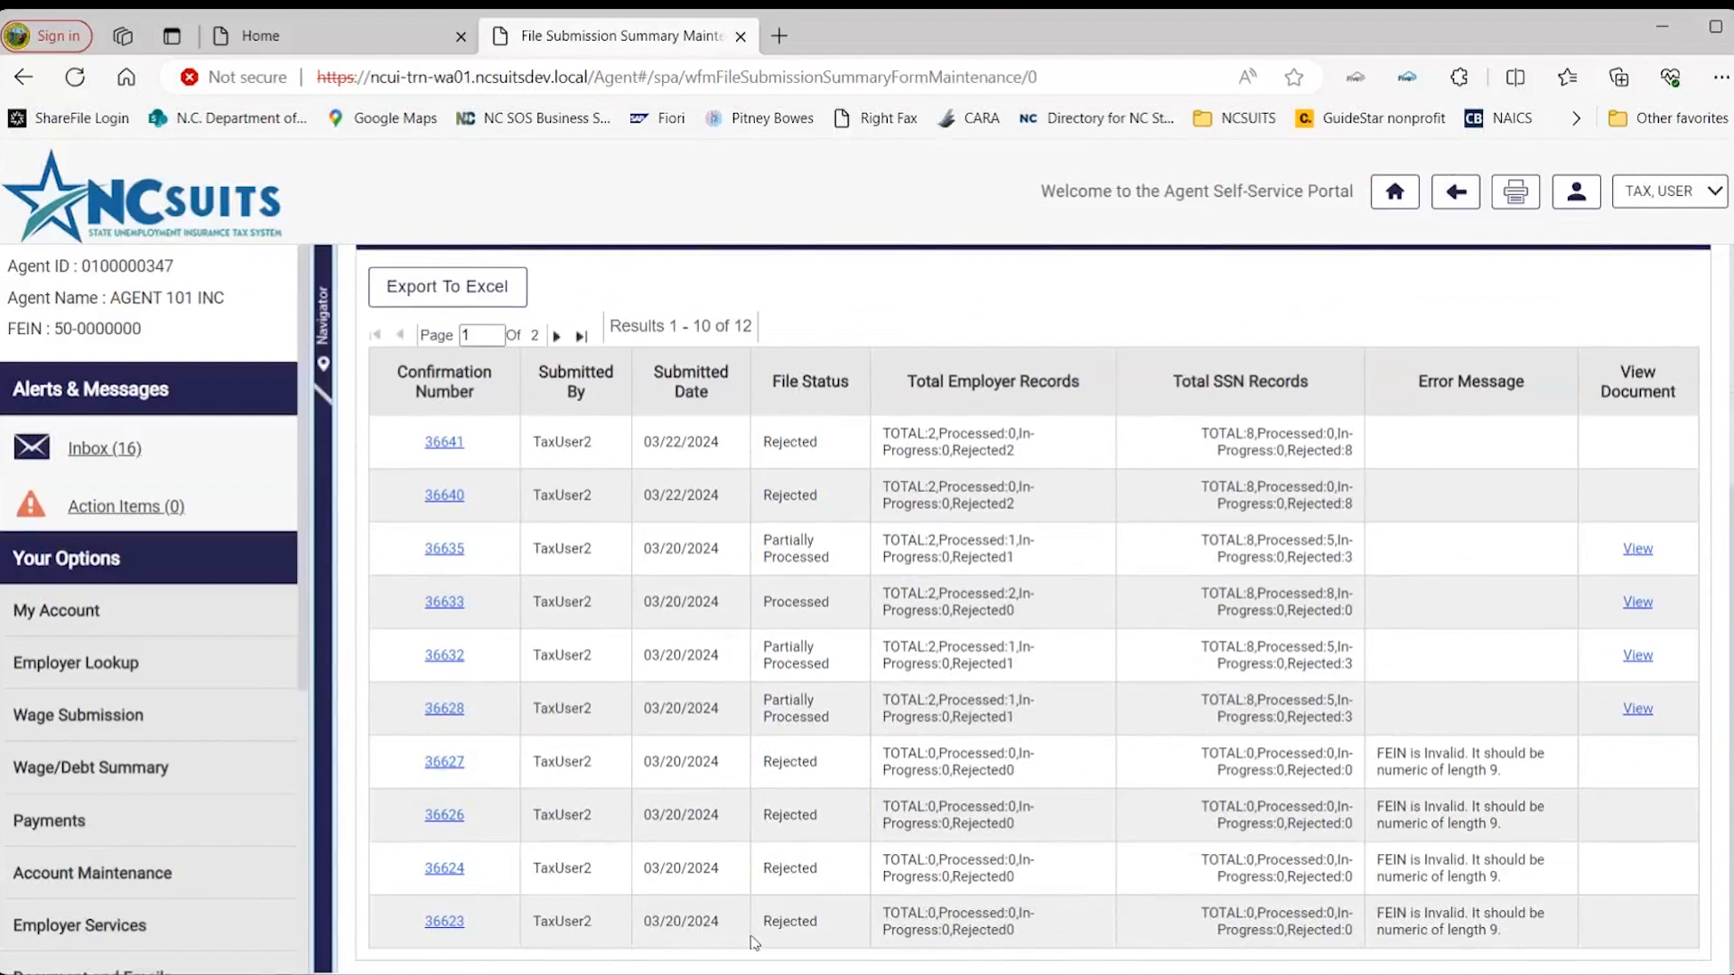
mouse_move(789, 782)
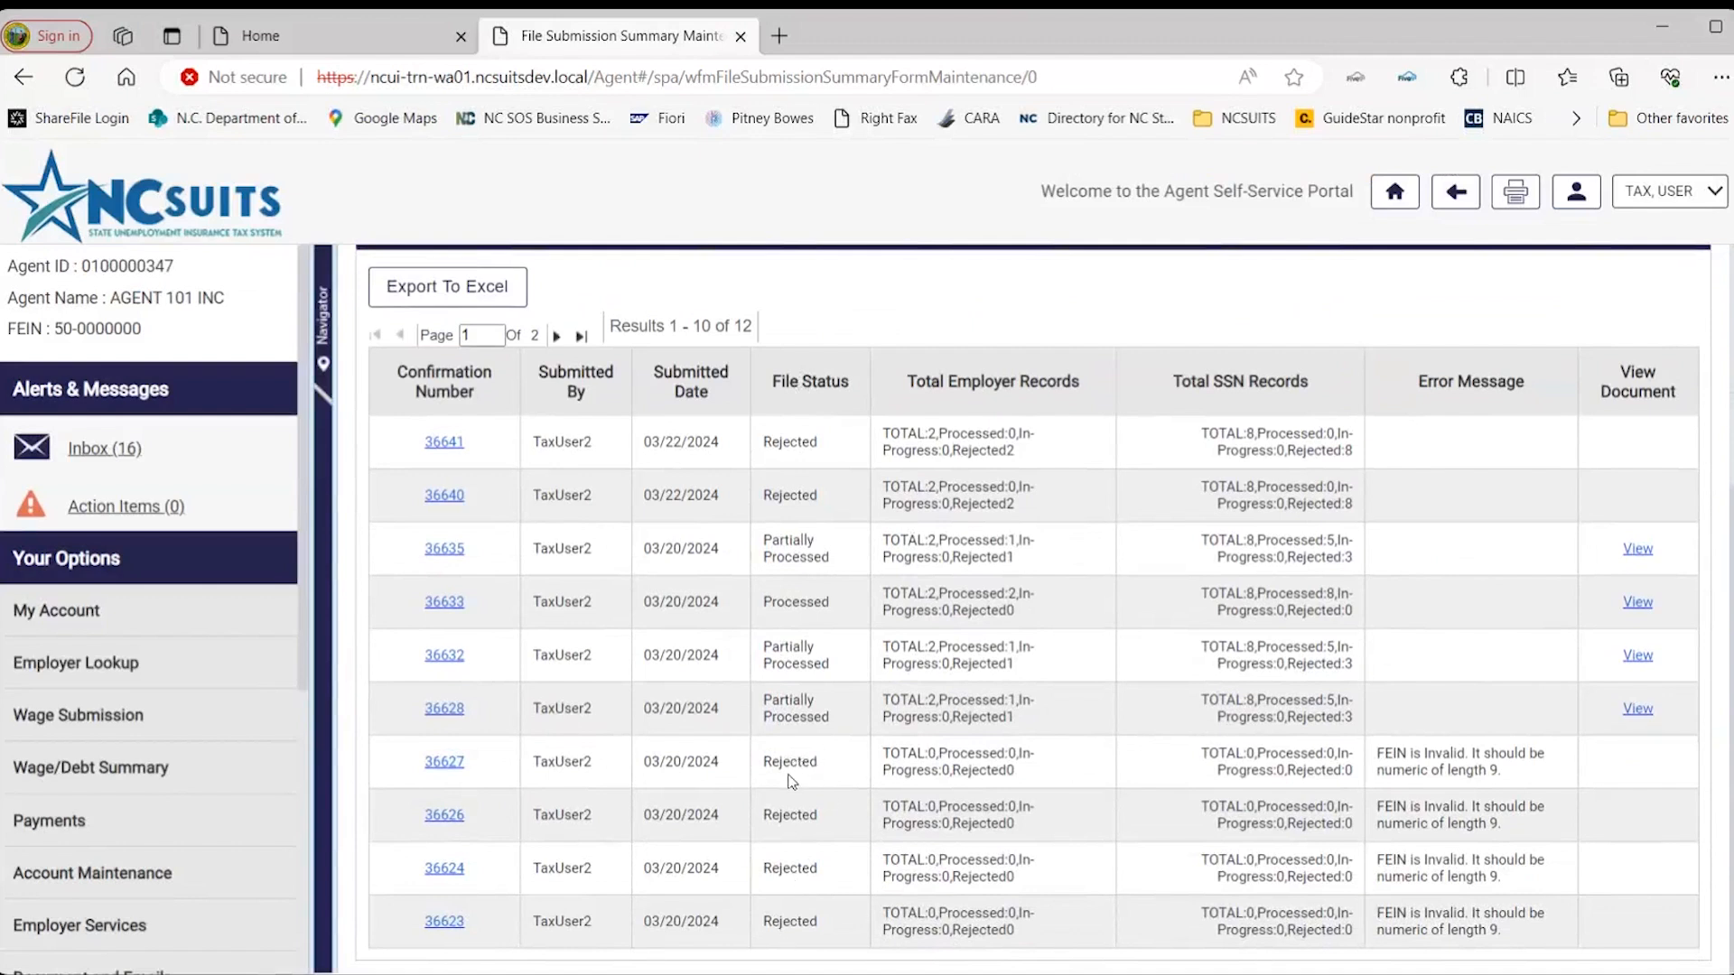
mouse_move(433, 783)
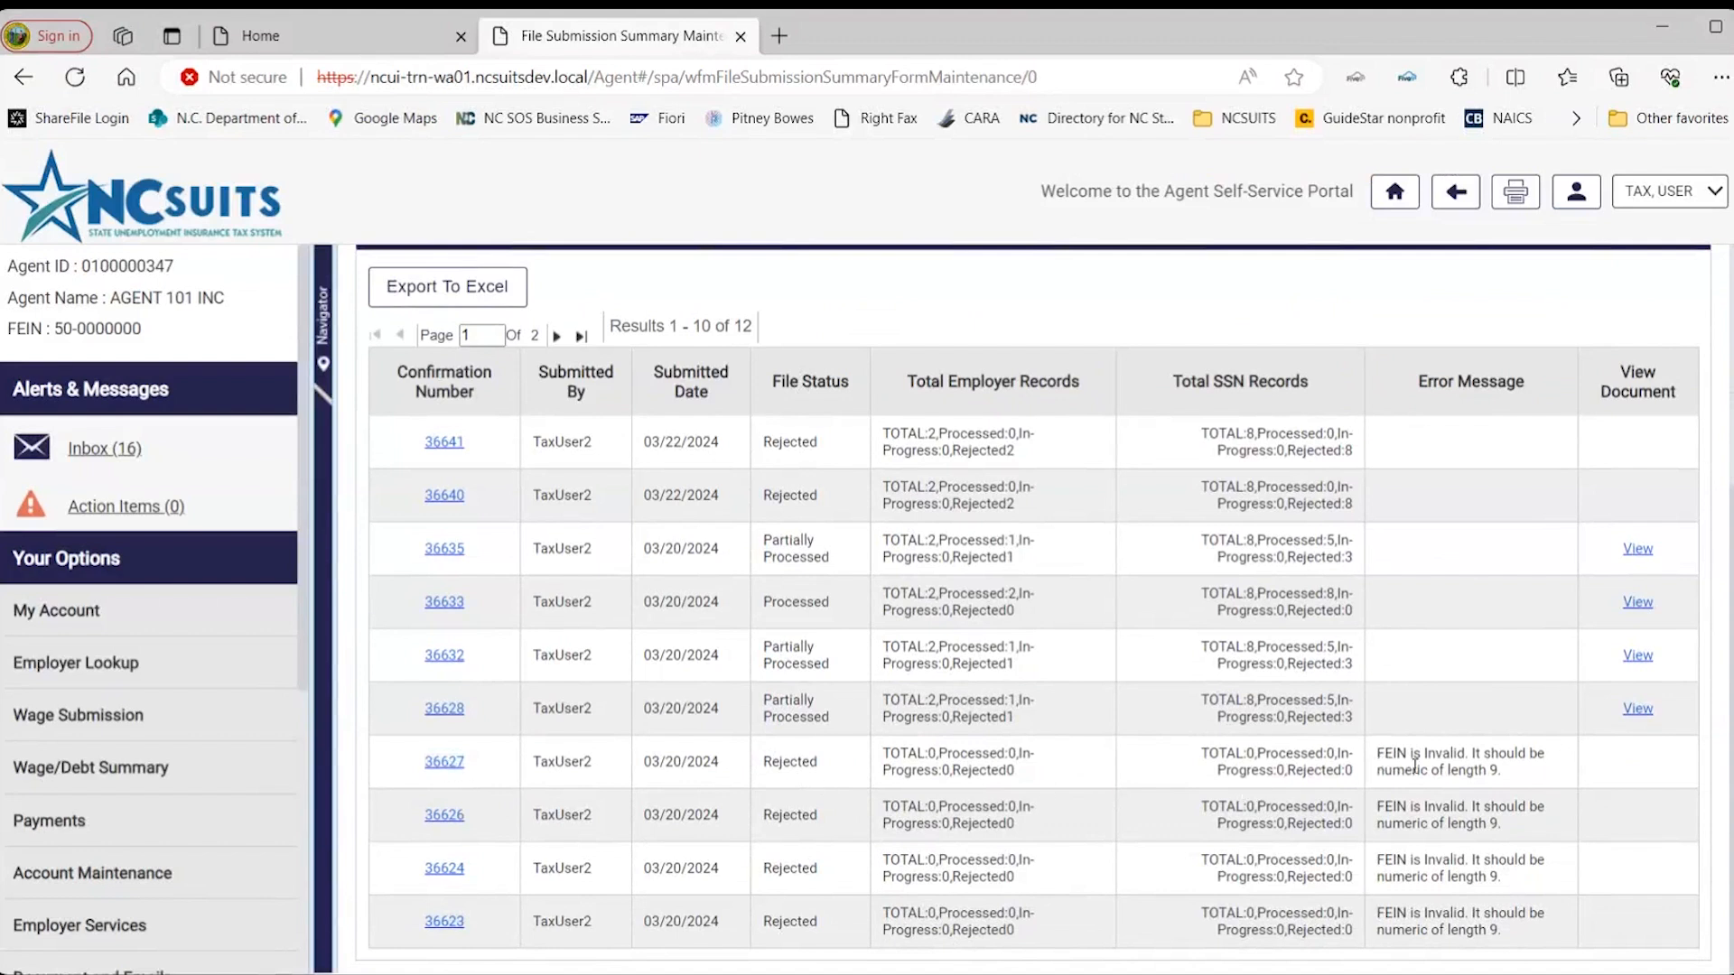
mouse_move(1411, 791)
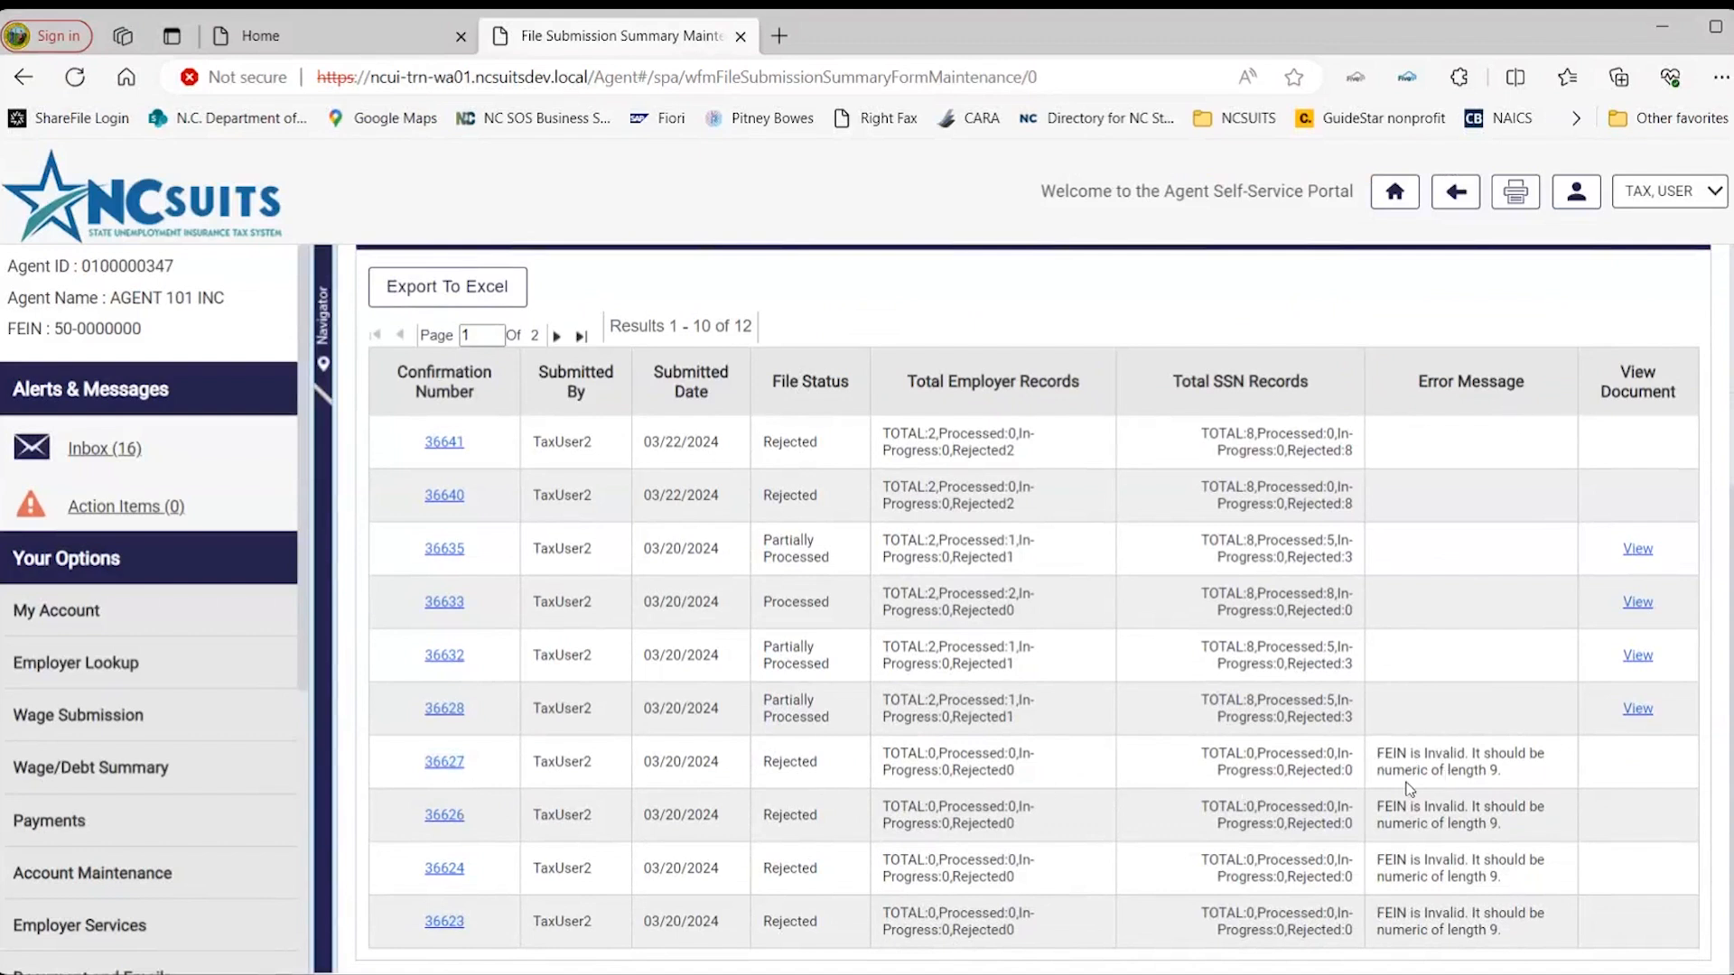
mouse_move(1504, 766)
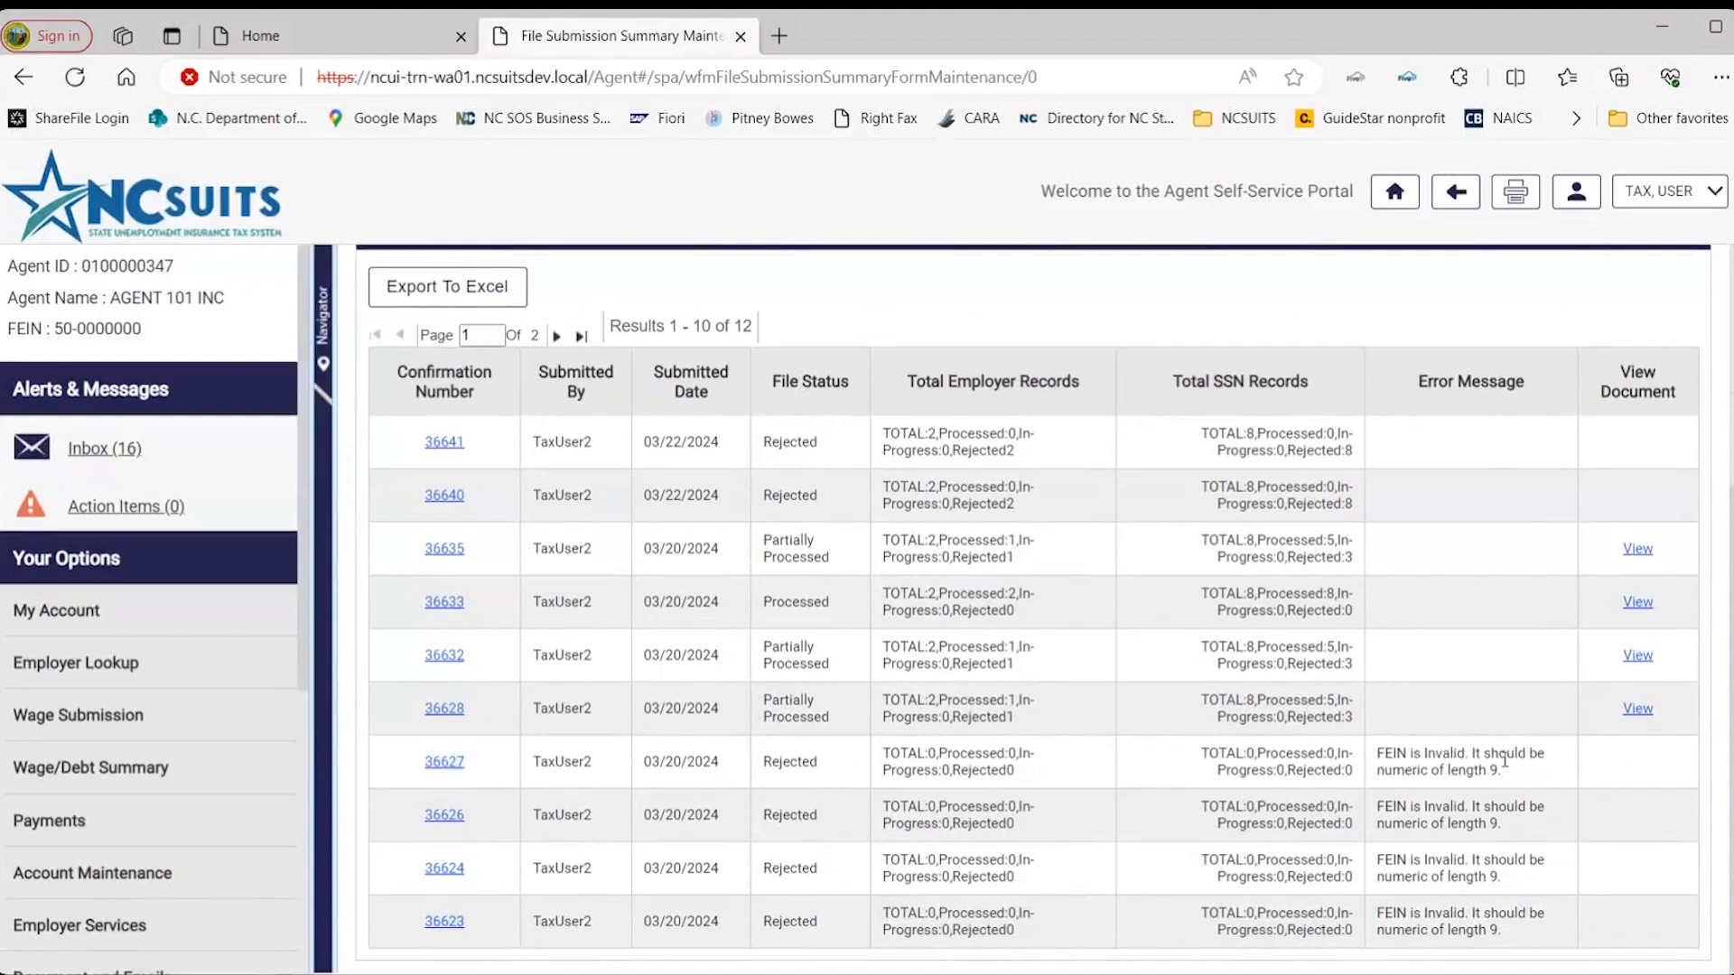
mouse_move(1515, 786)
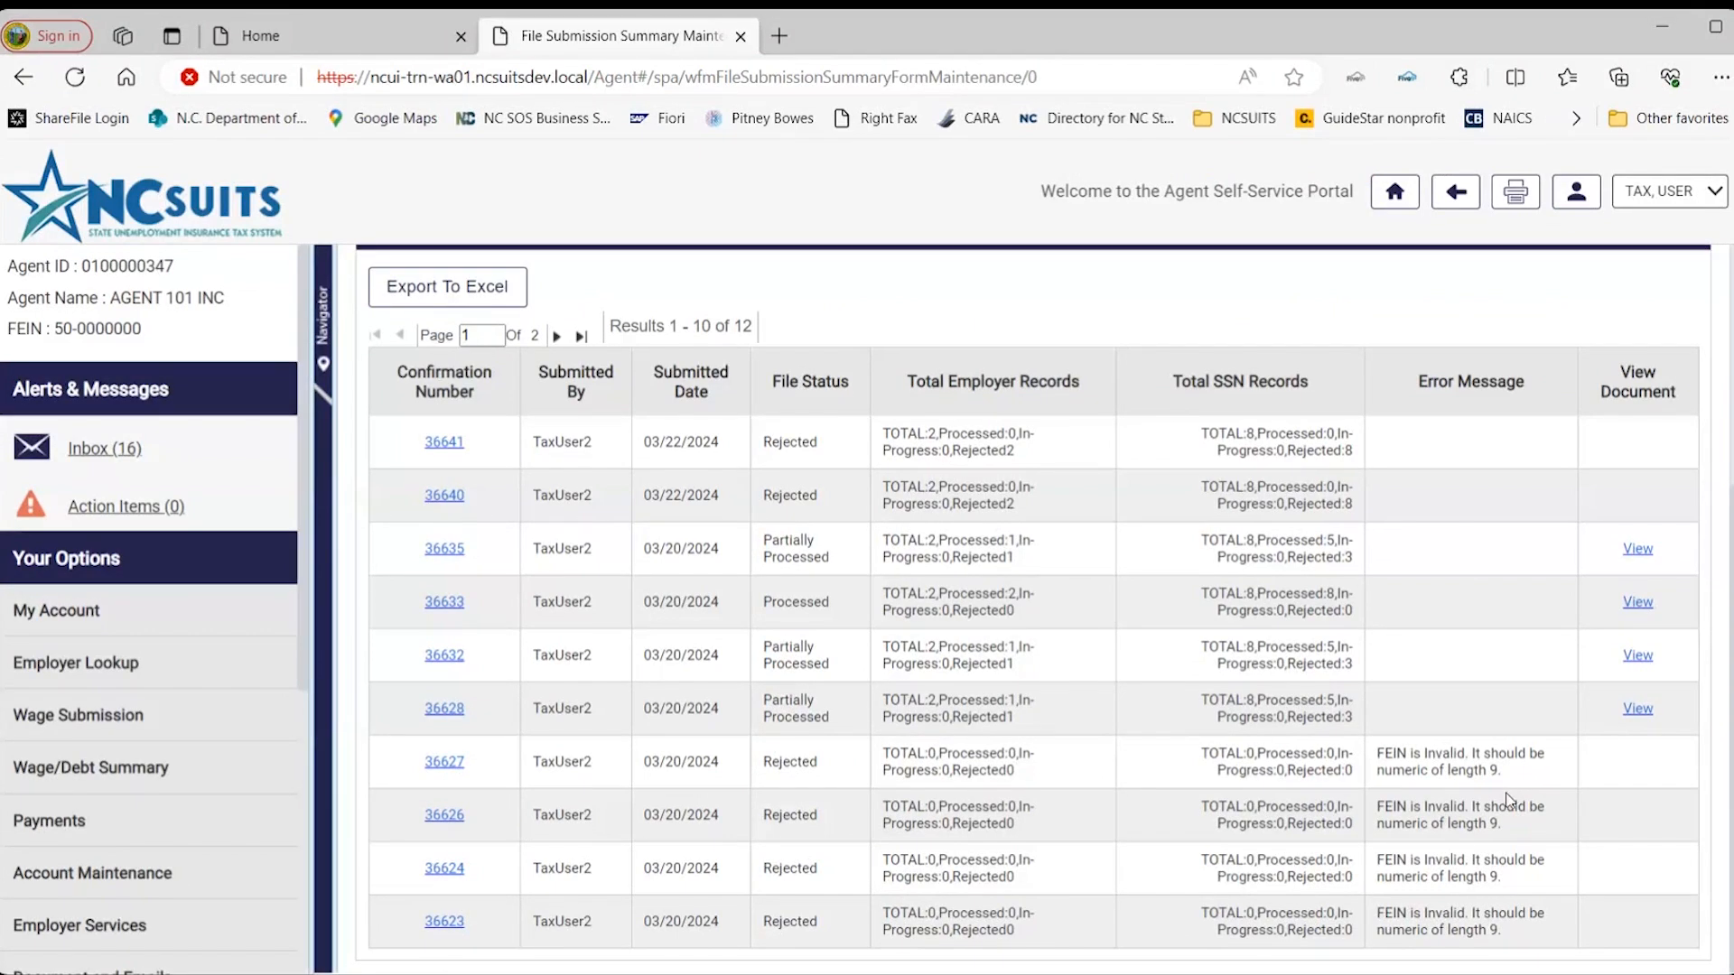
mouse_move(1514, 787)
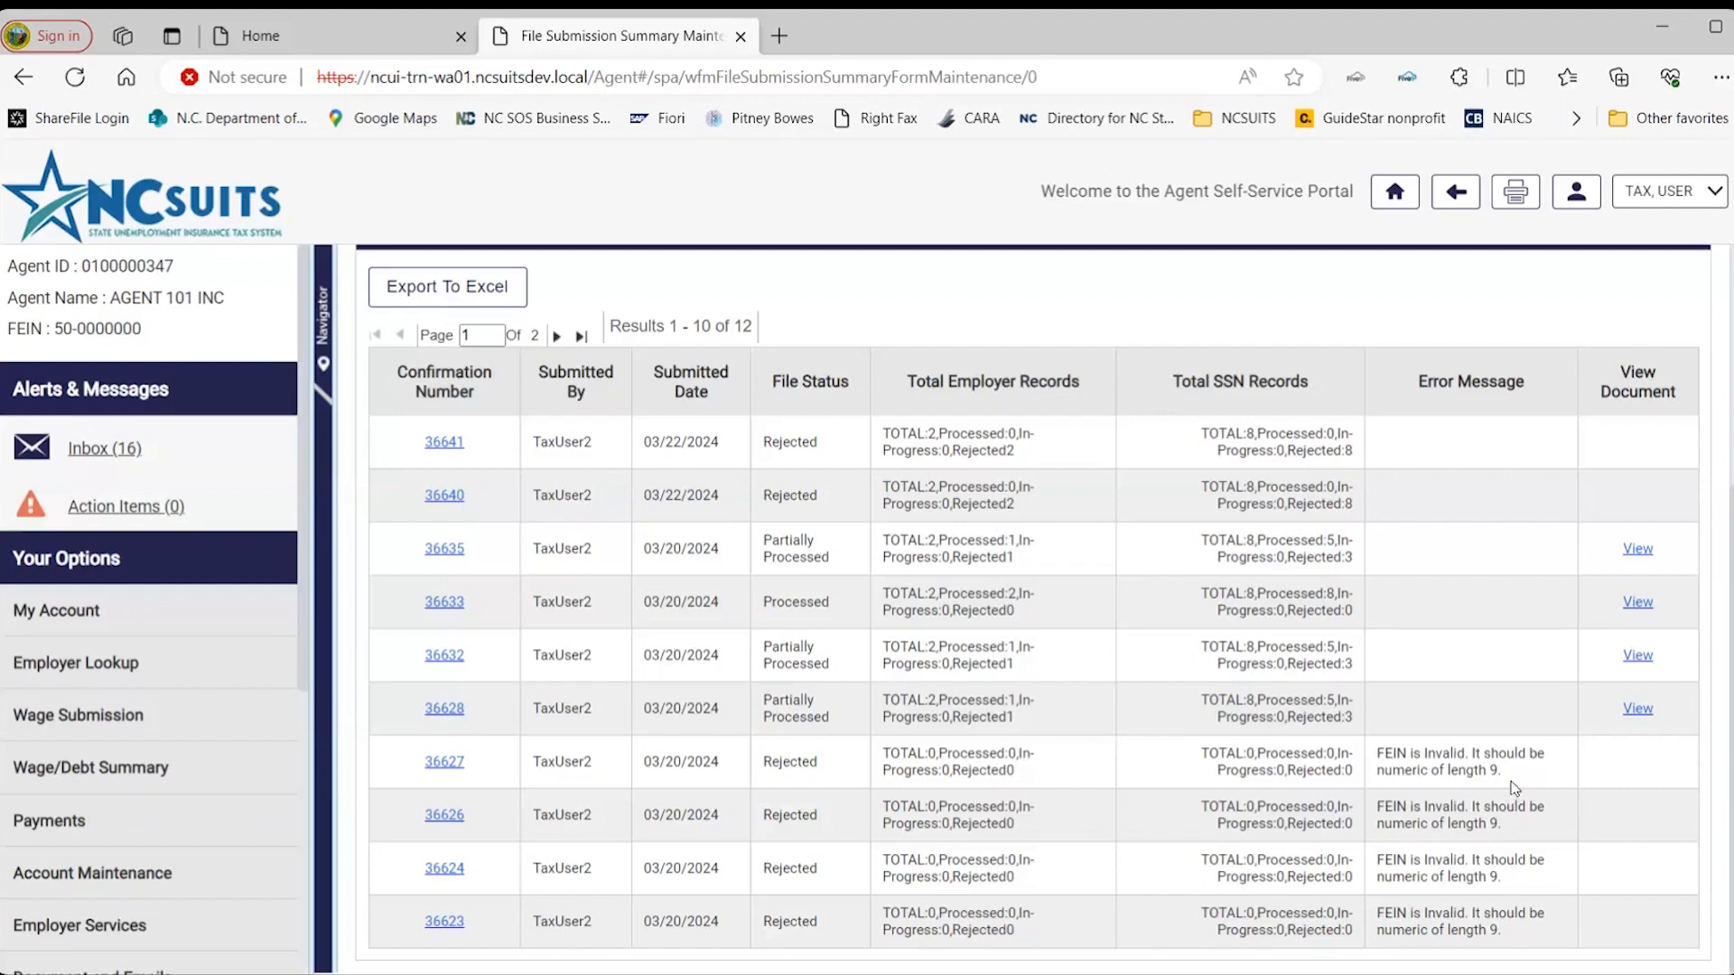
mouse_move(1512, 781)
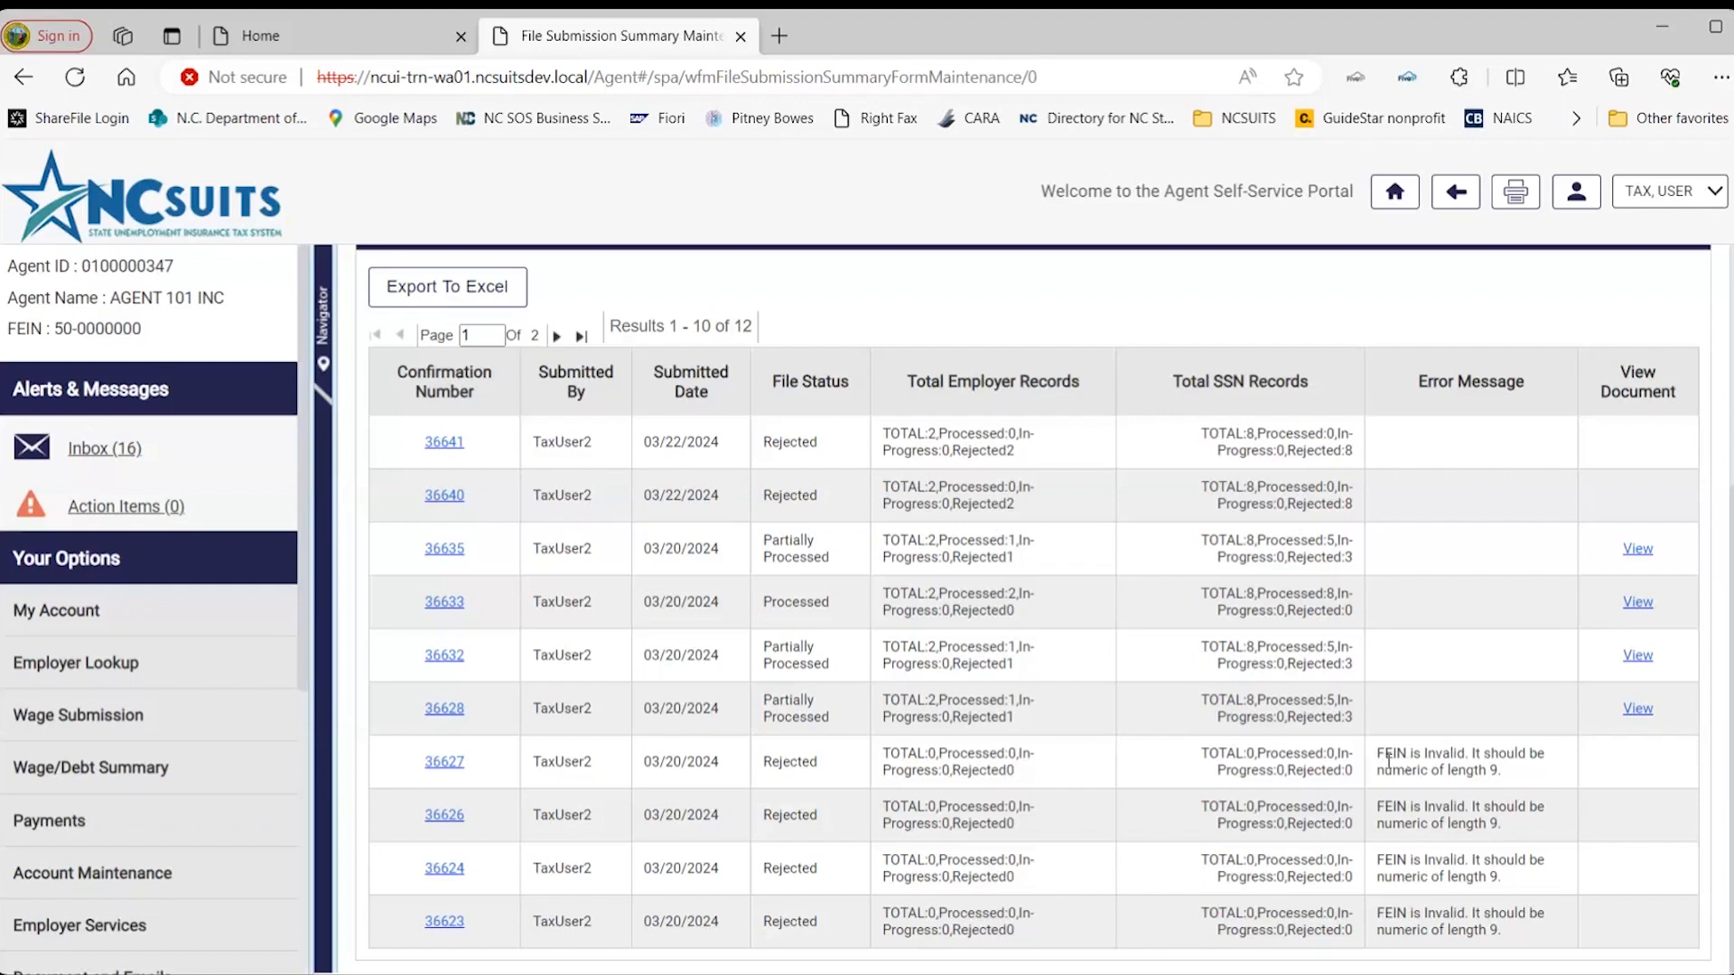
mouse_move(1506, 772)
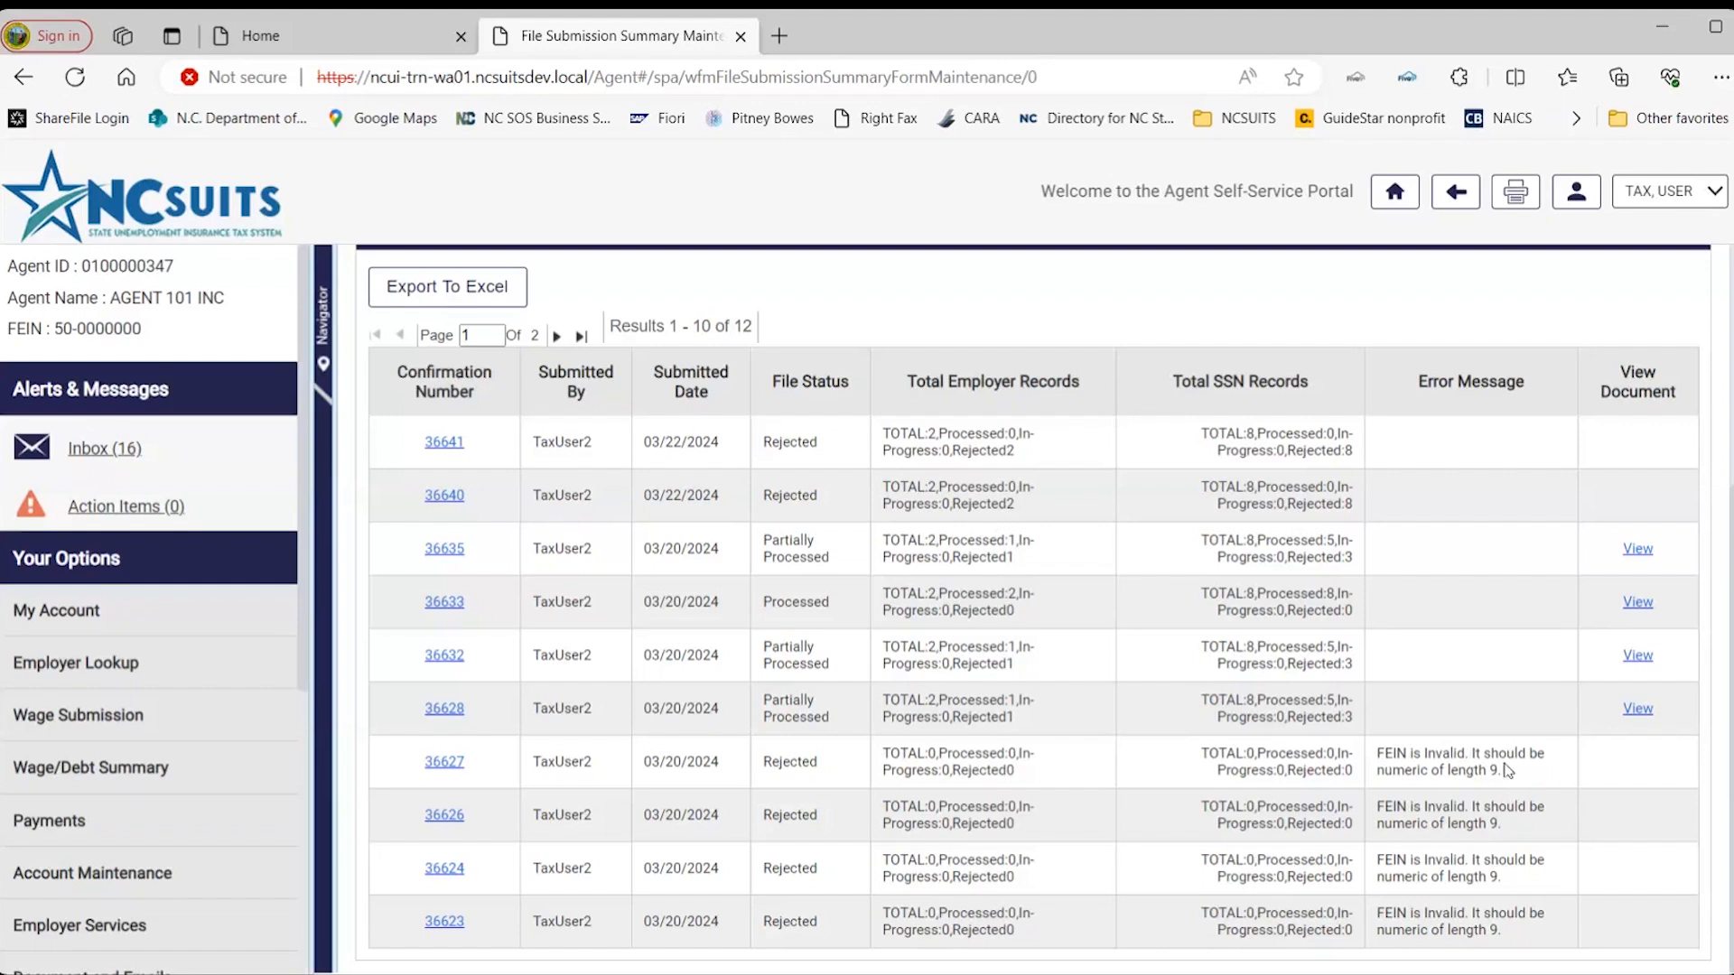
mouse_move(1510, 790)
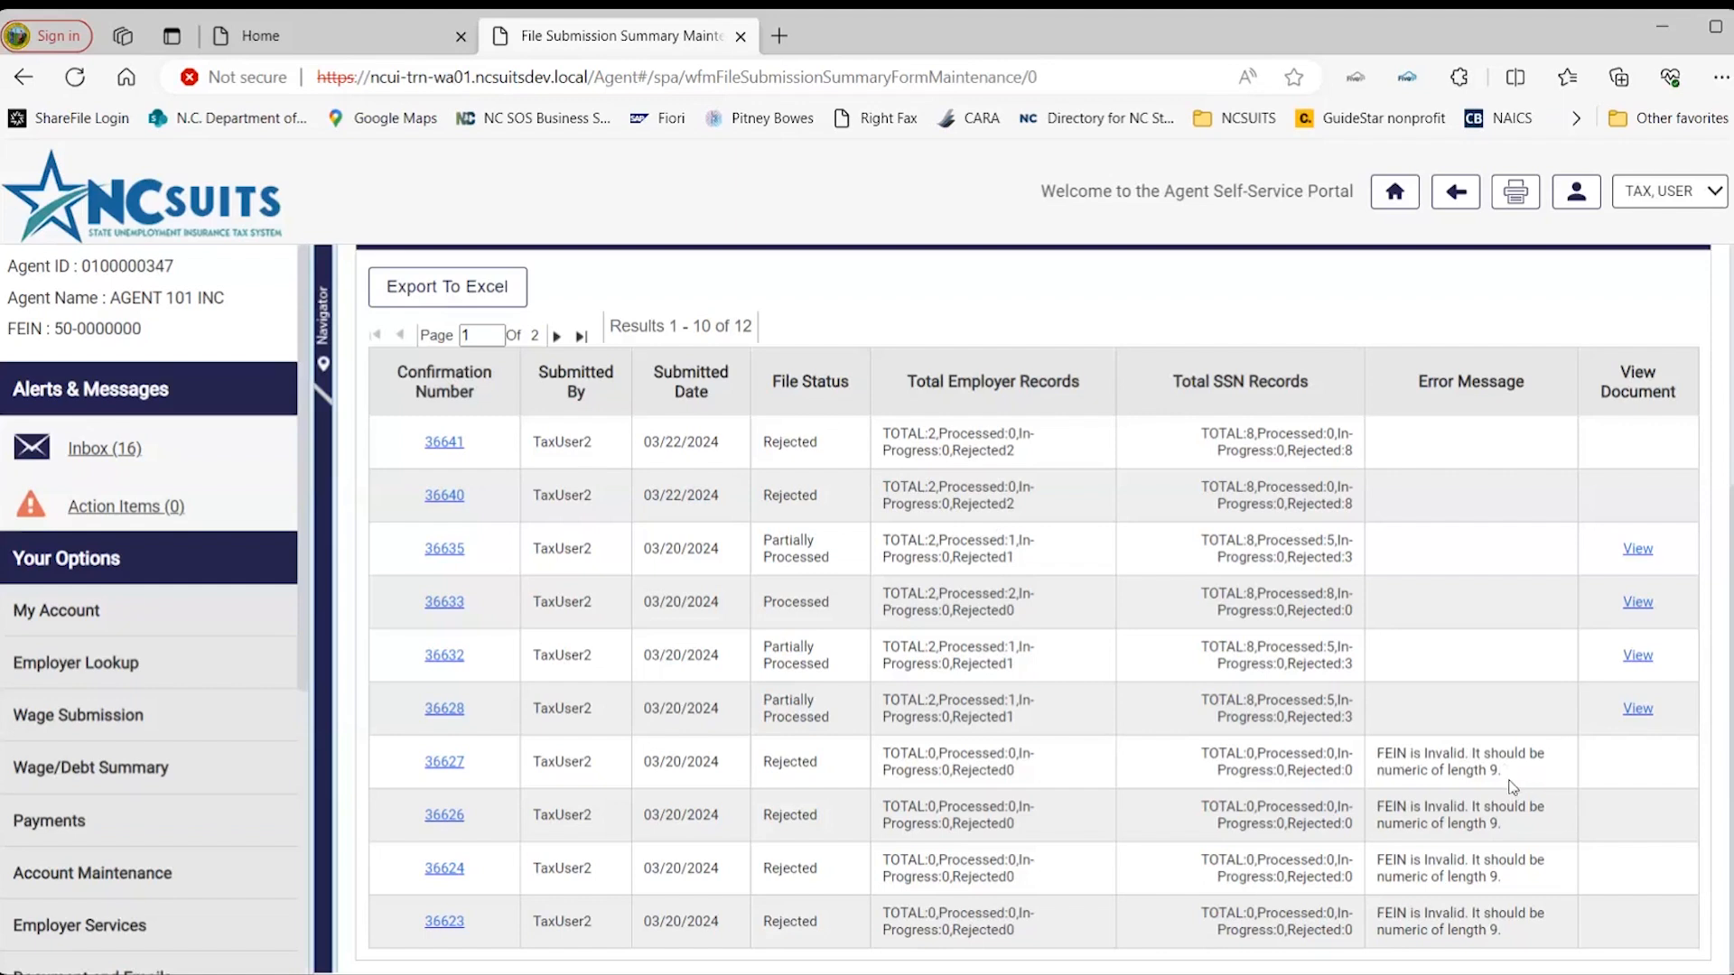
mouse_move(1521, 777)
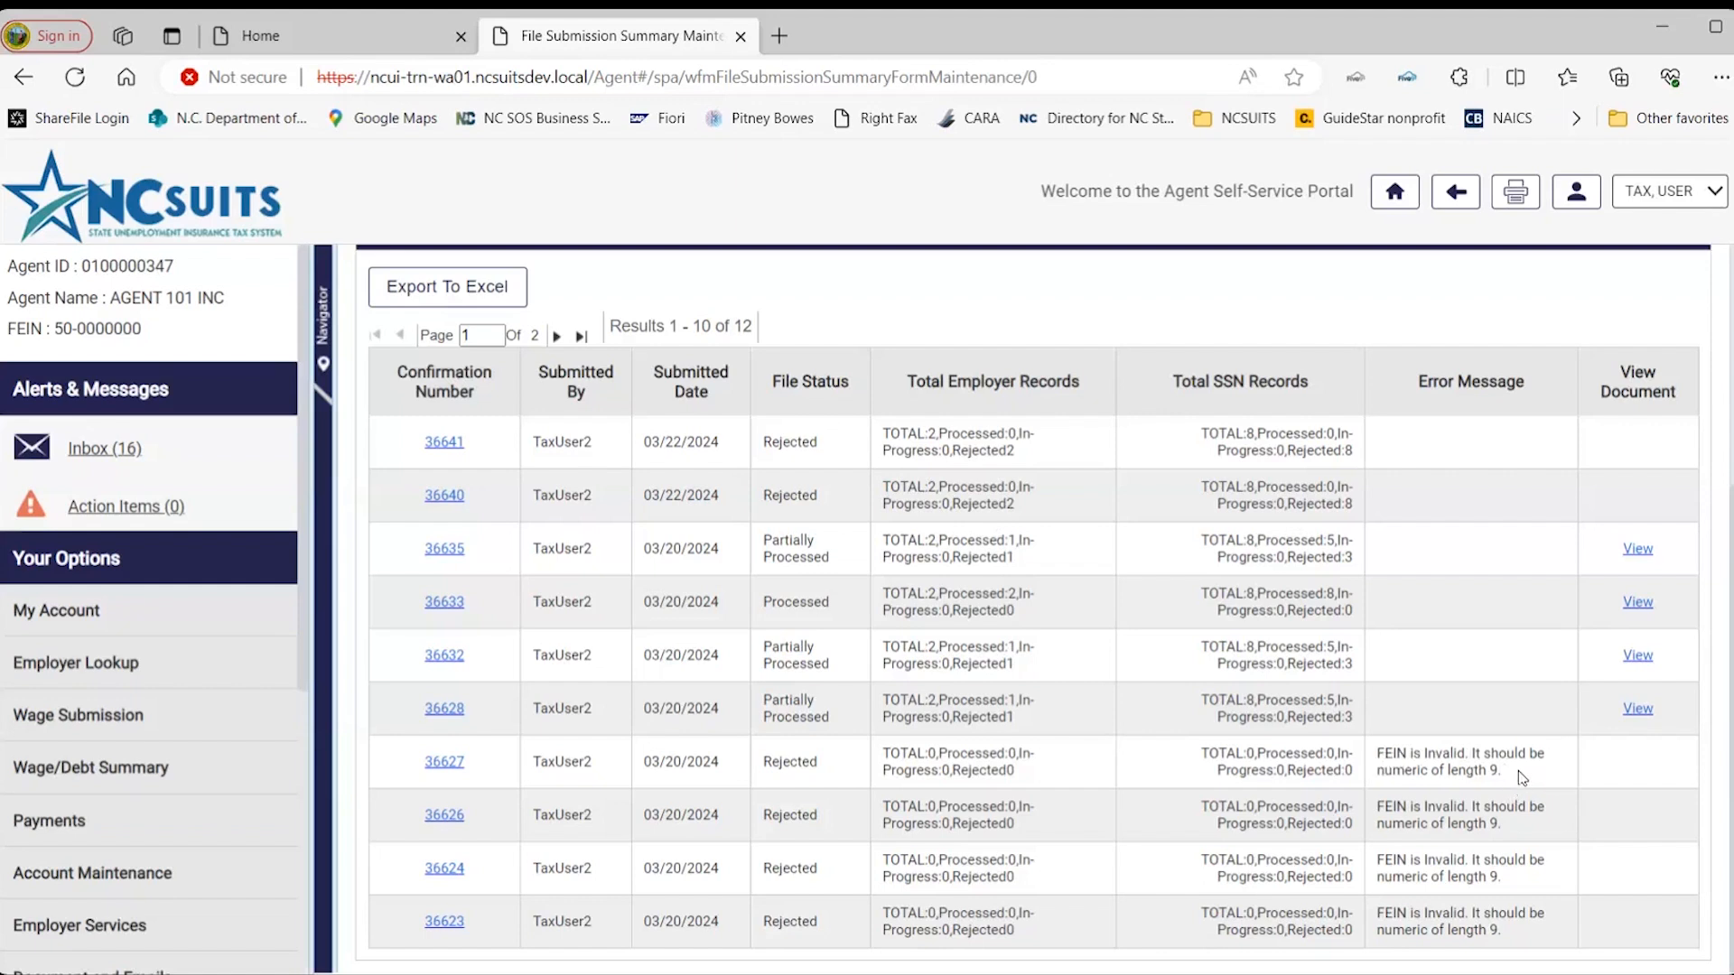
mouse_move(1501, 761)
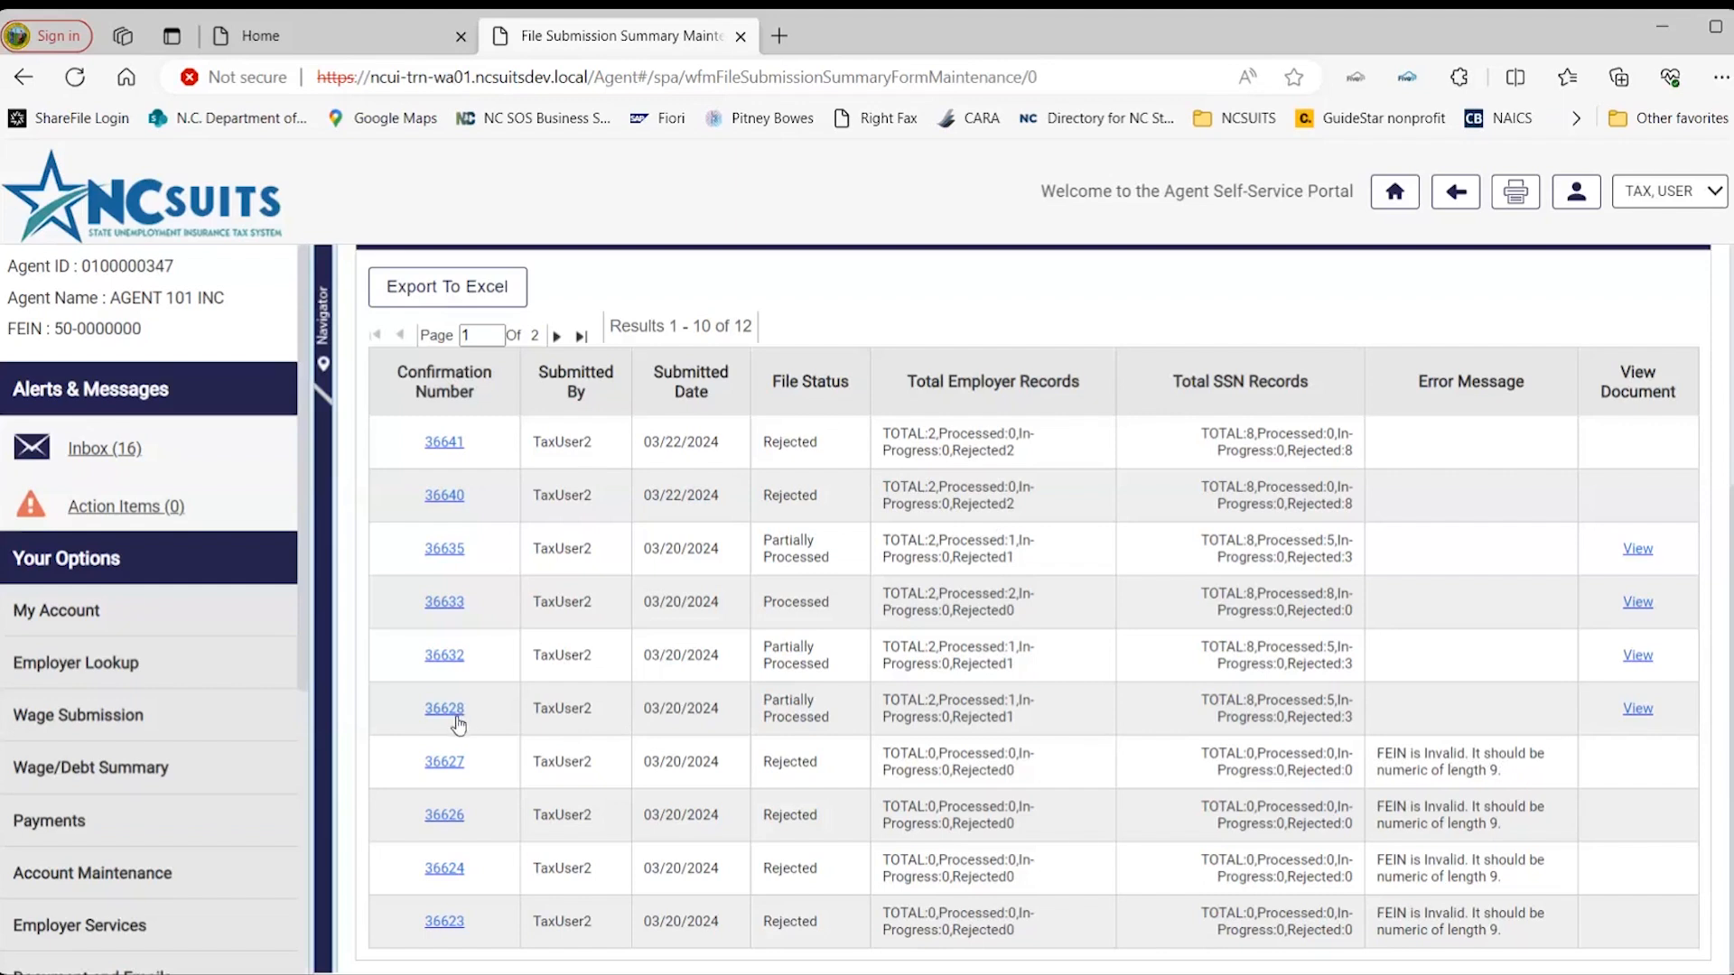
mouse_move(445, 549)
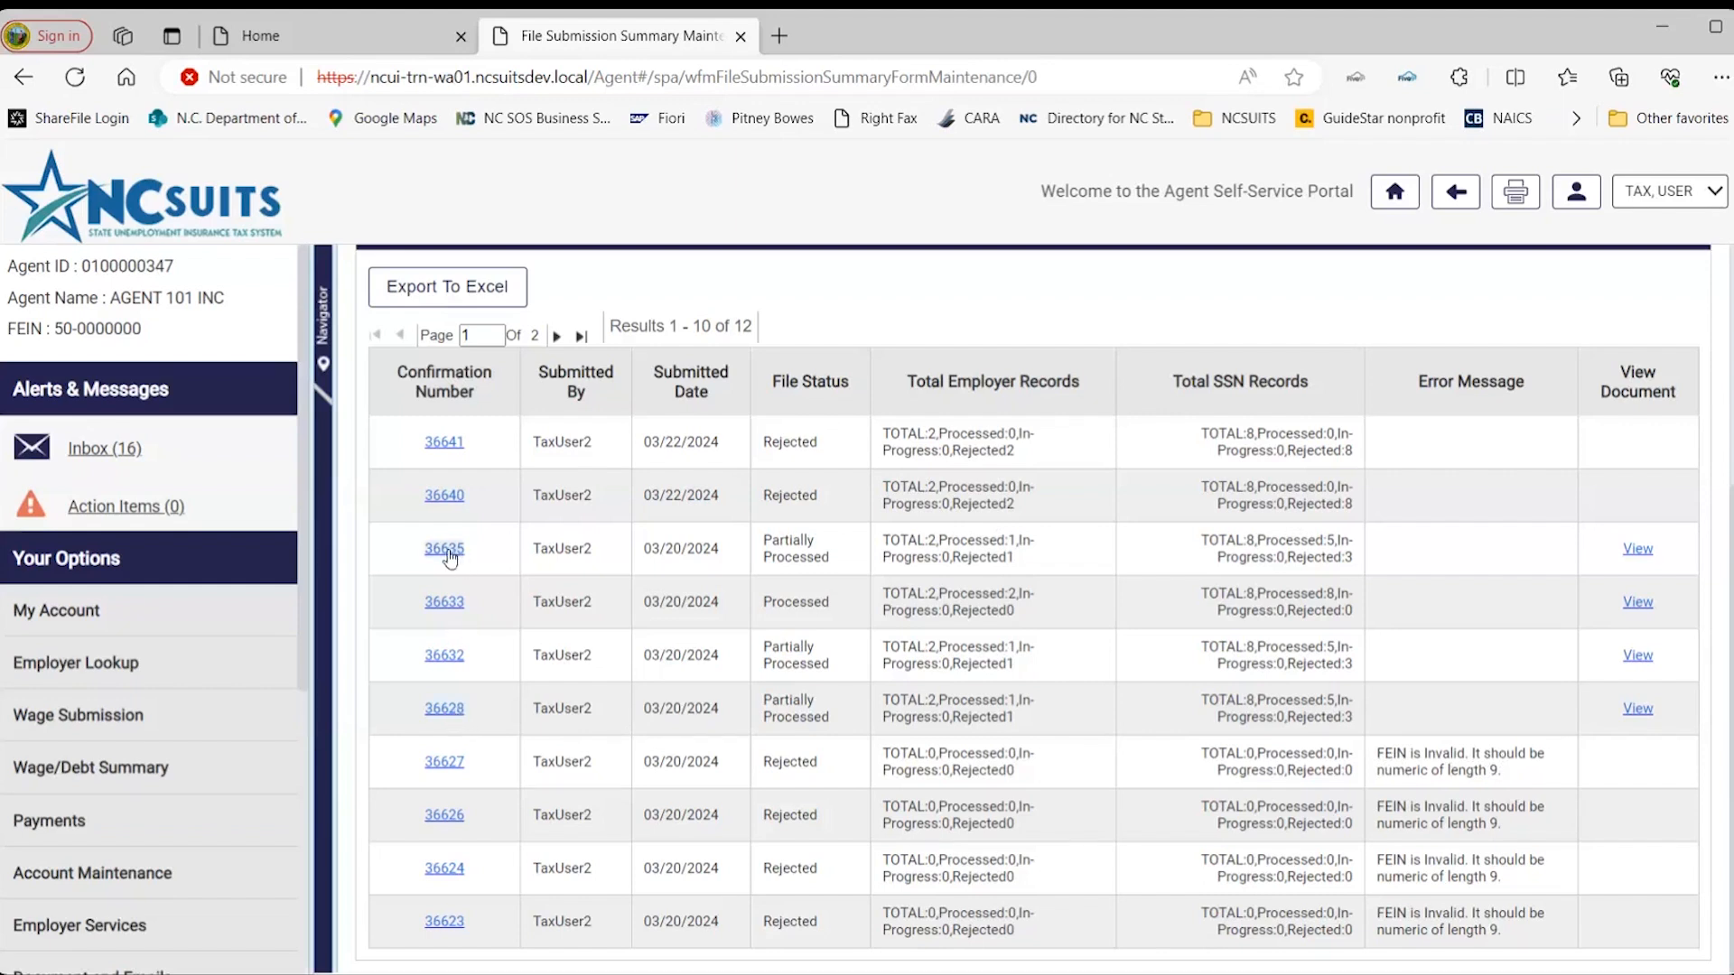
mouse_move(469, 638)
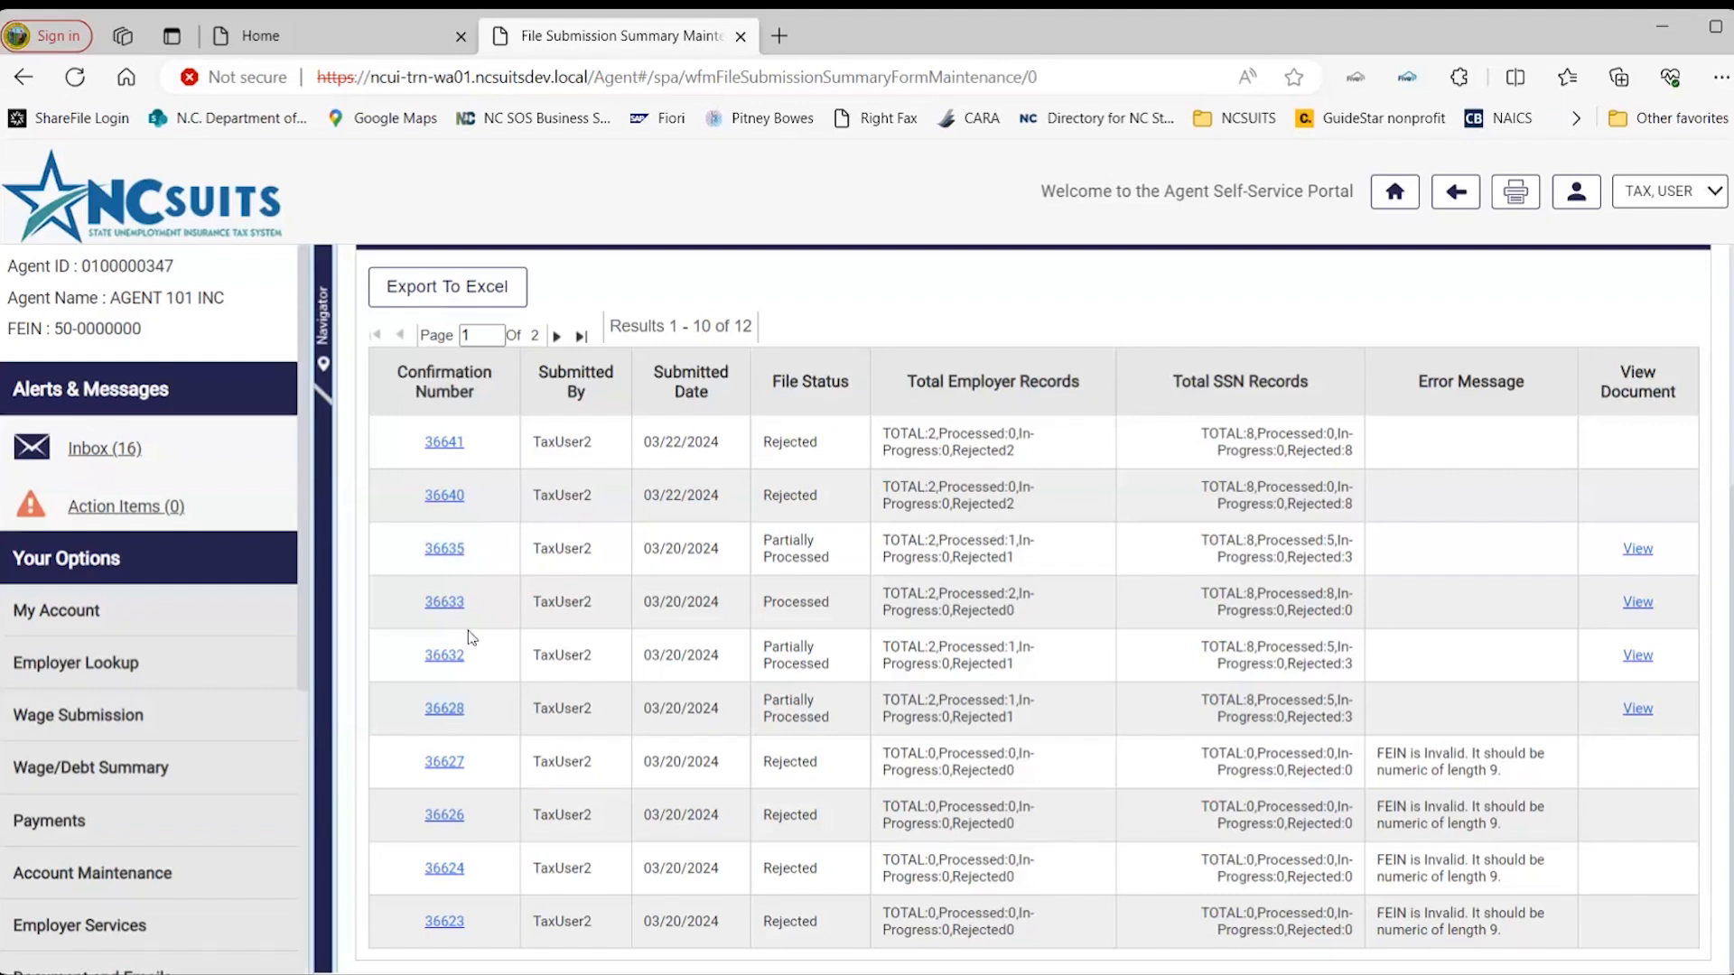
mouse_move(1573, 720)
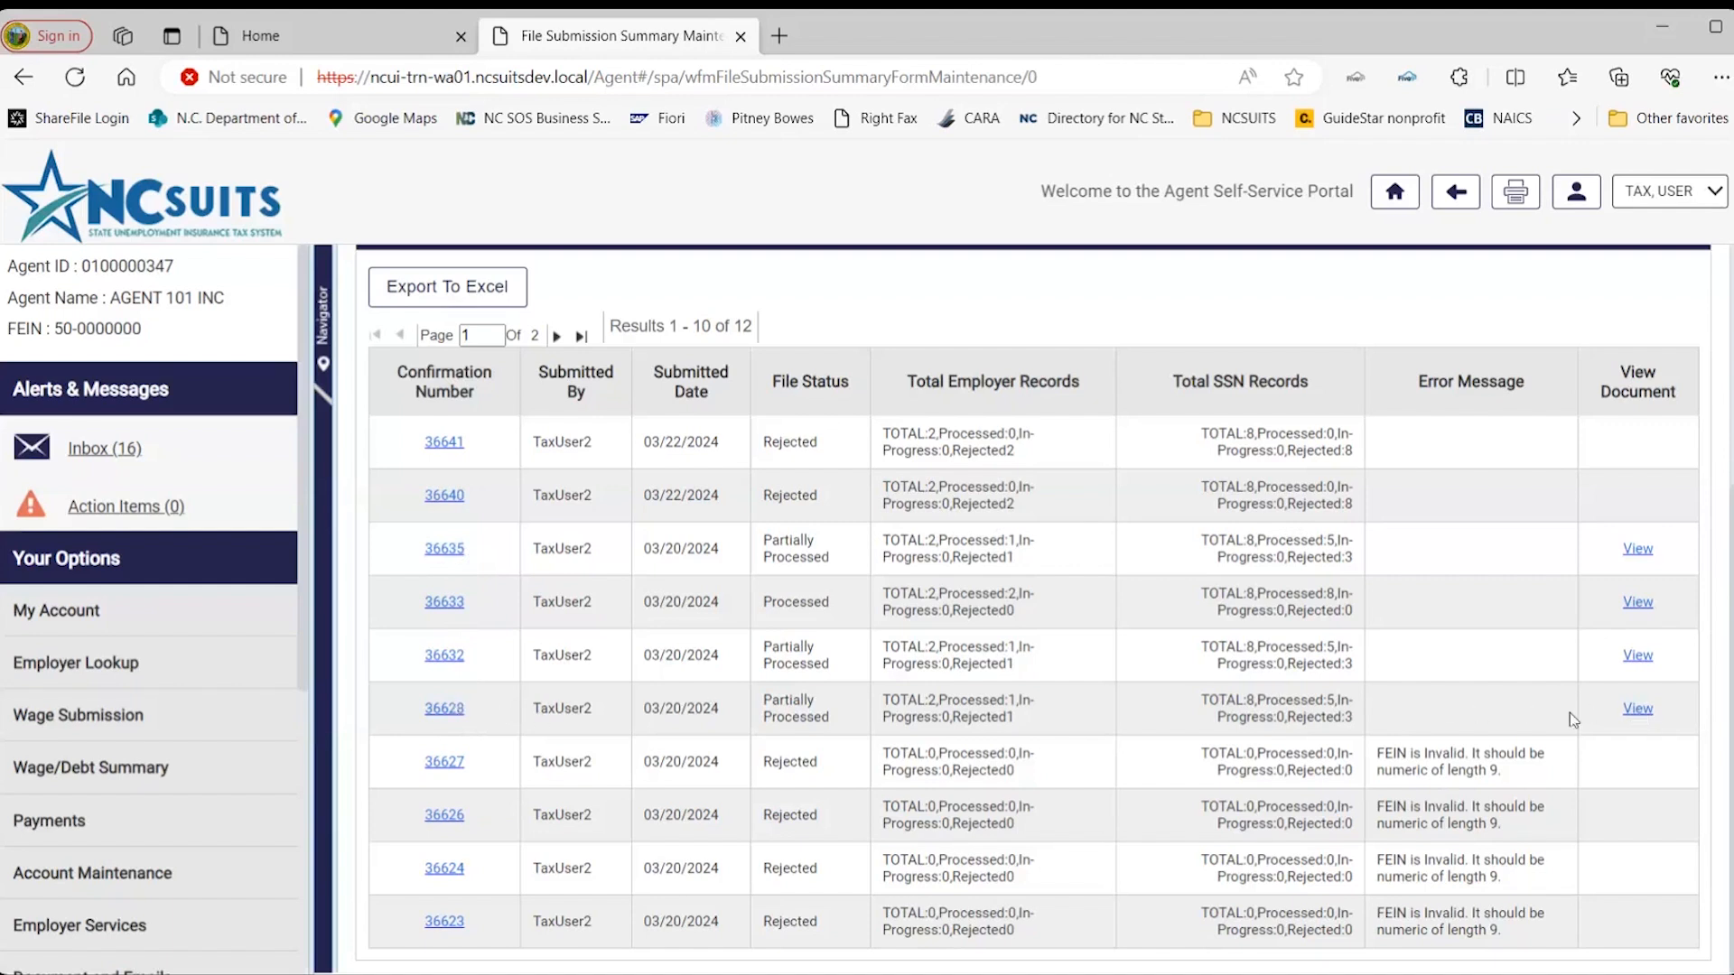
mouse_move(1363, 727)
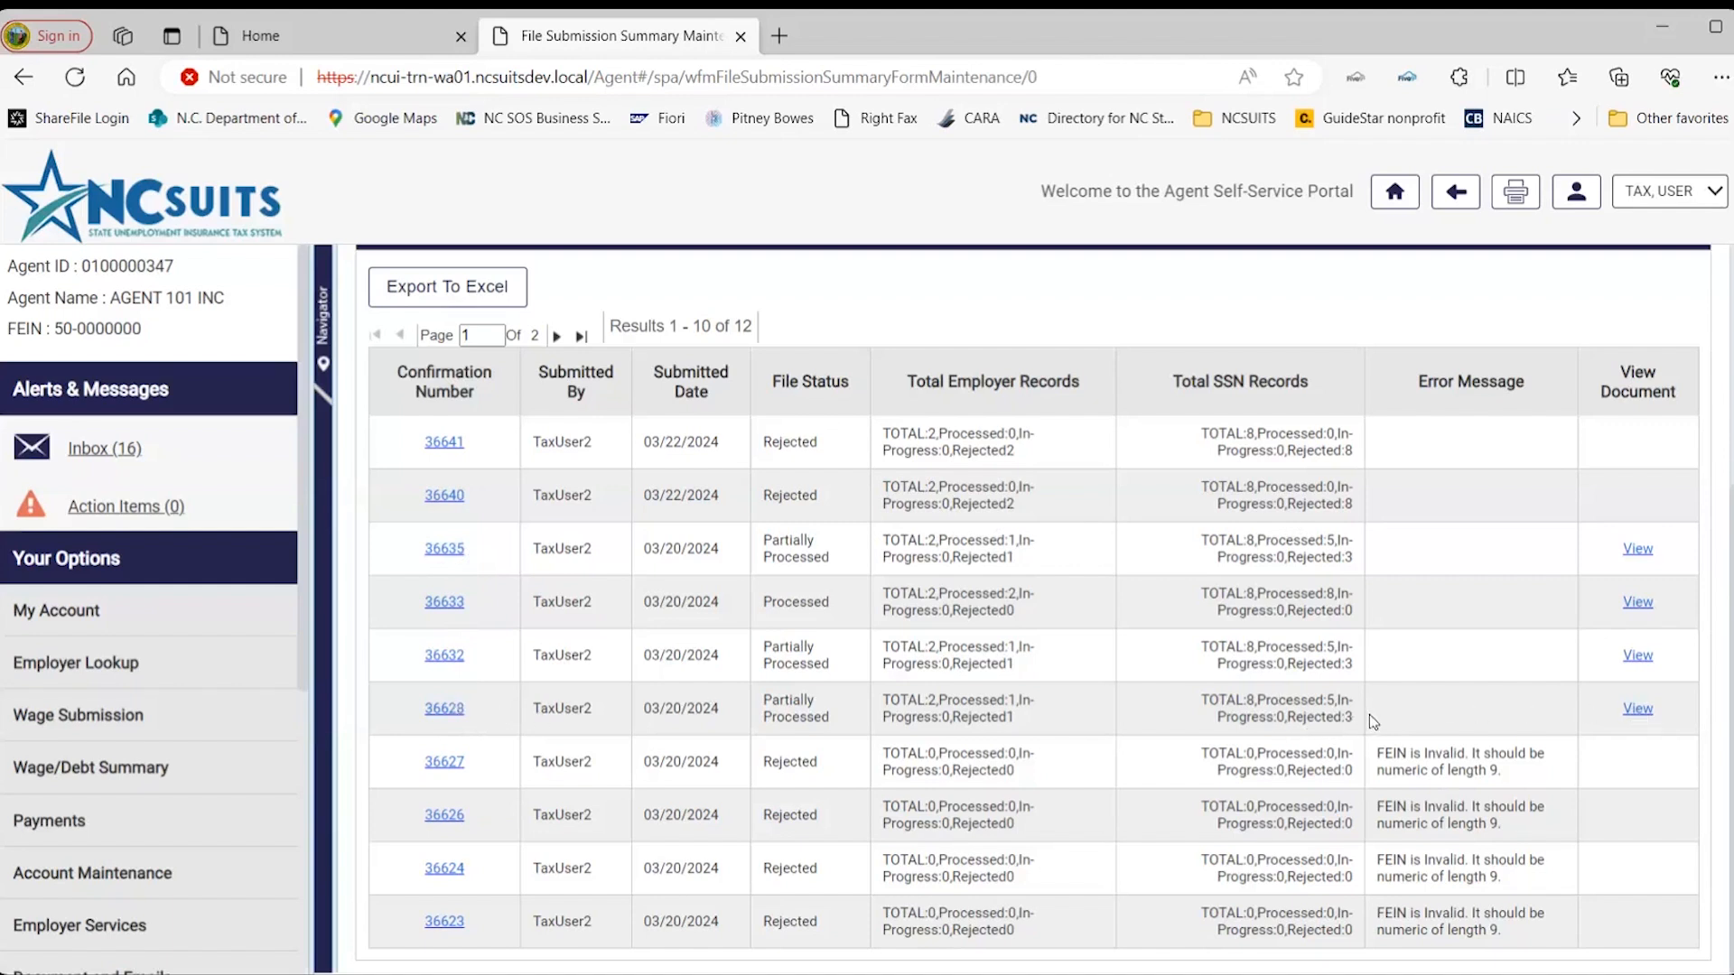
mouse_move(1402, 668)
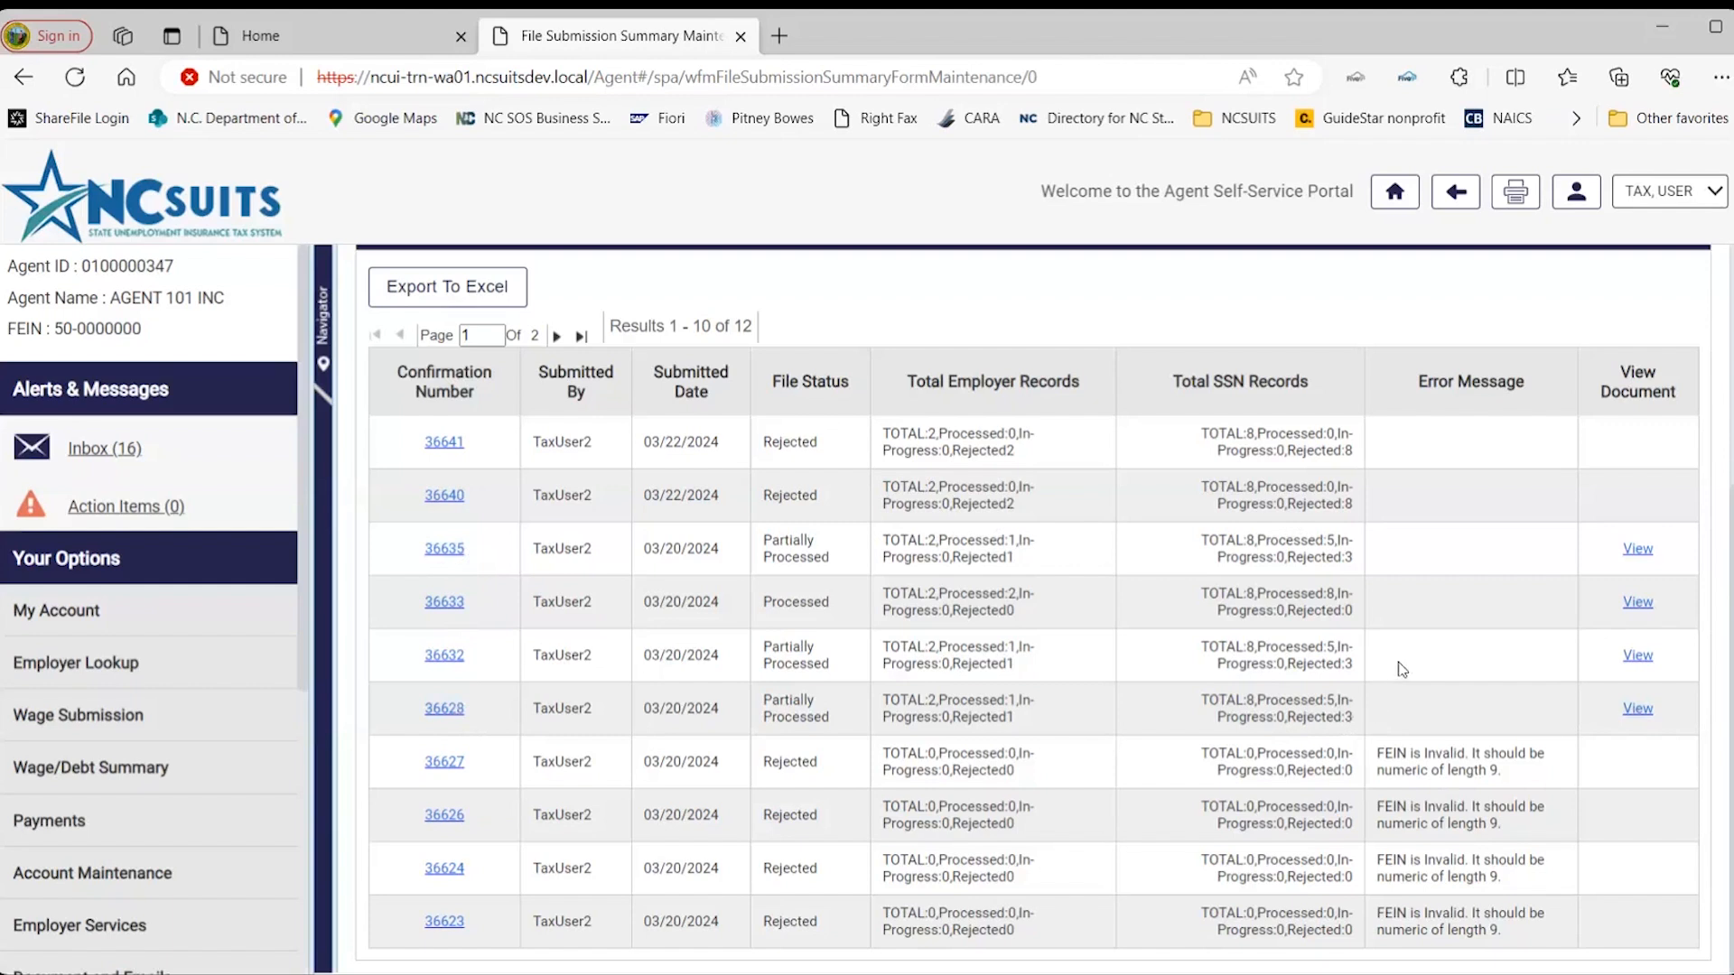
mouse_move(448, 713)
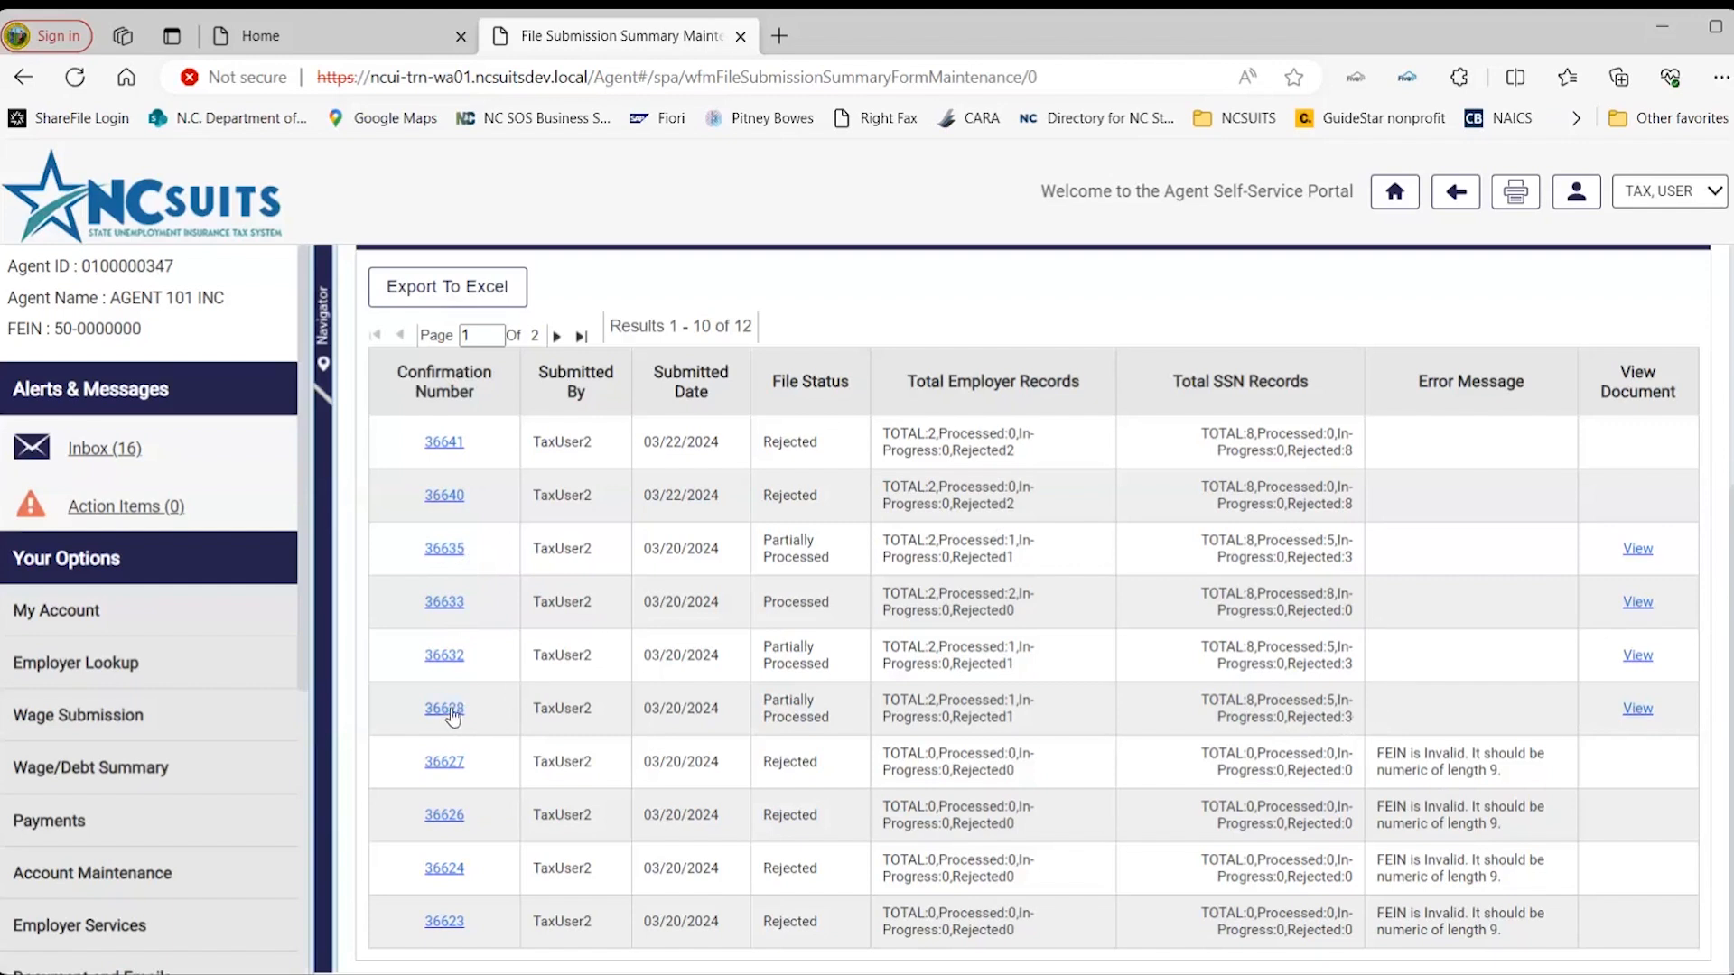
mouse_move(785, 717)
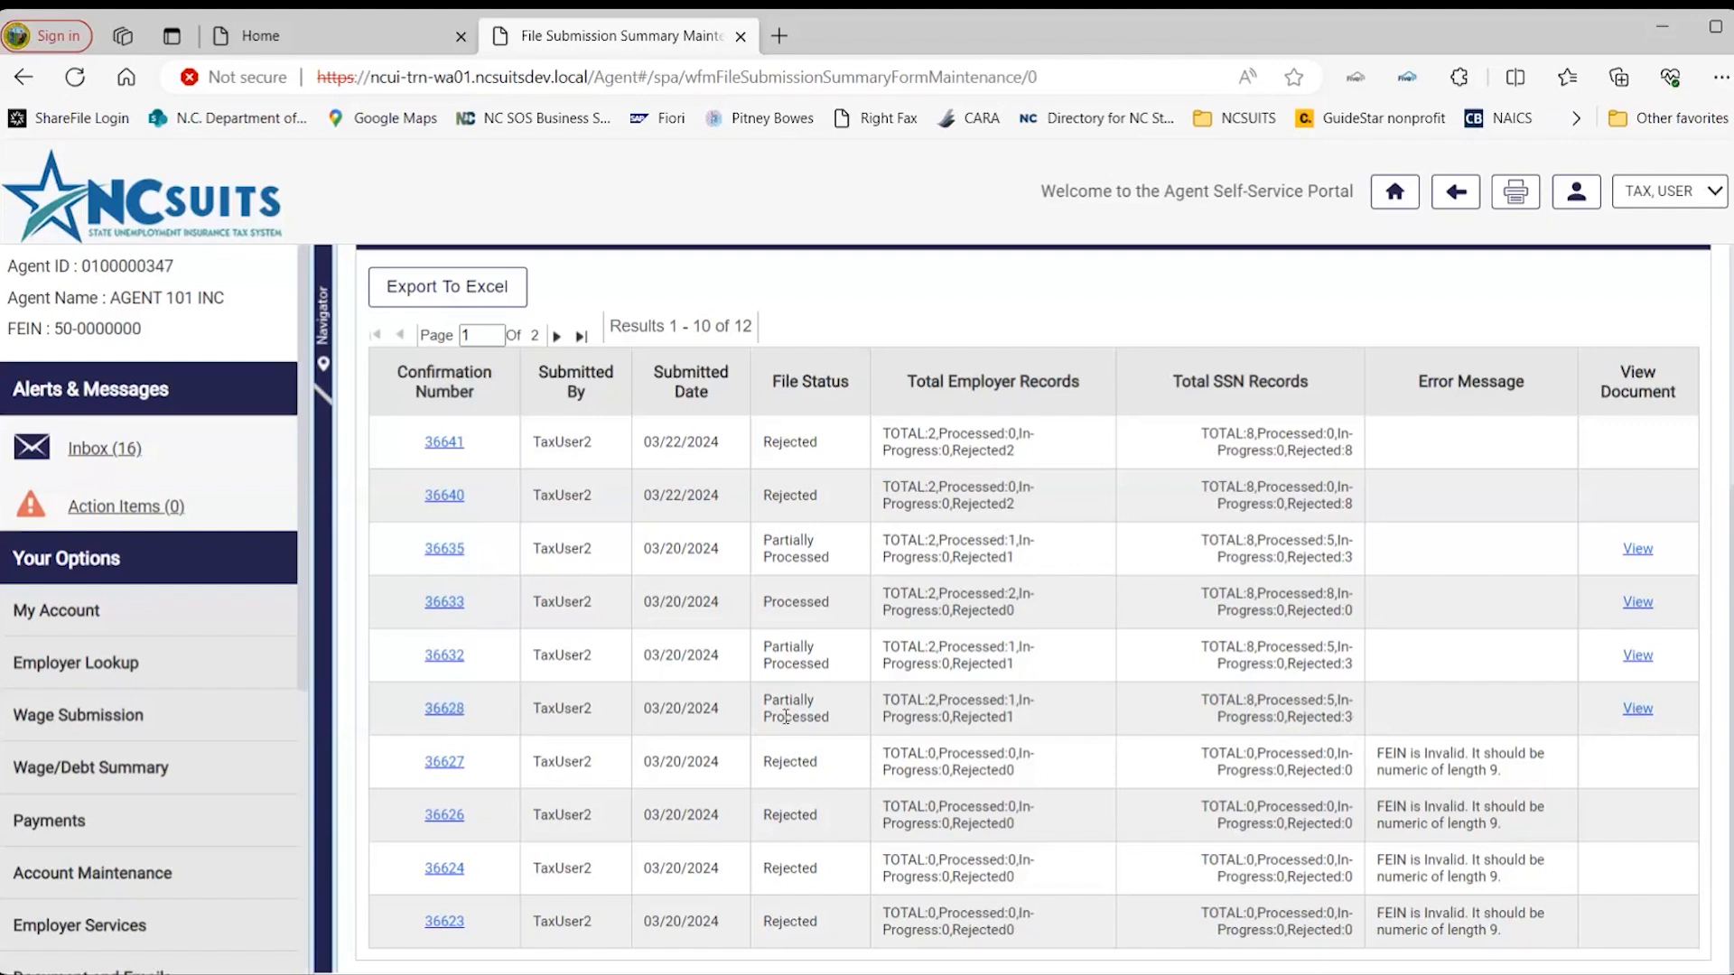
mouse_move(1358, 734)
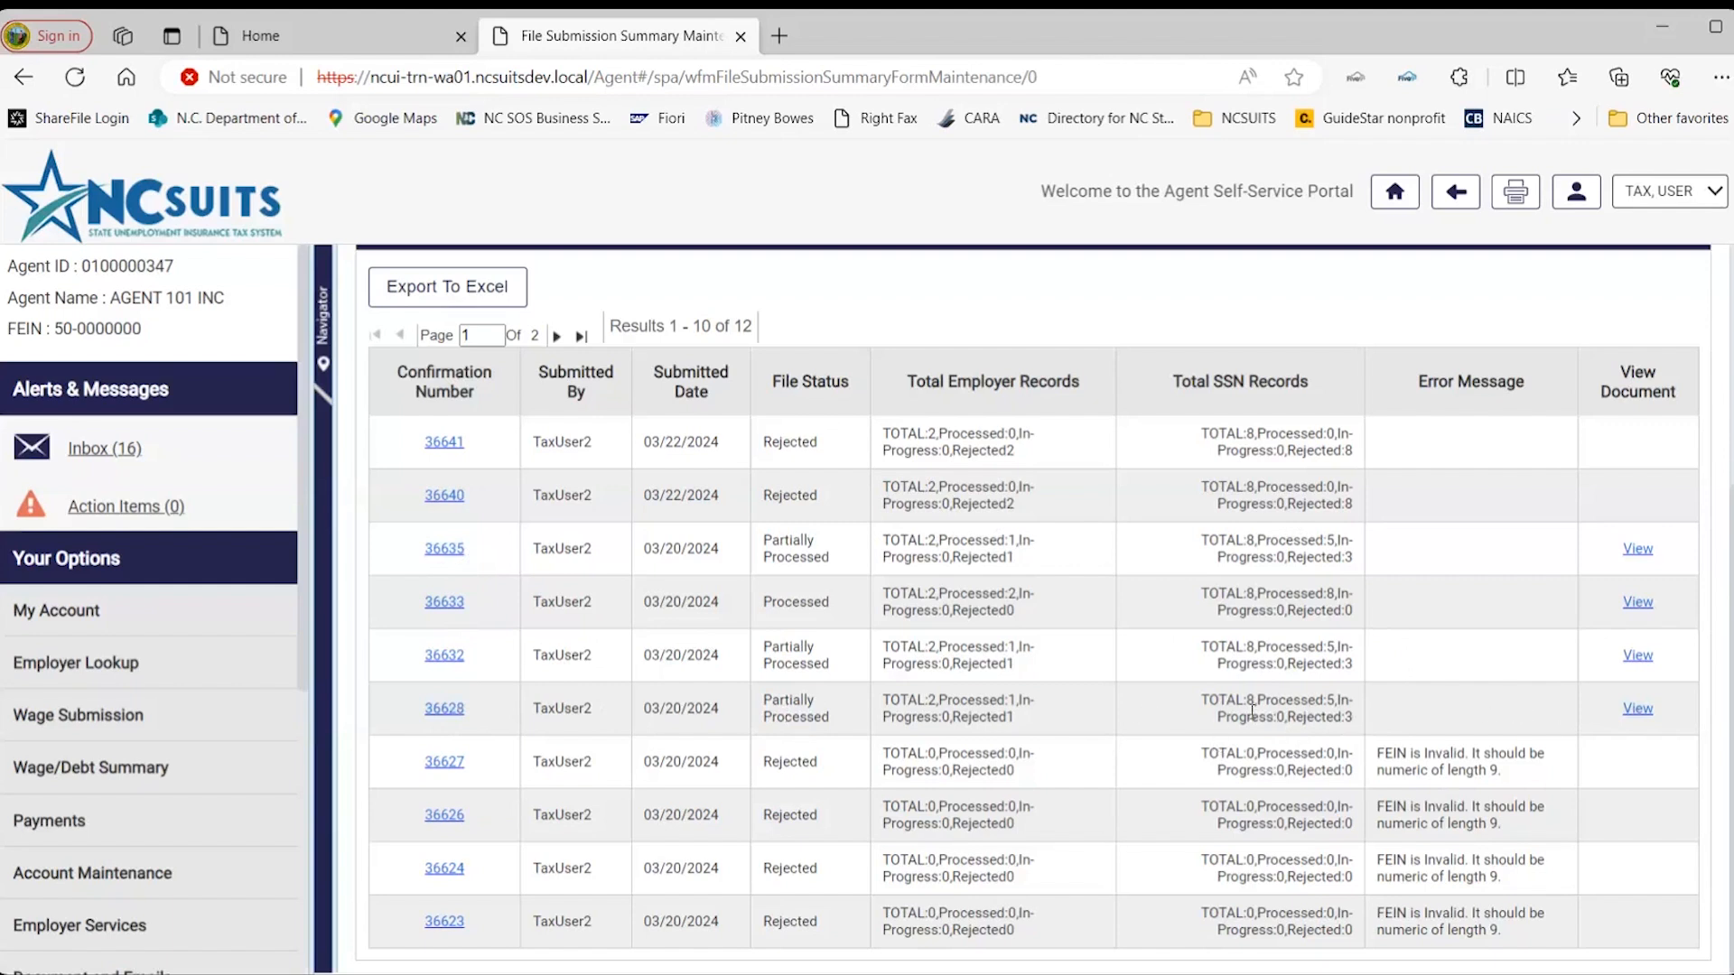
Go to Reports from the Your Options panel.
scroll(down, 3)
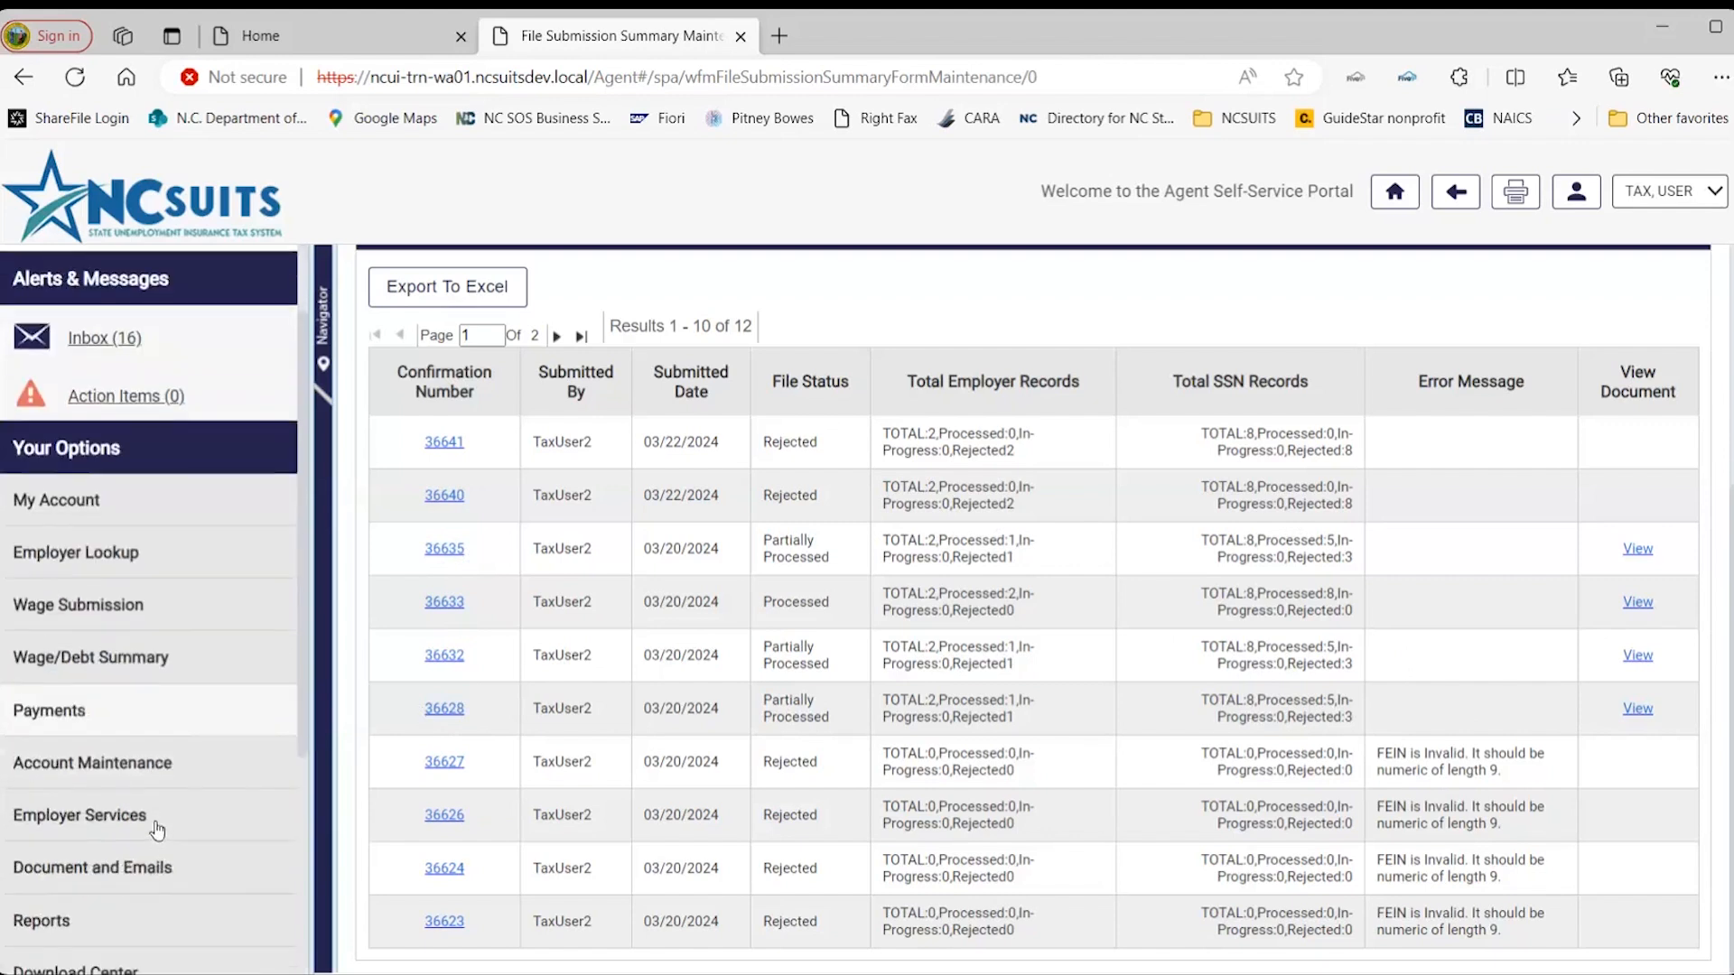
scroll(down, 3)
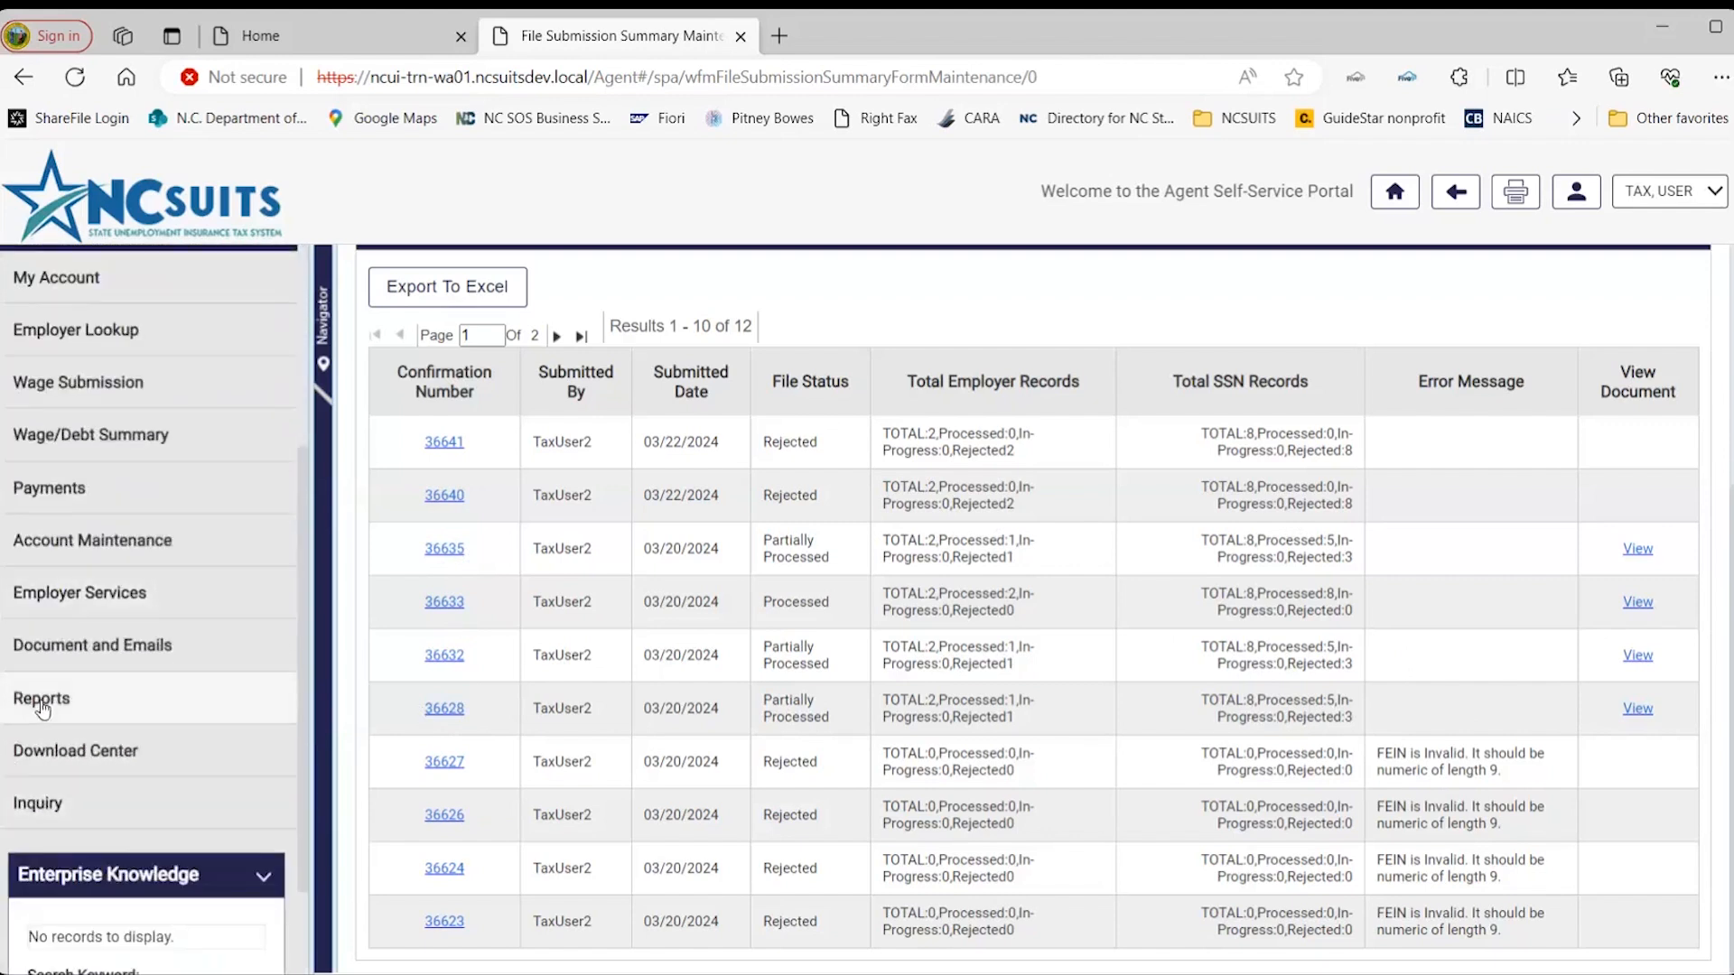
click(42, 697)
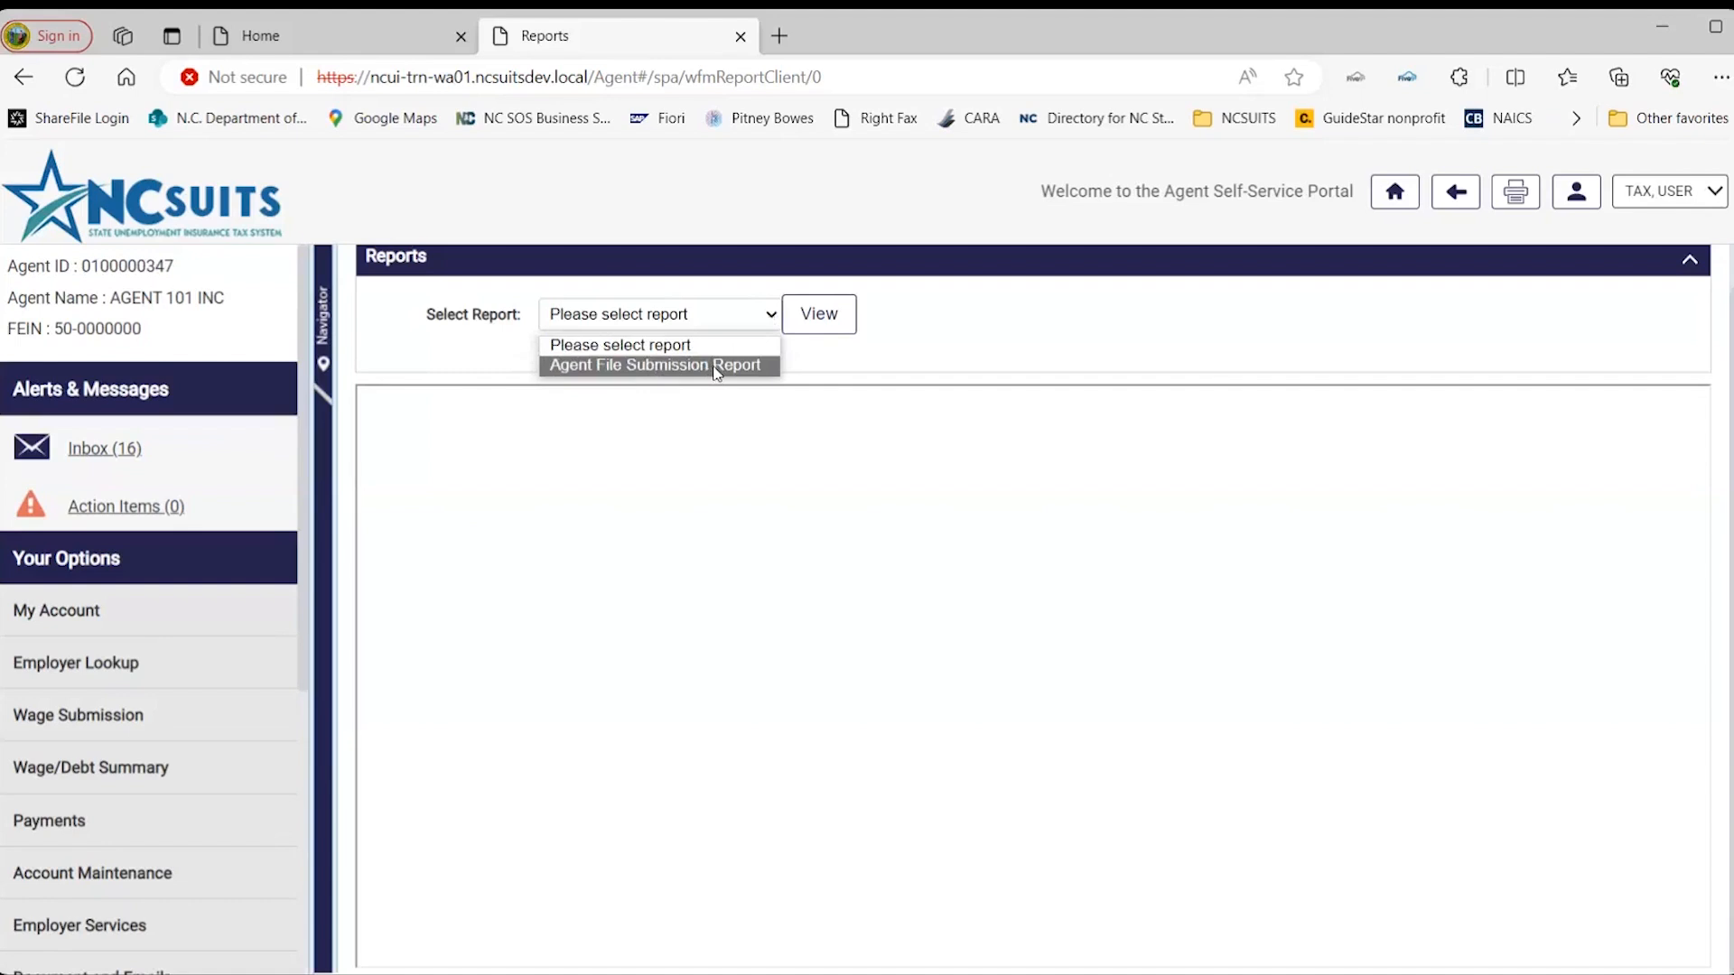
View the Agent File Submission Report for confirmation number 36628.
click(654, 365)
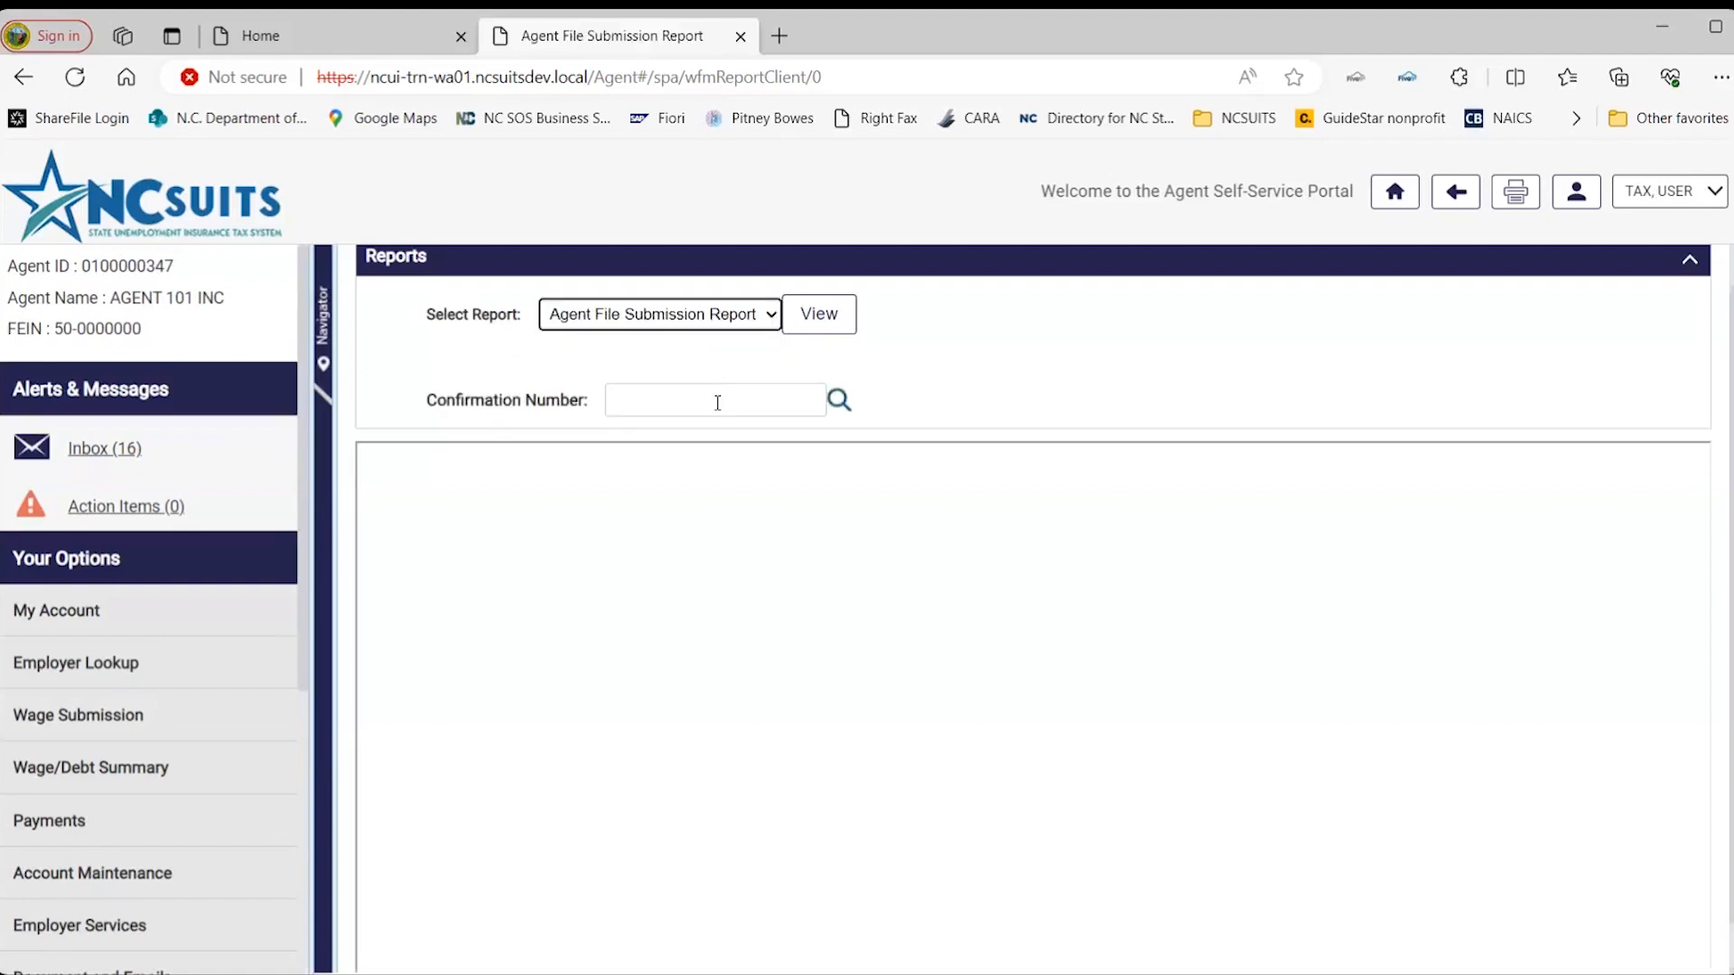
click(715, 399)
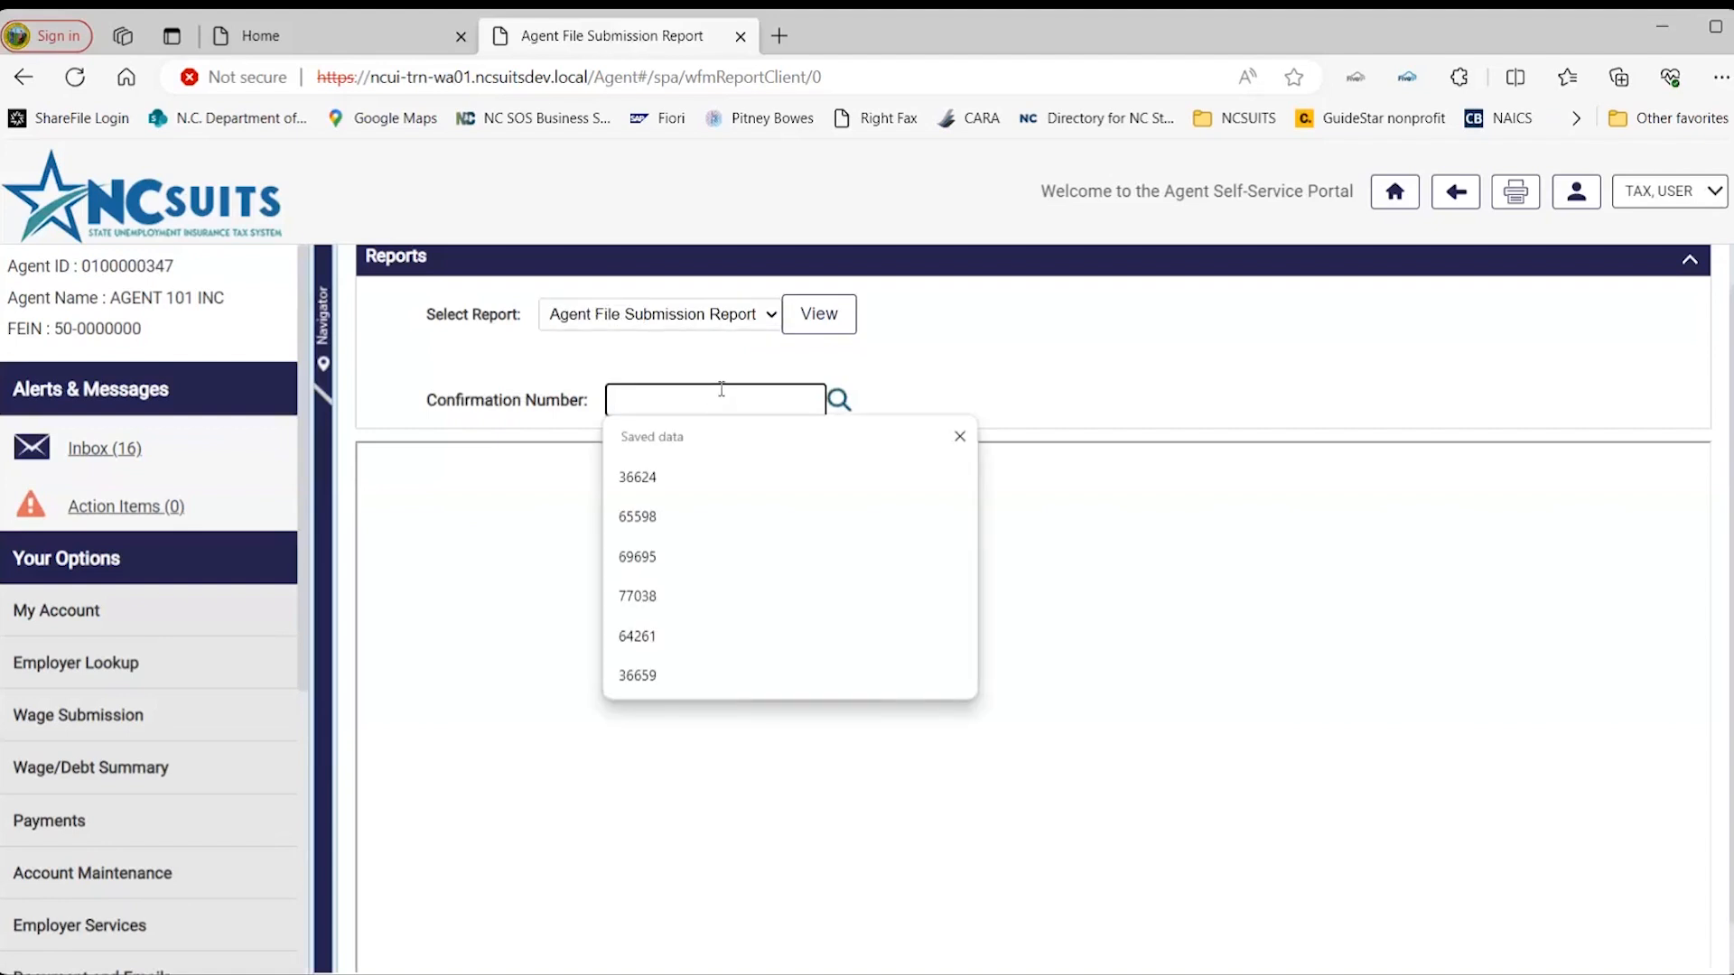
text(3662)
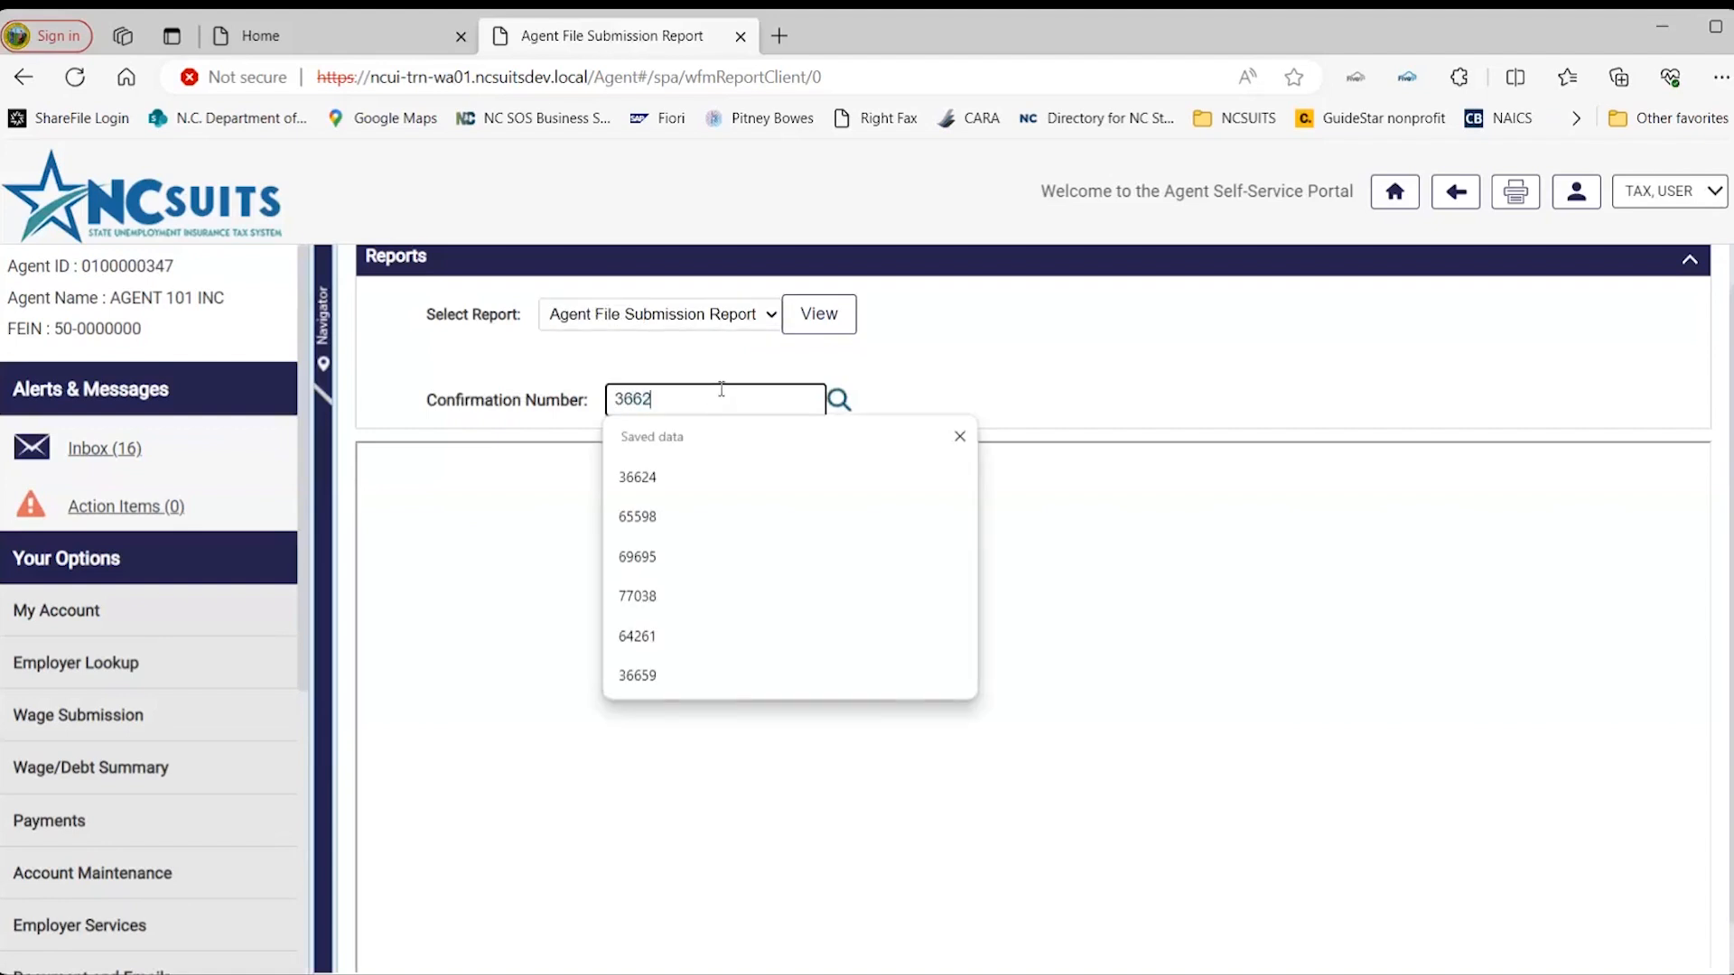
text(8)
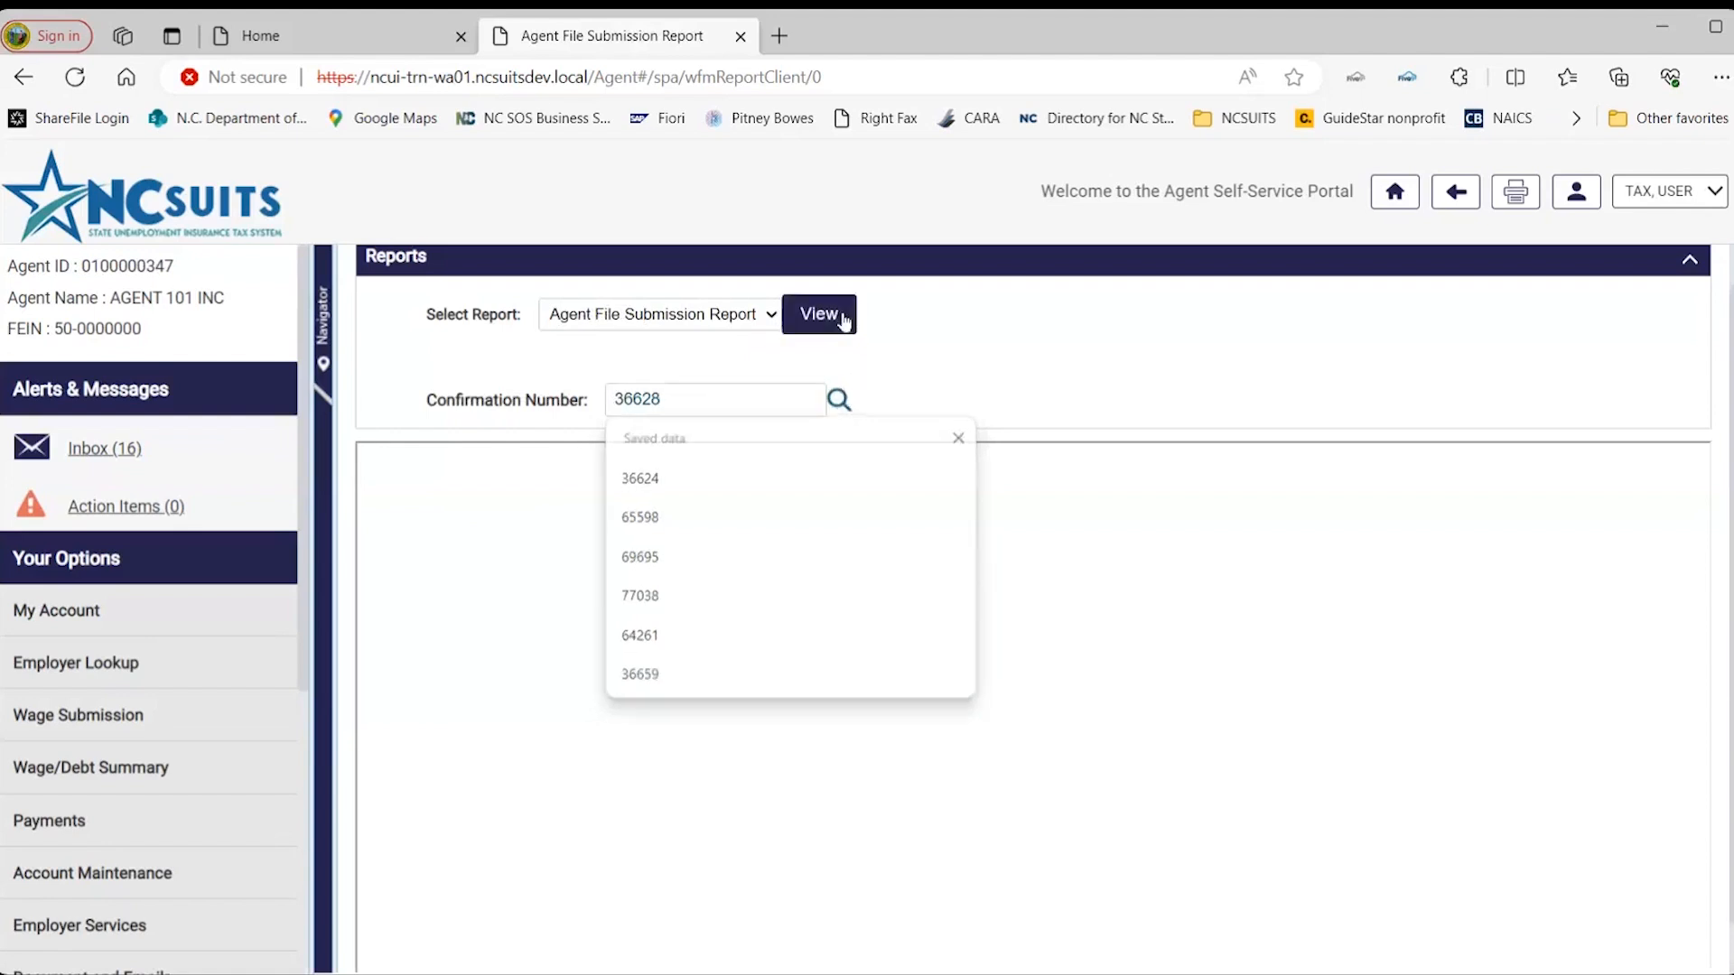
click(818, 315)
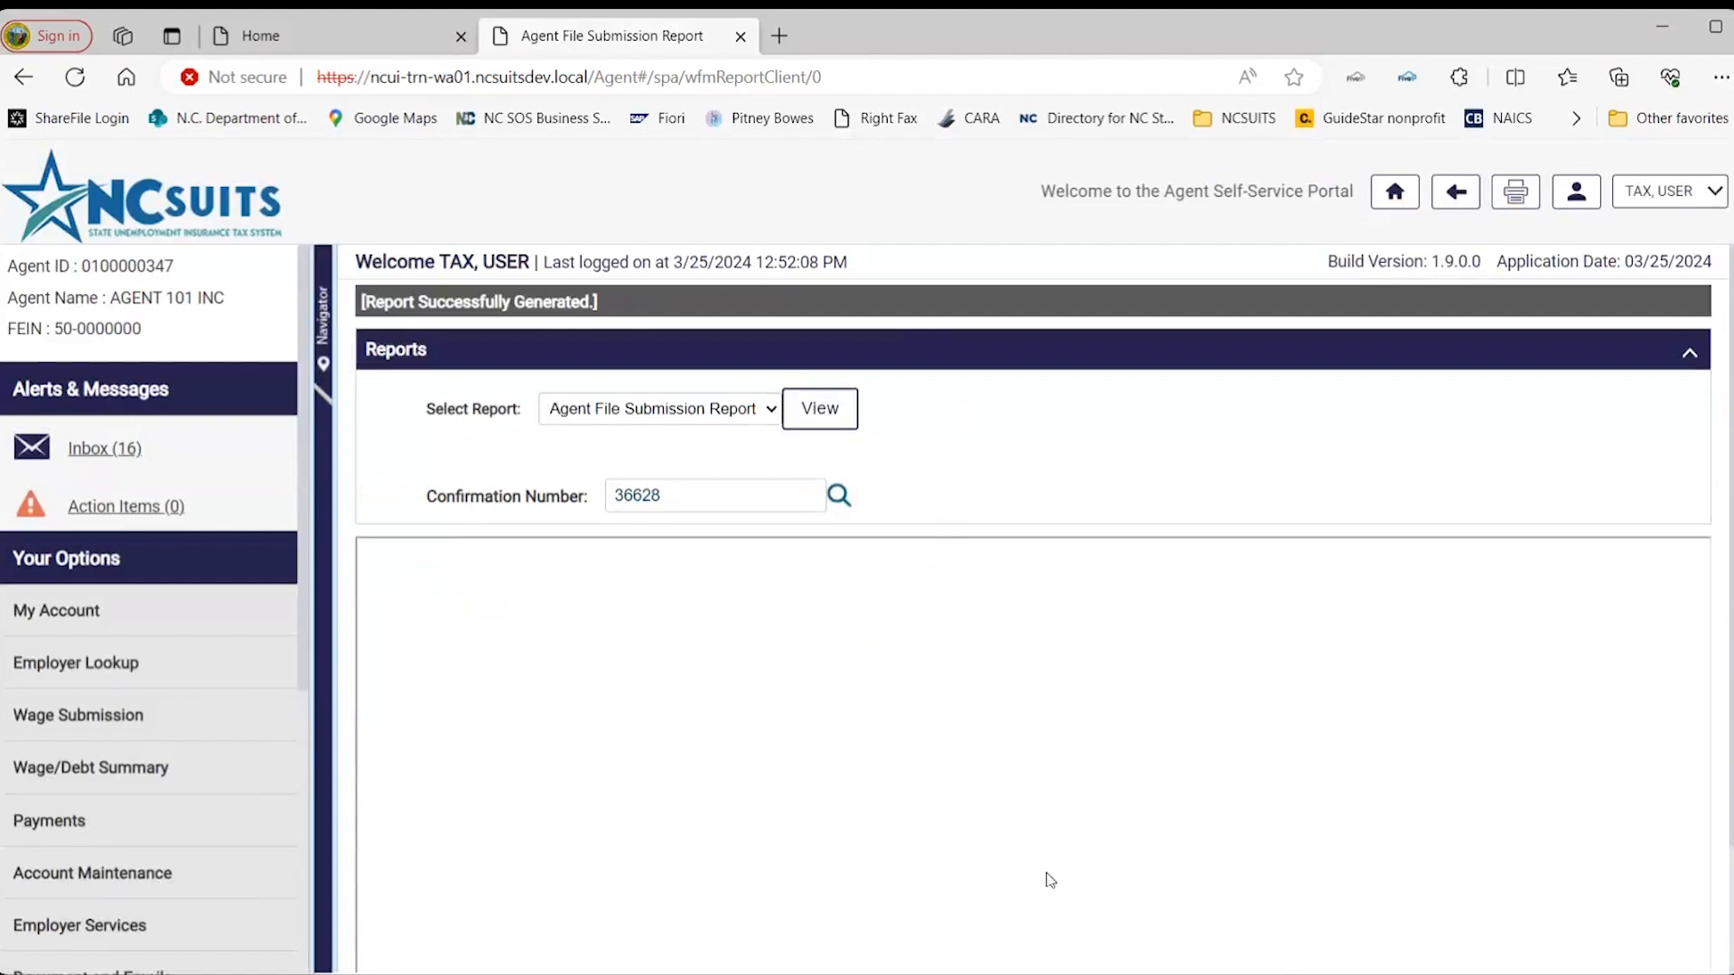
mouse_move(1165, 694)
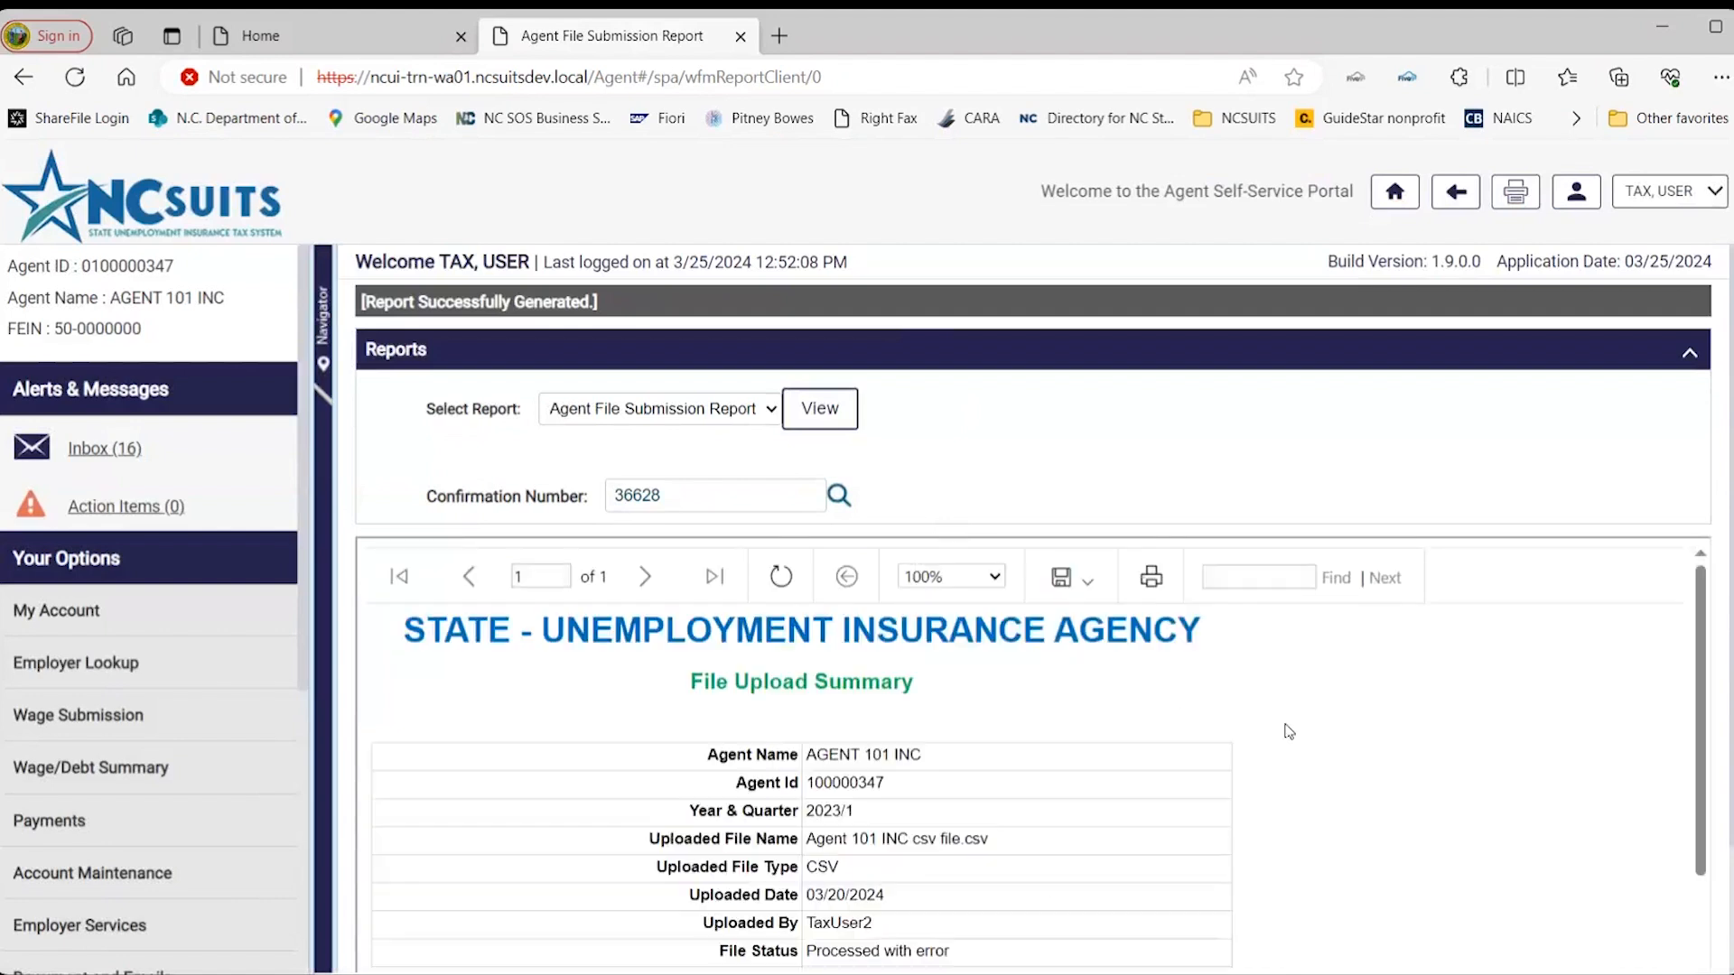
Scroll the File Upload Summary counts: processed with error, two employers, one rejected.
scroll(down, 3)
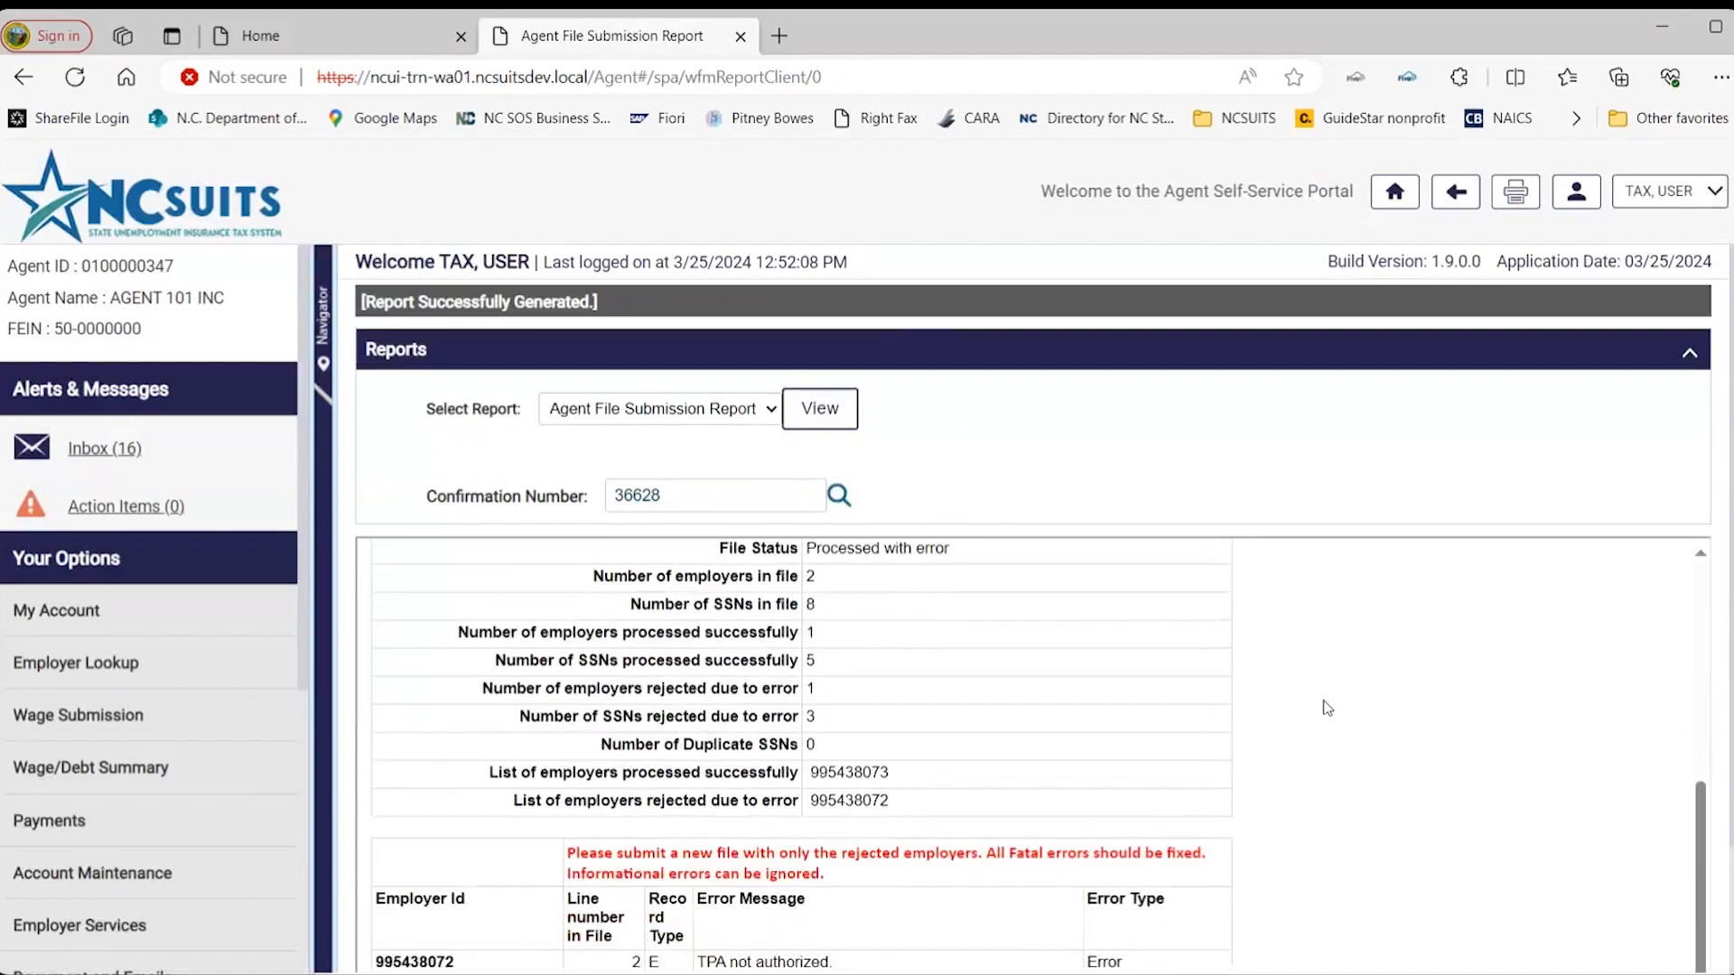
scroll(up, 3)
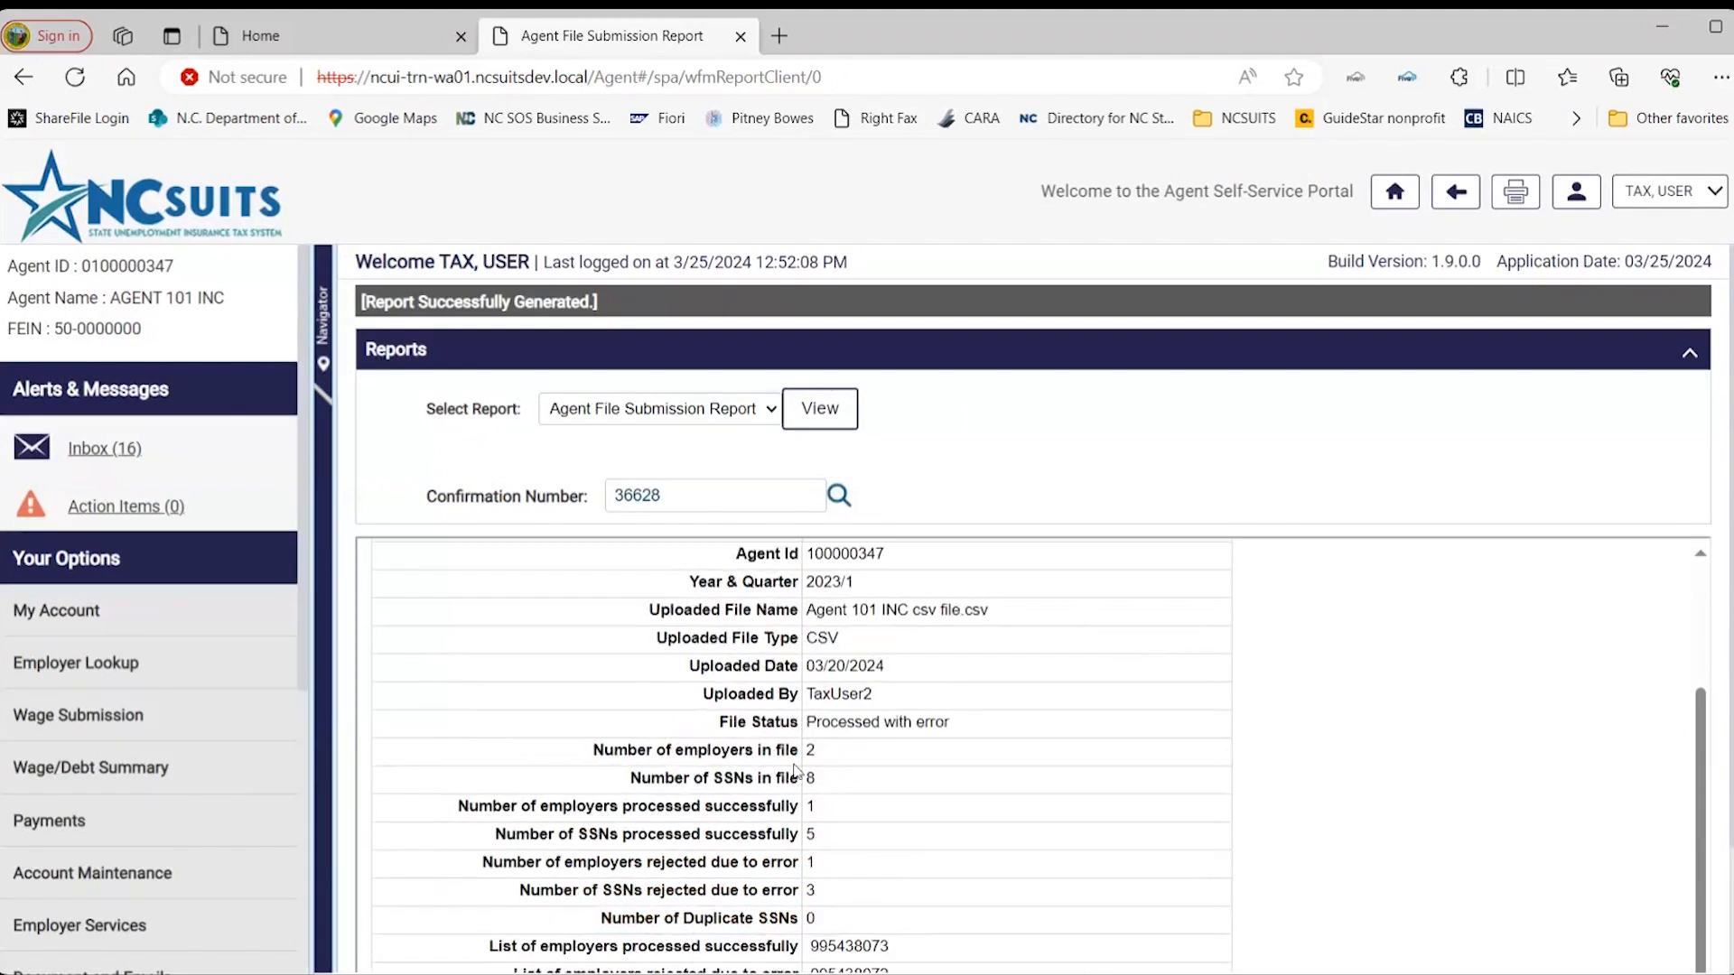
mouse_move(820, 759)
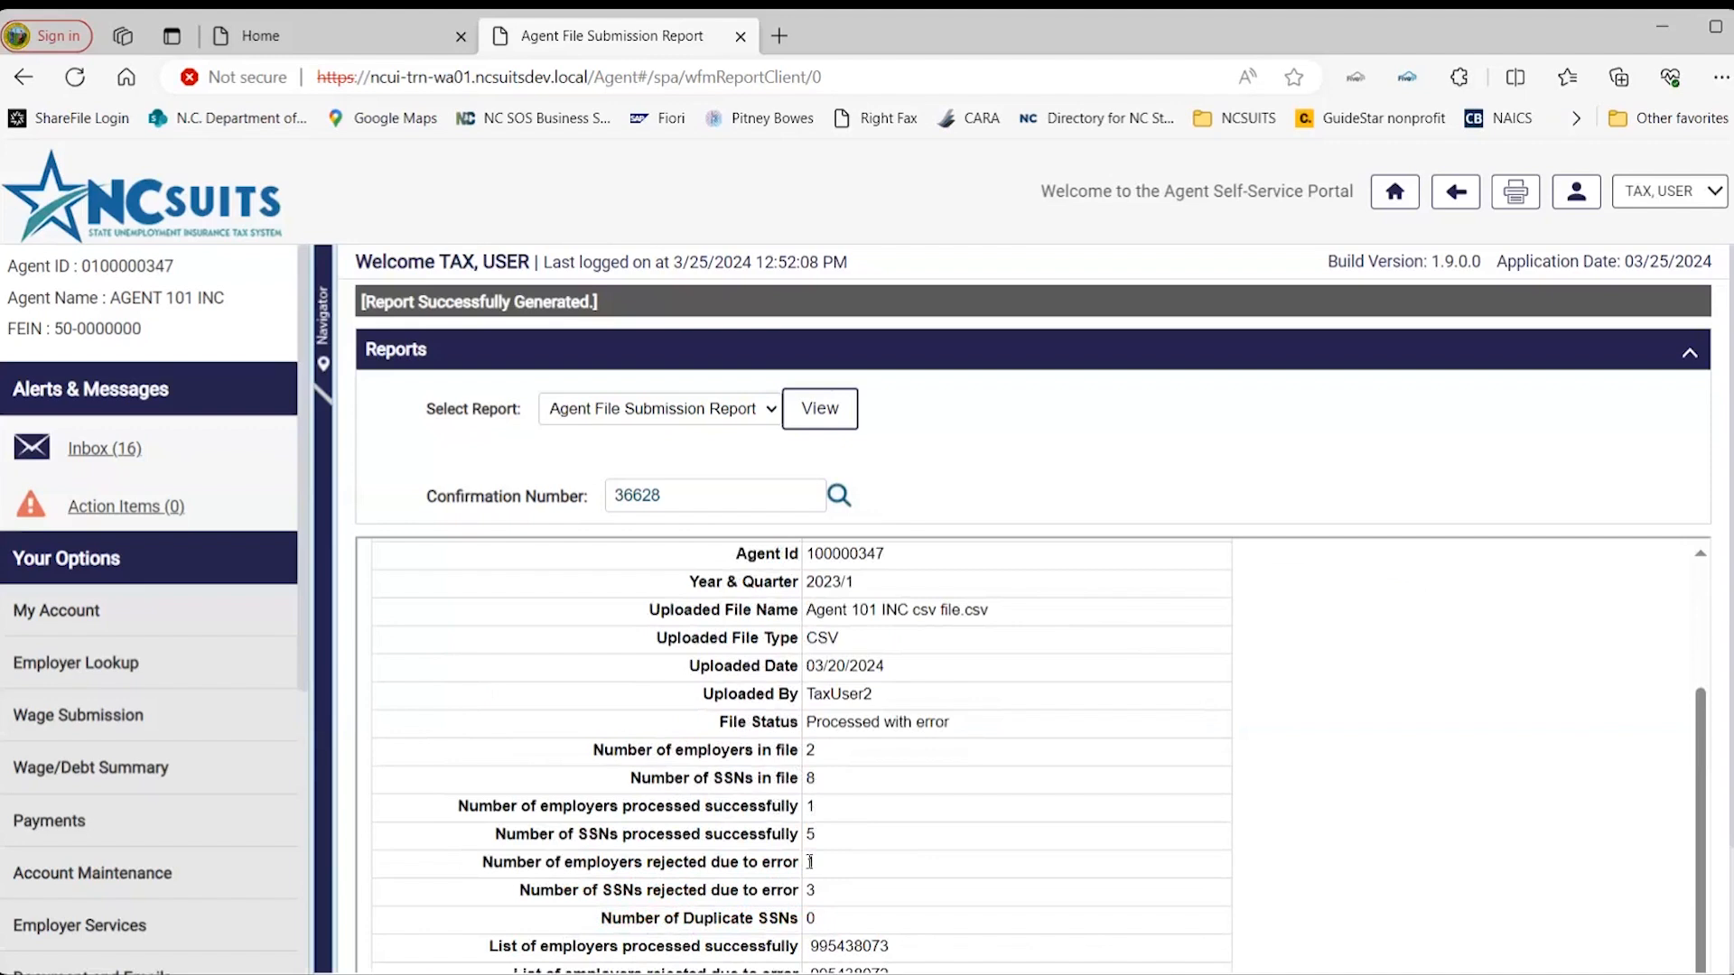
mouse_move(918, 861)
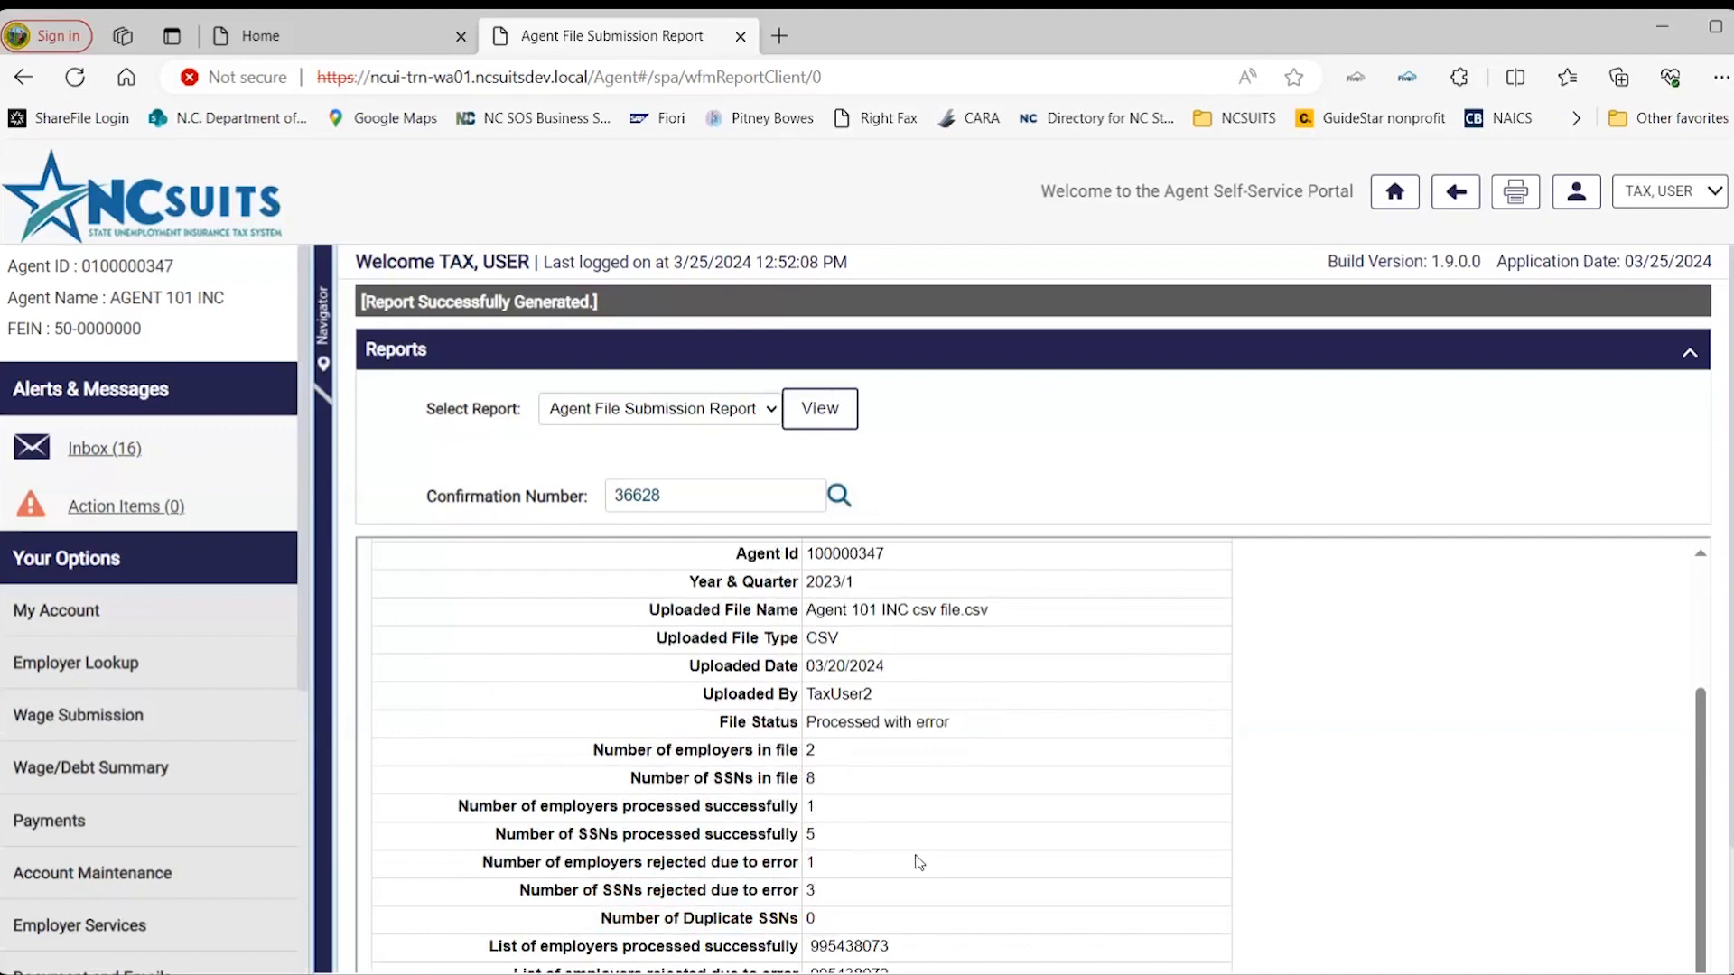
scroll(down, 3)
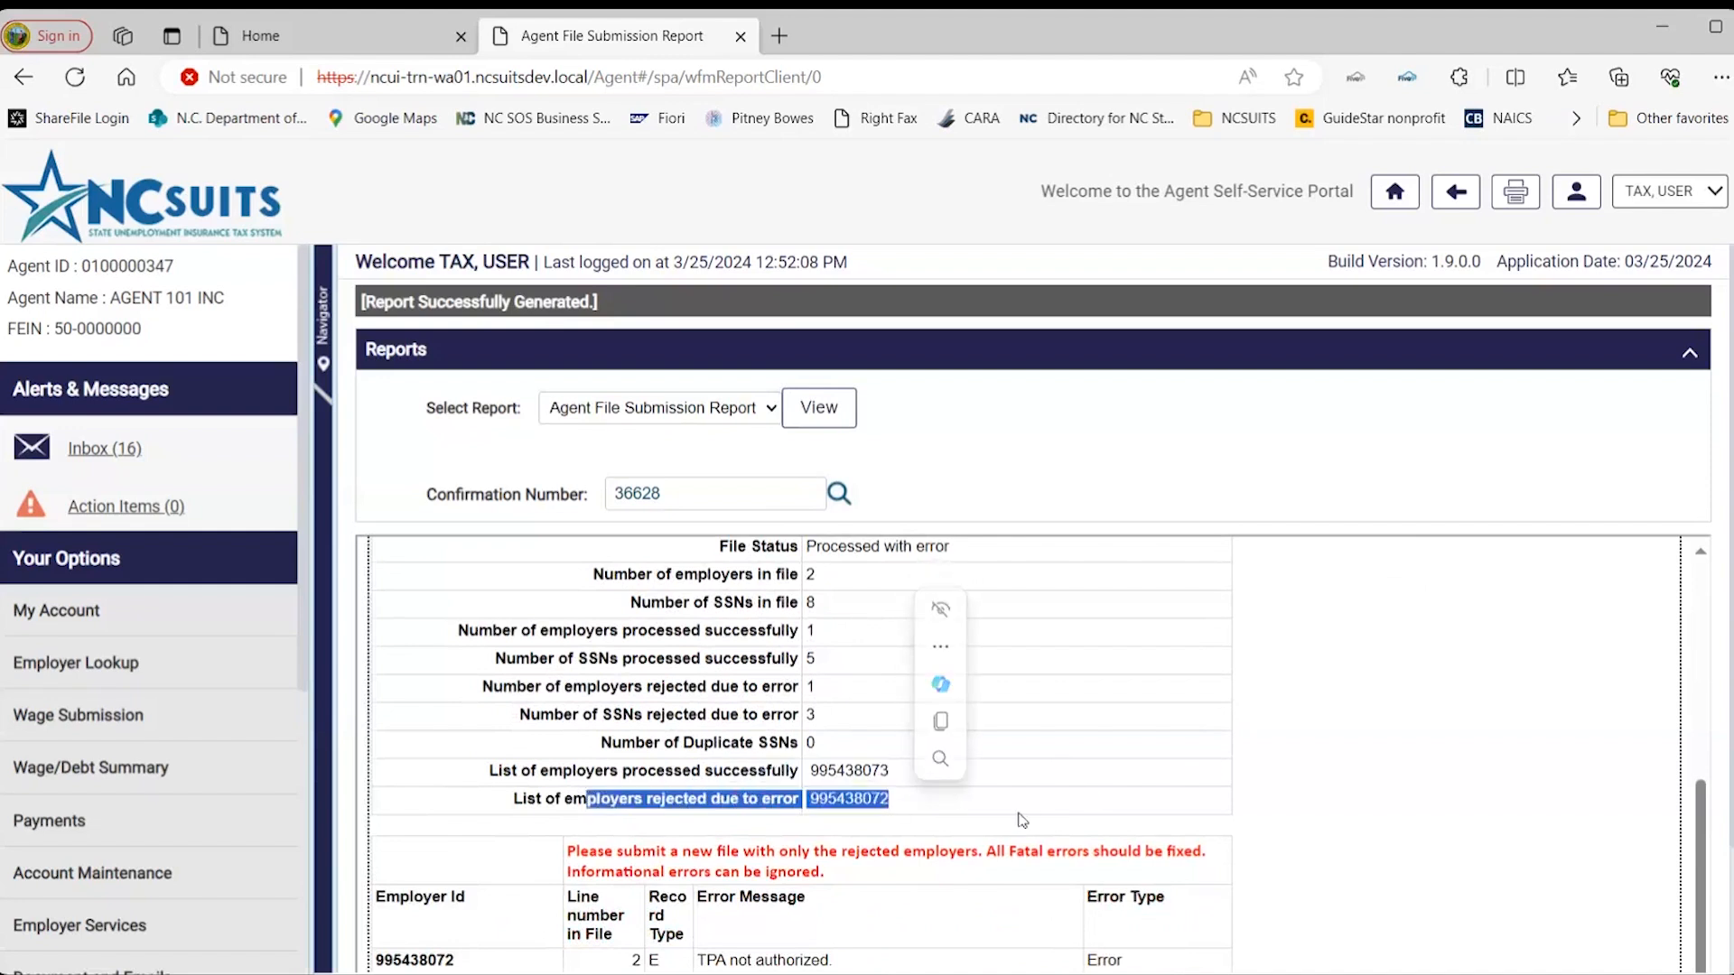
Reveal the error table for employer 995438072 and mark the TPA not authorized message.
scroll(down, 3)
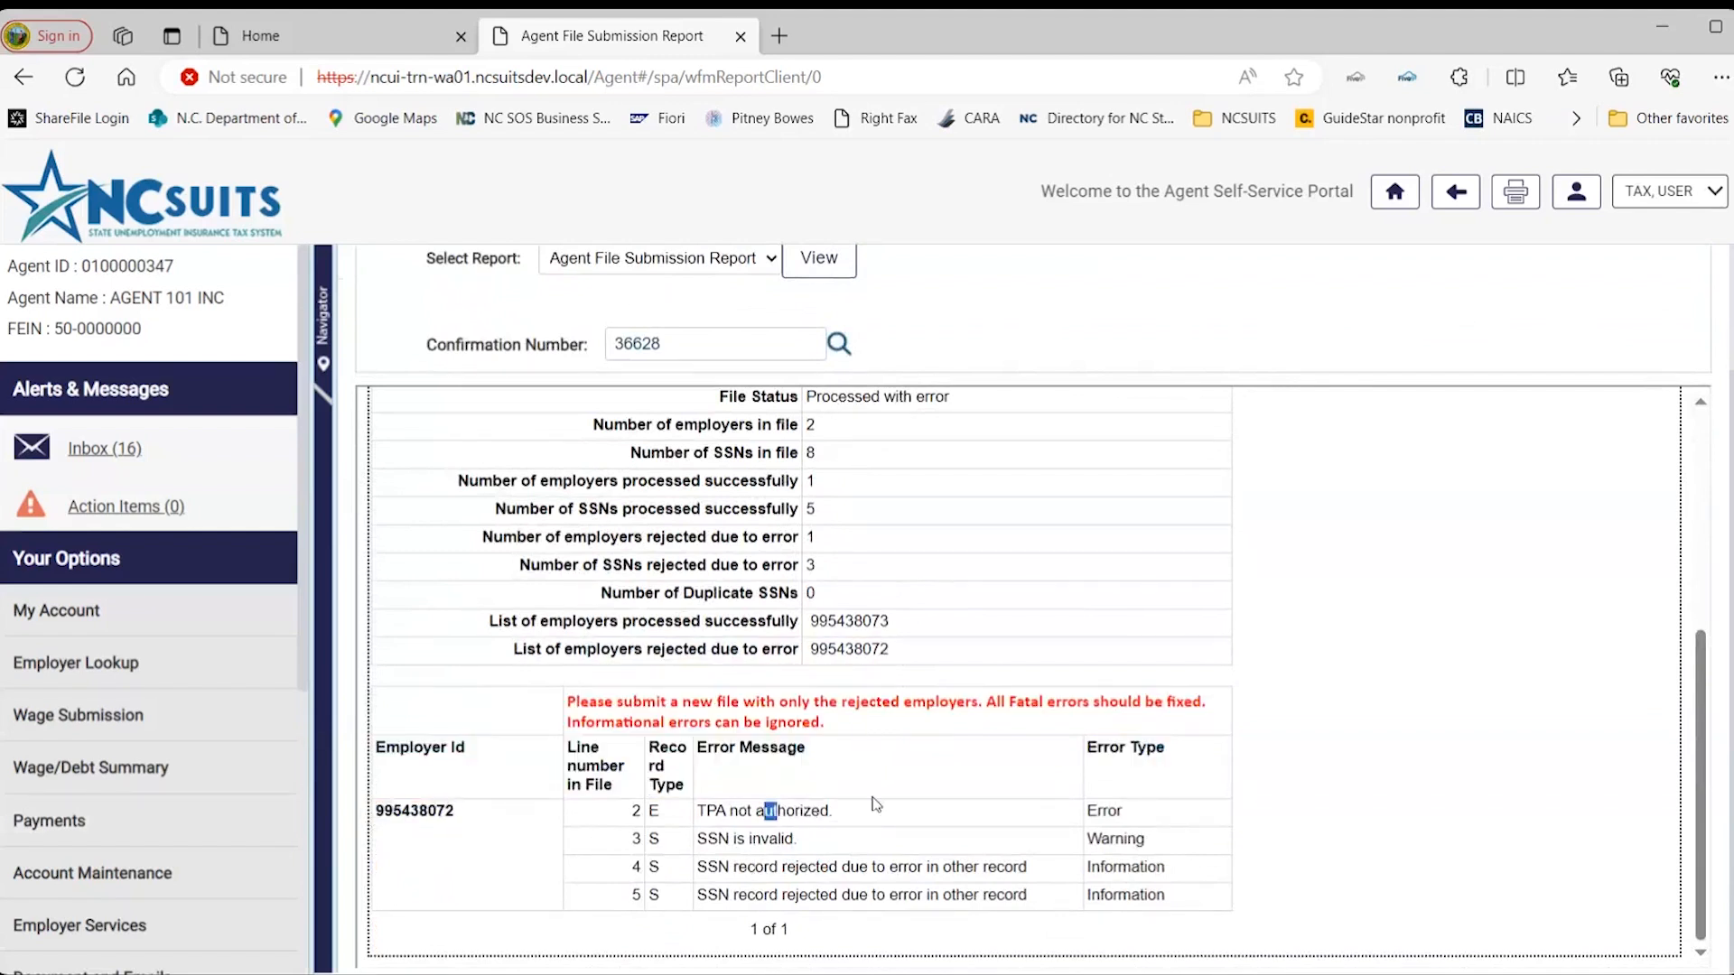
double_click(797, 811)
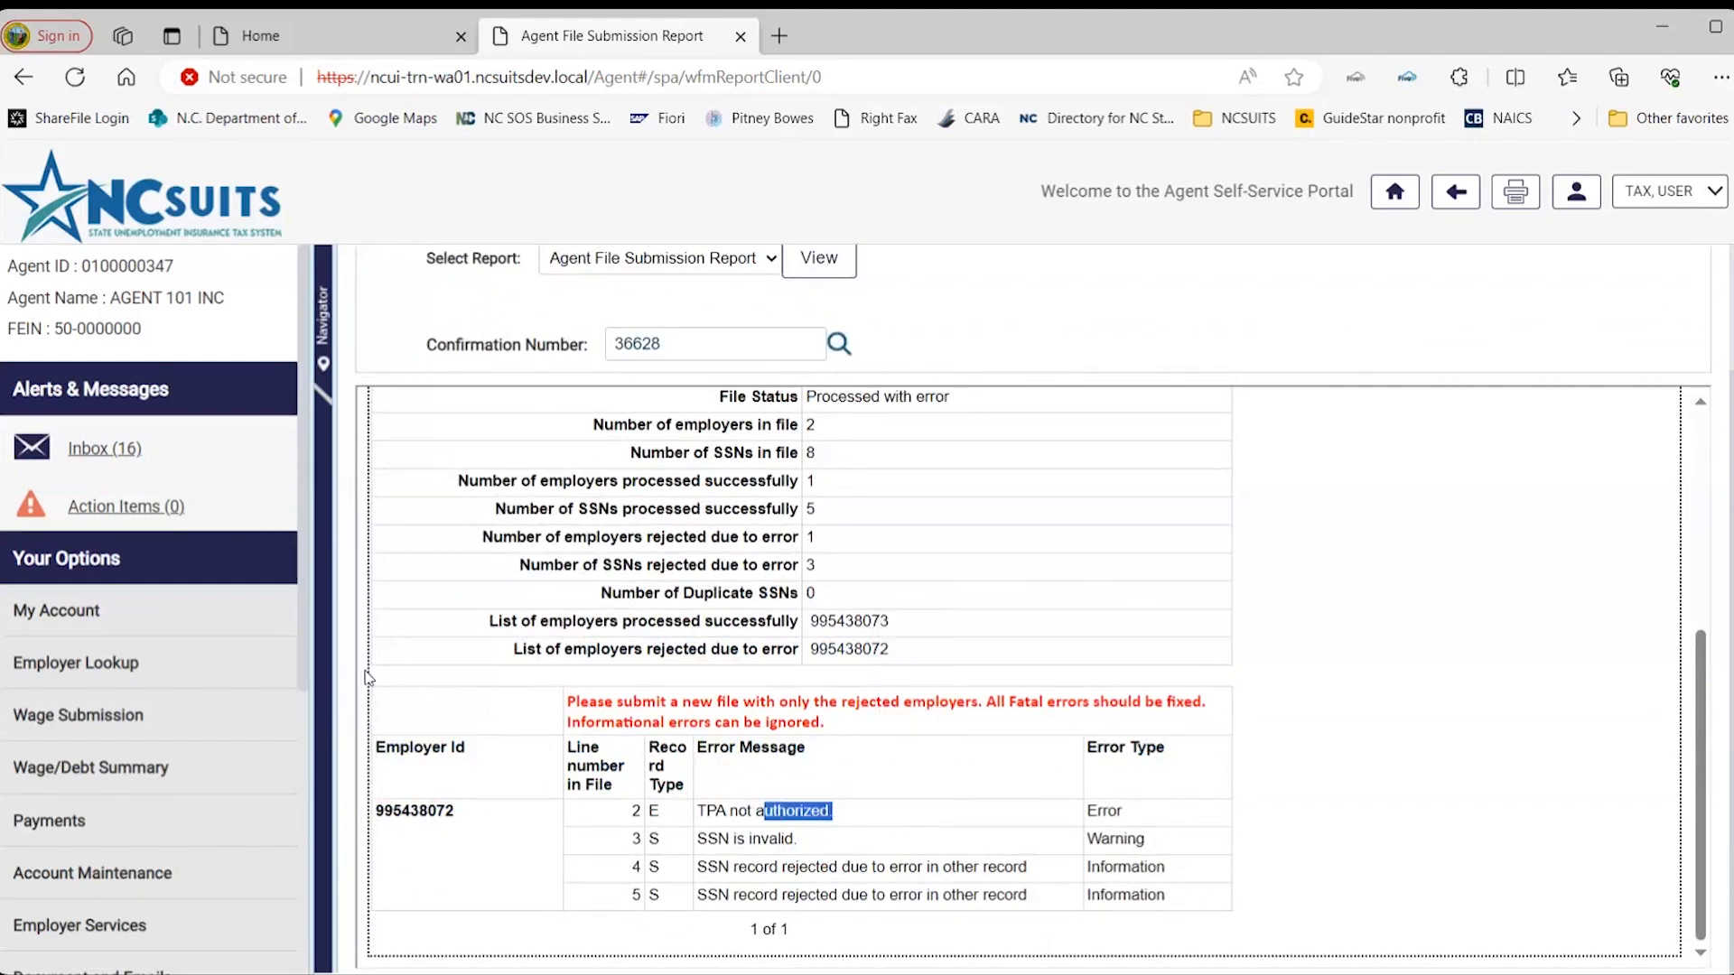
mouse_move(431, 668)
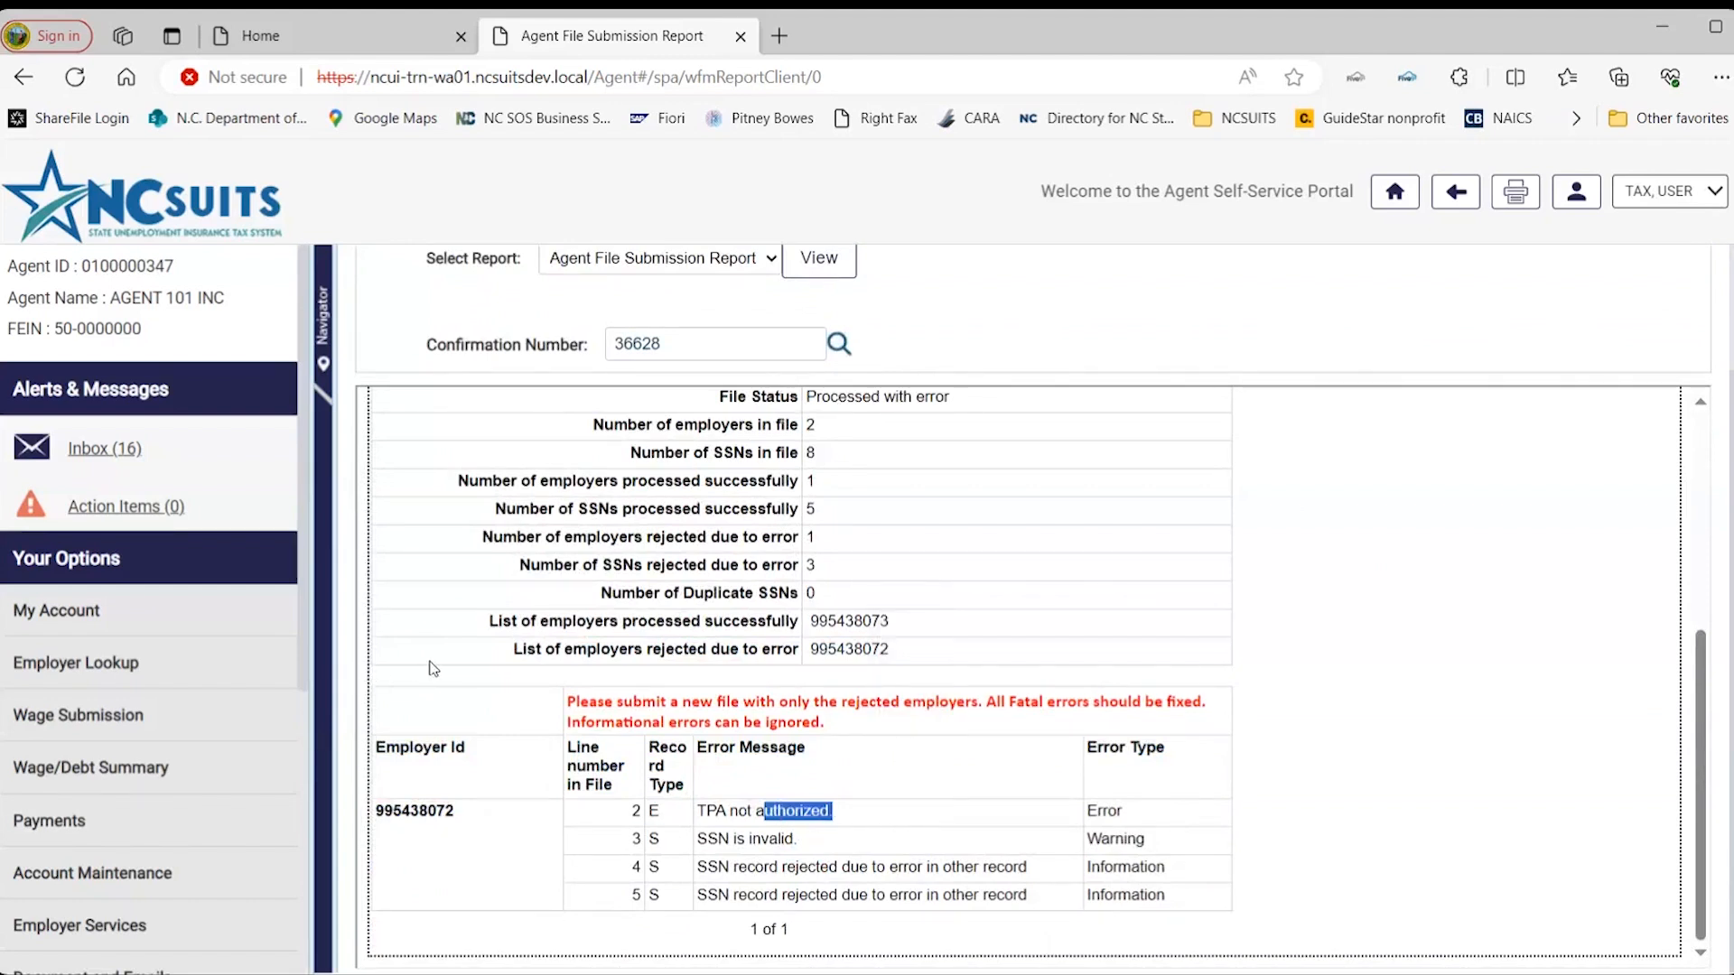
mouse_move(850, 816)
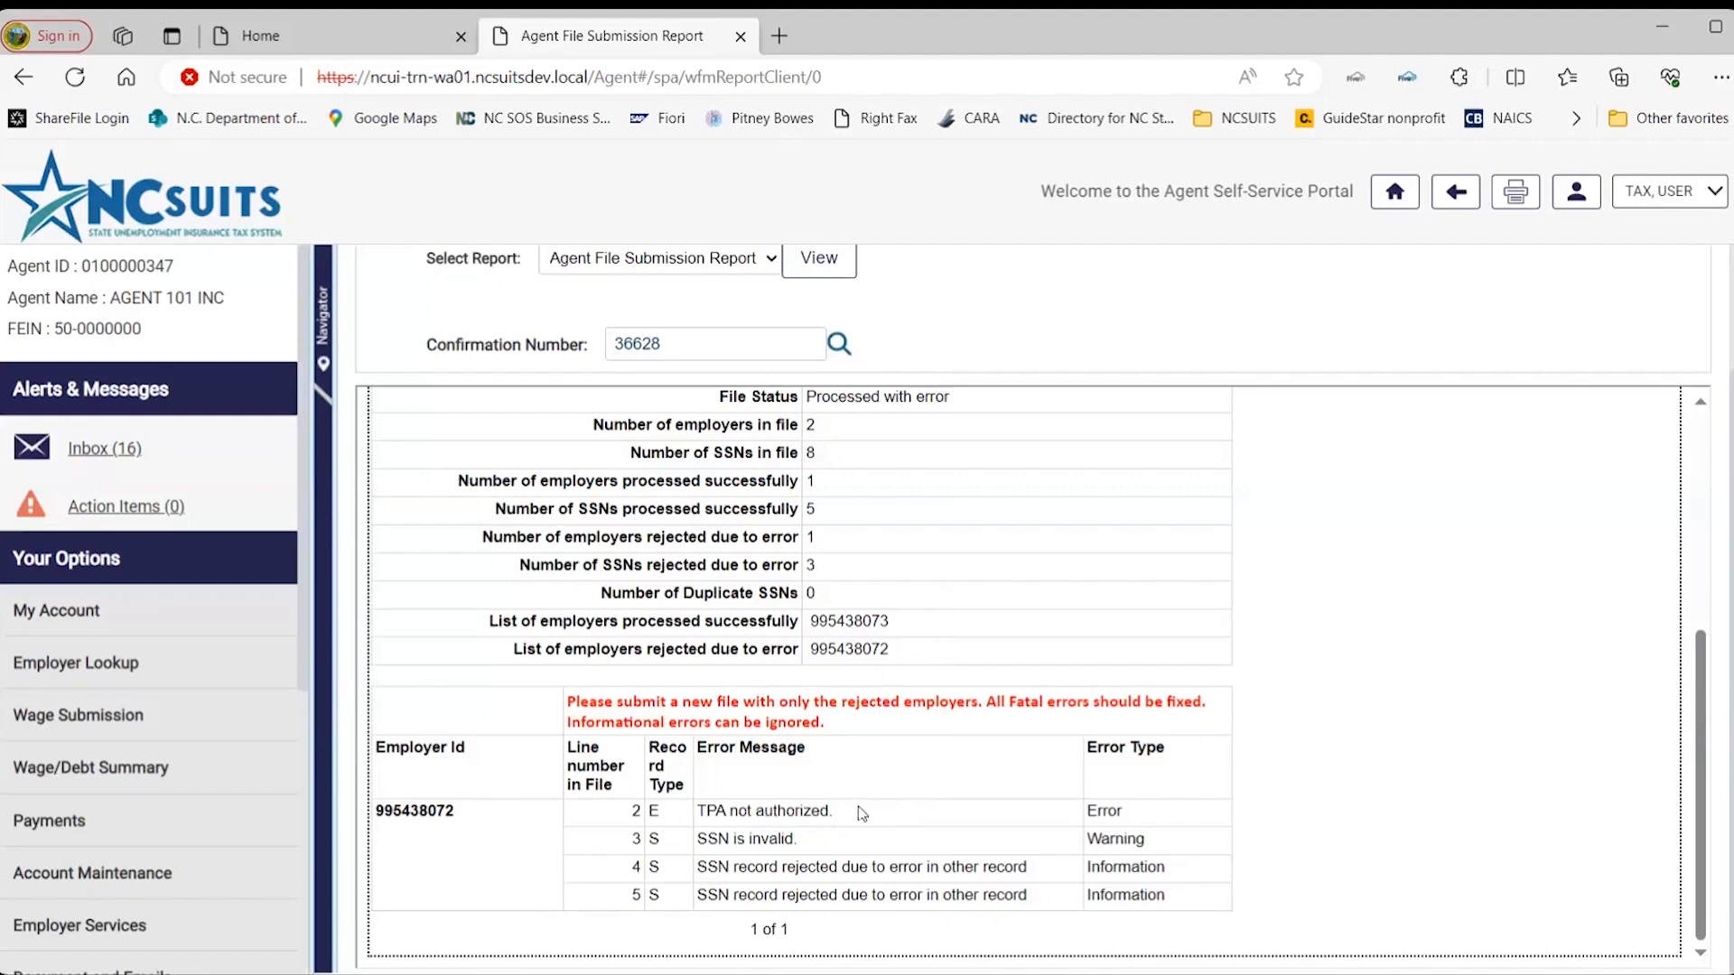
mouse_move(884, 848)
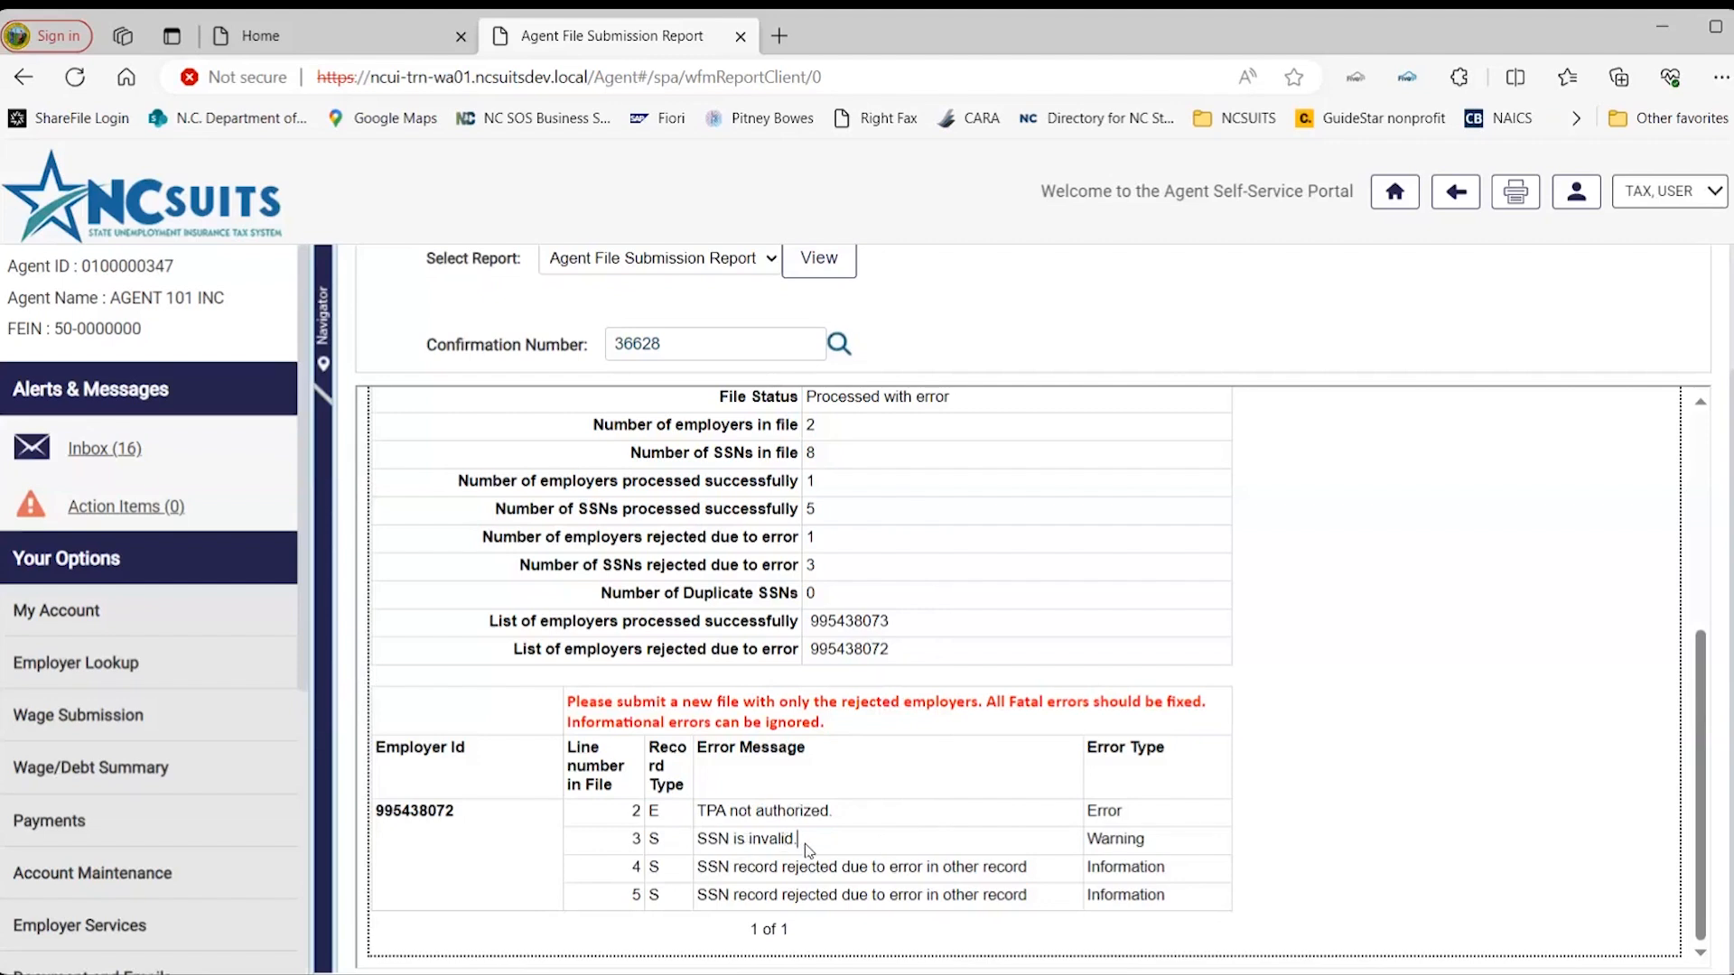
mouse_move(824, 843)
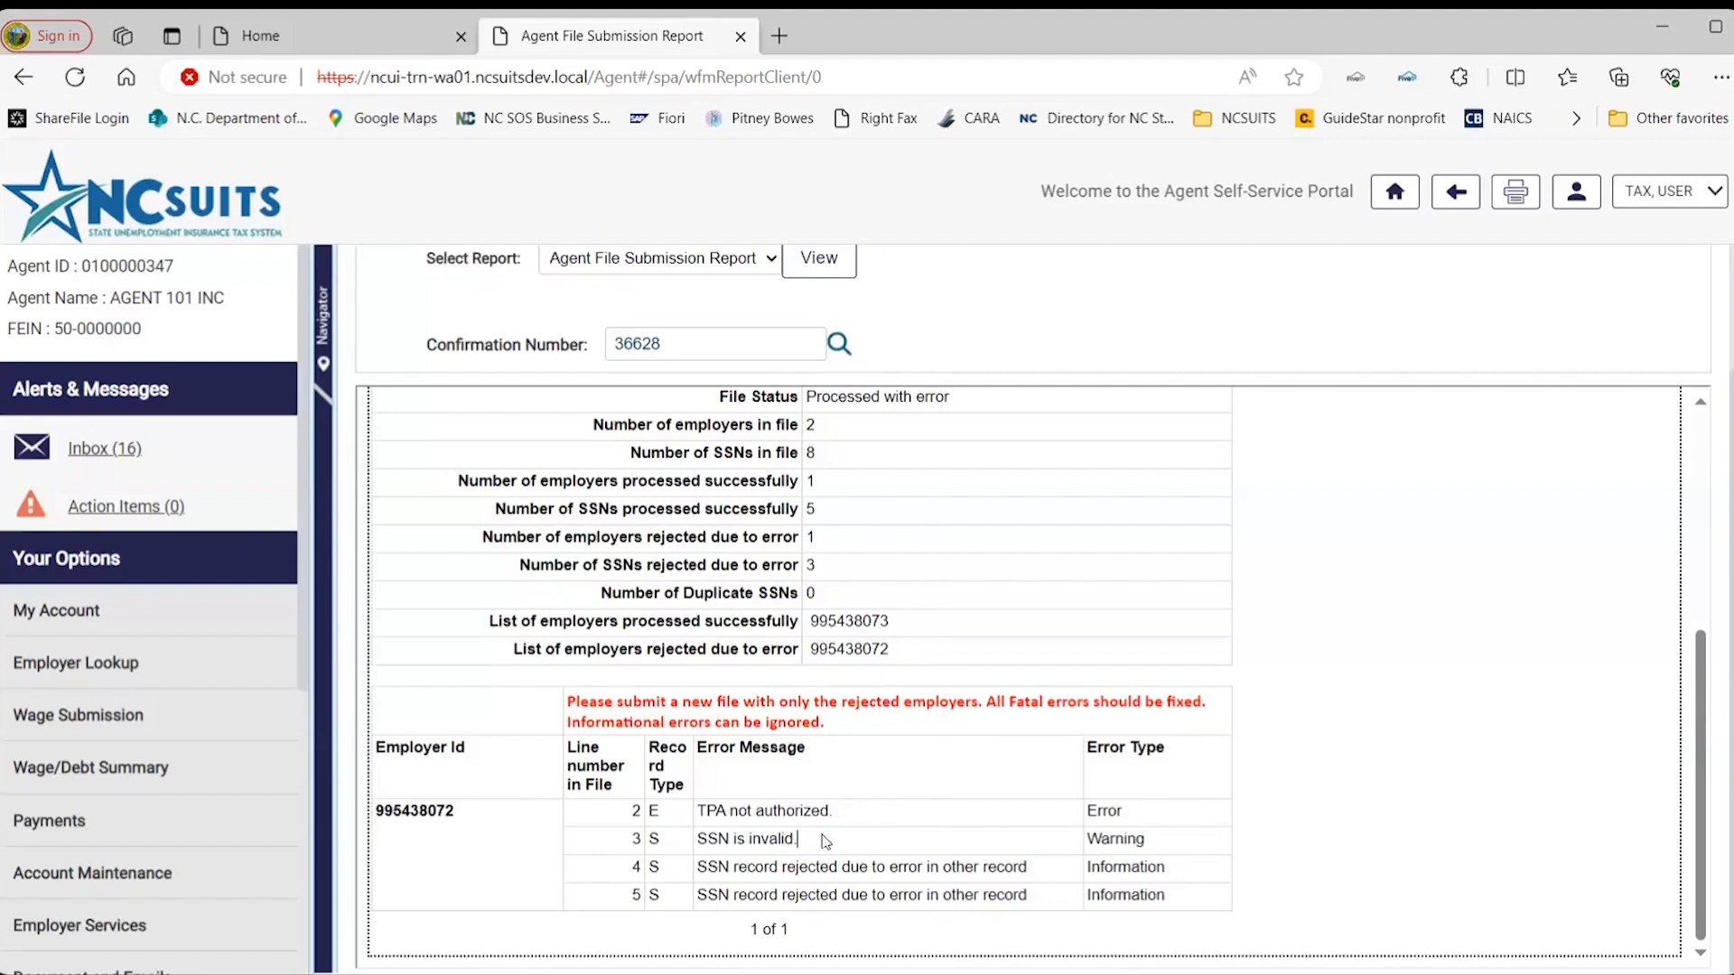
mouse_move(877, 817)
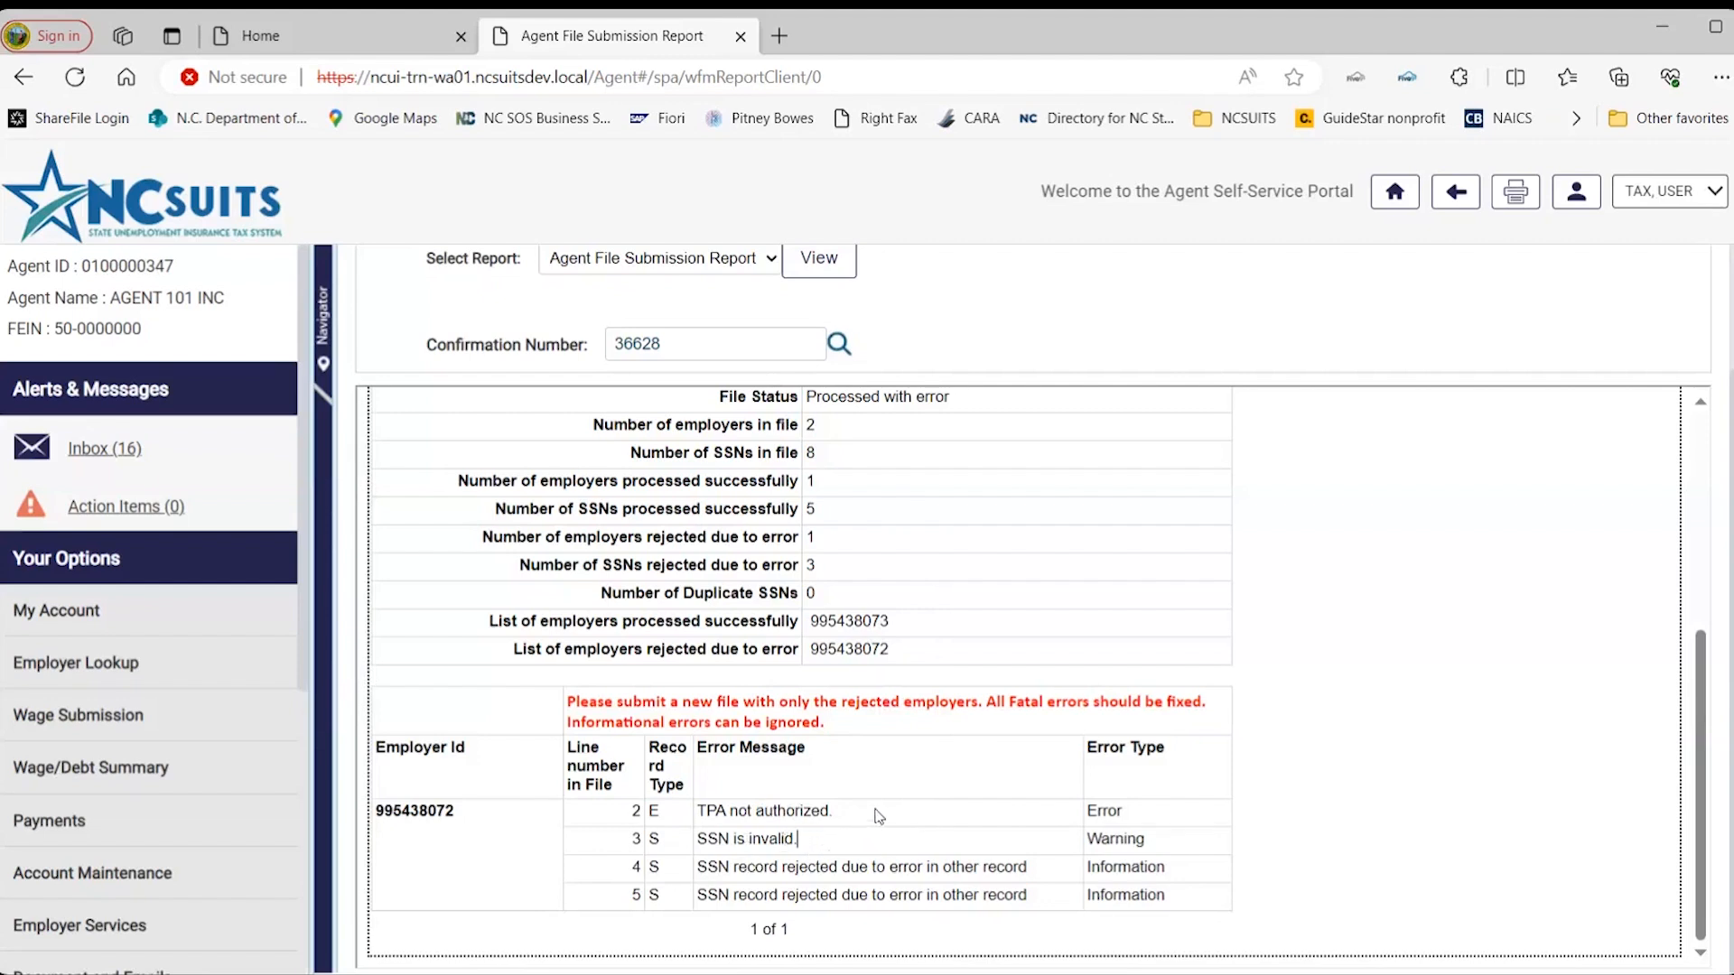
mouse_move(937, 817)
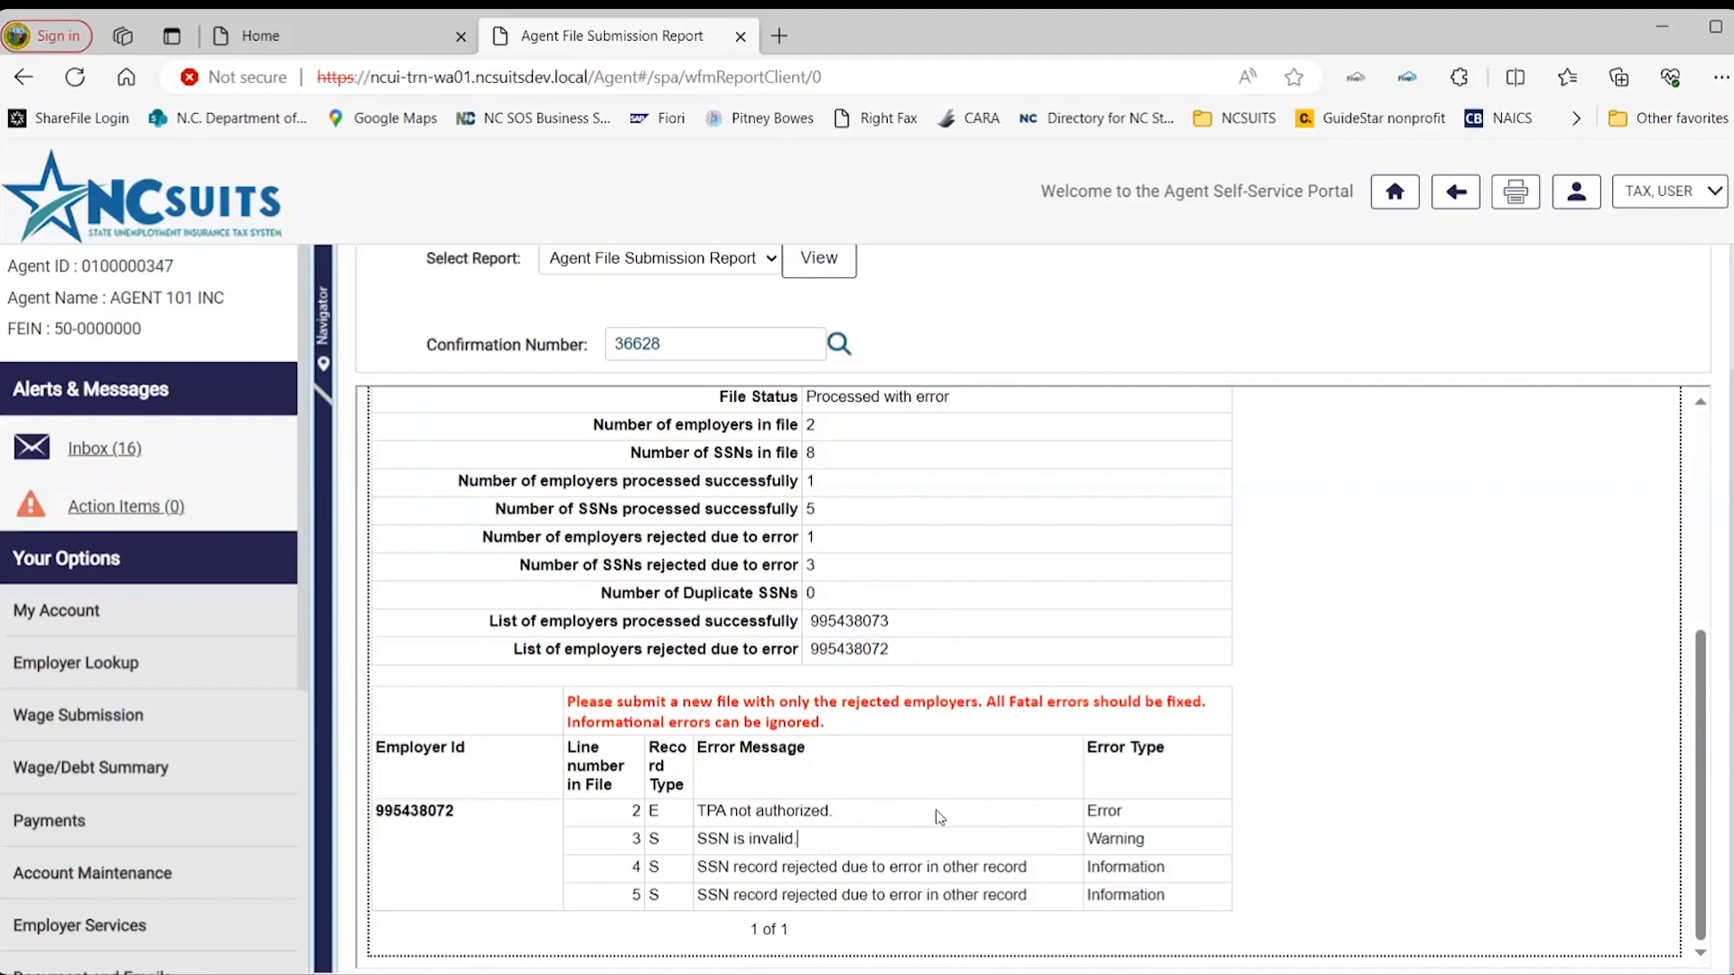
mouse_move(990, 785)
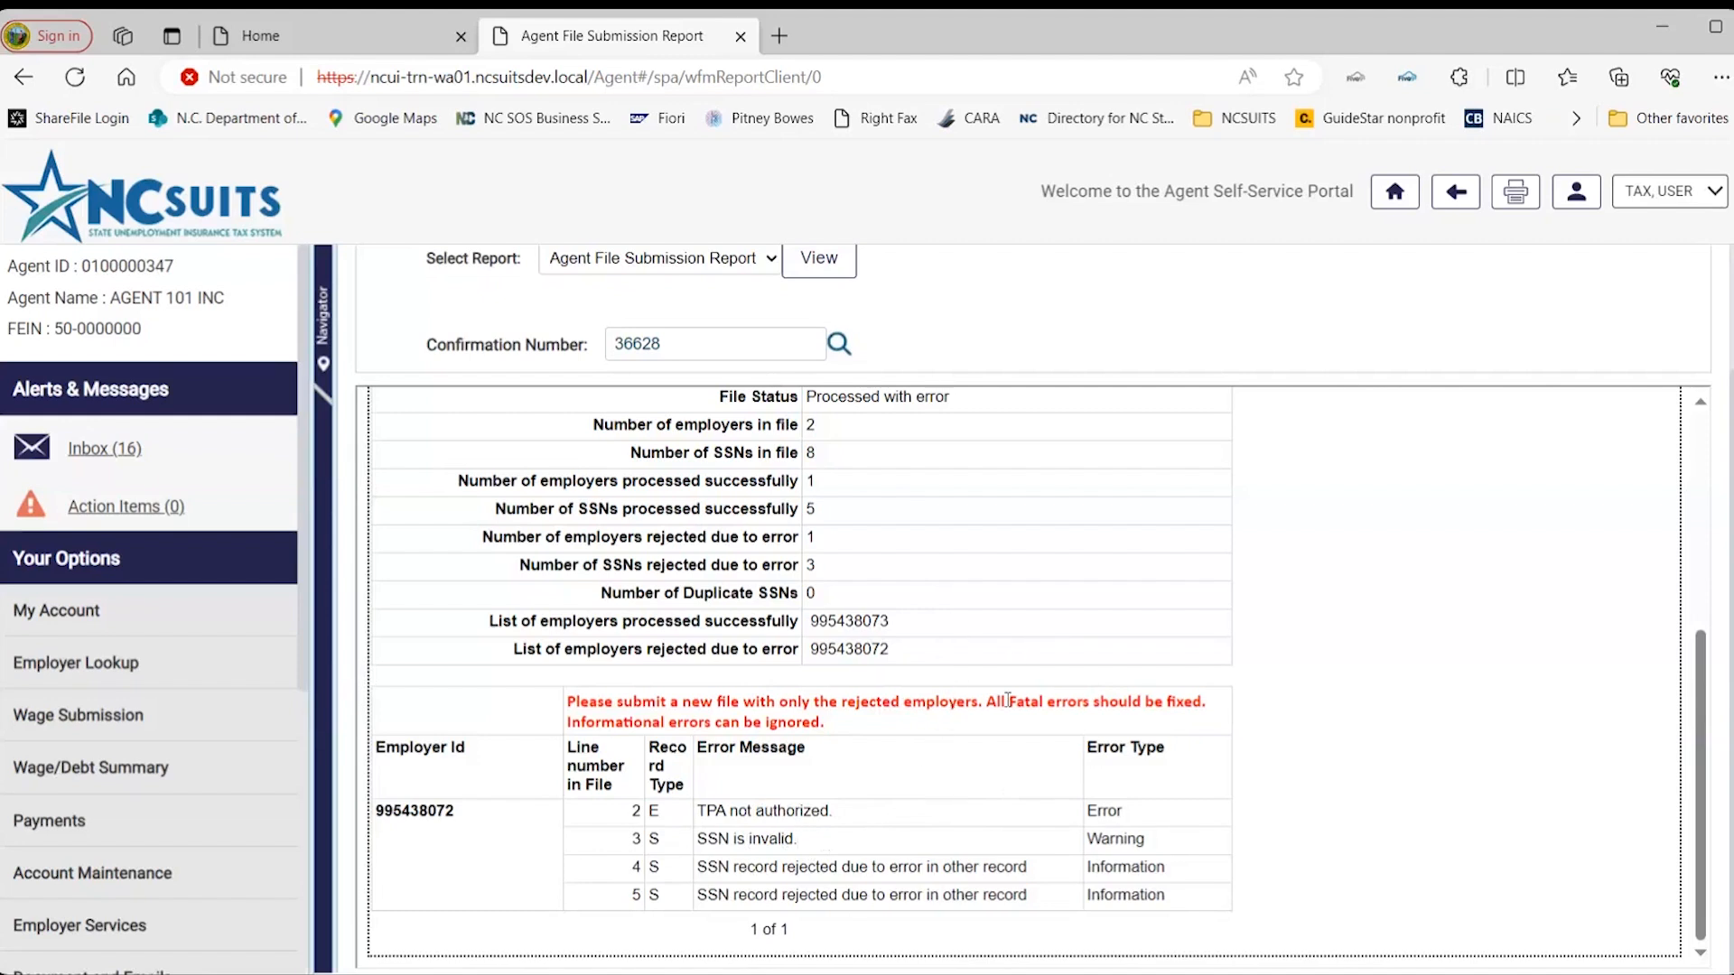
mouse_move(999, 673)
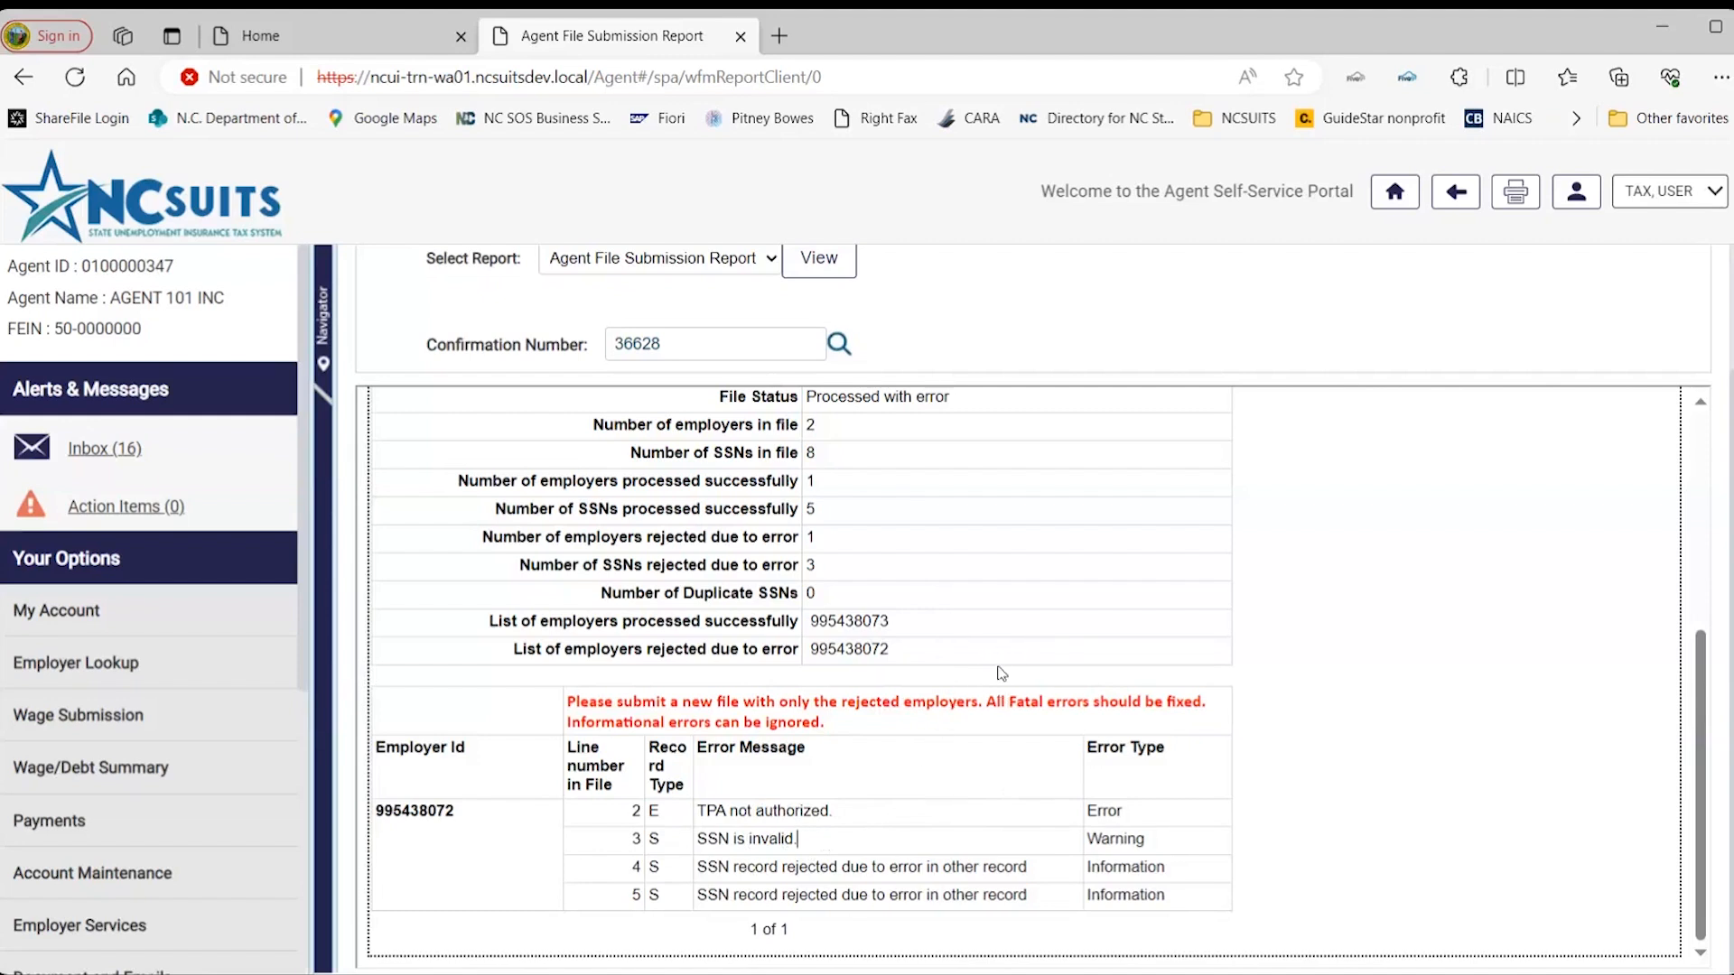
mouse_move(1083, 585)
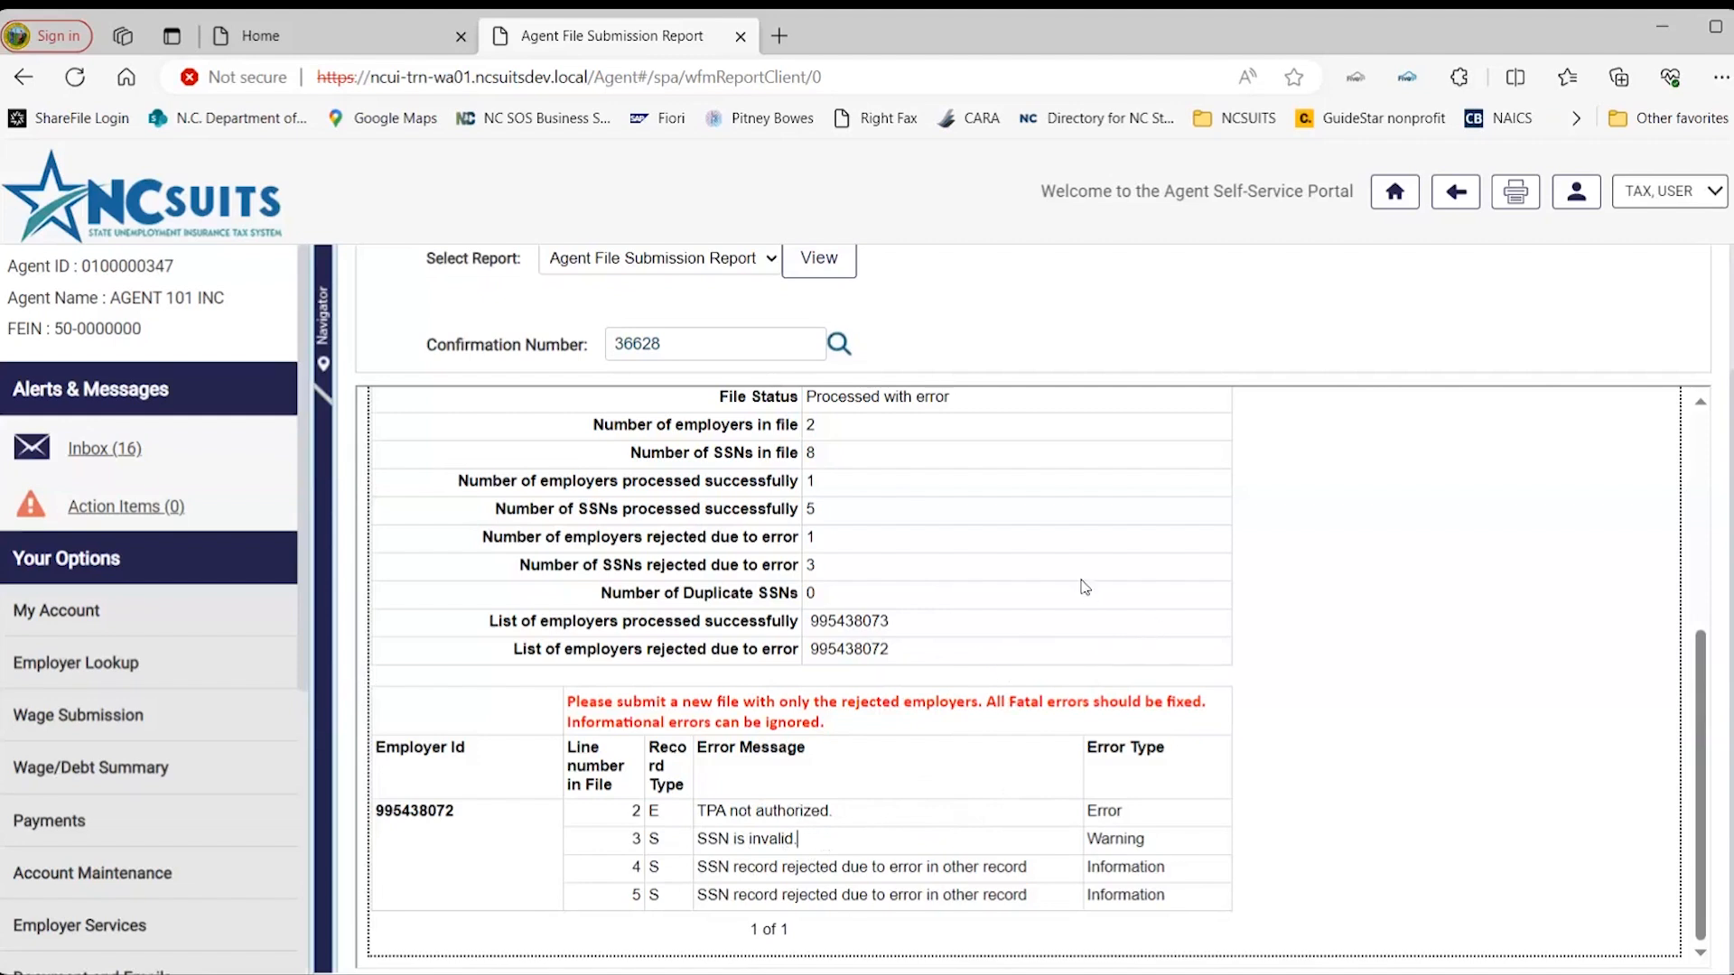
mouse_move(957, 815)
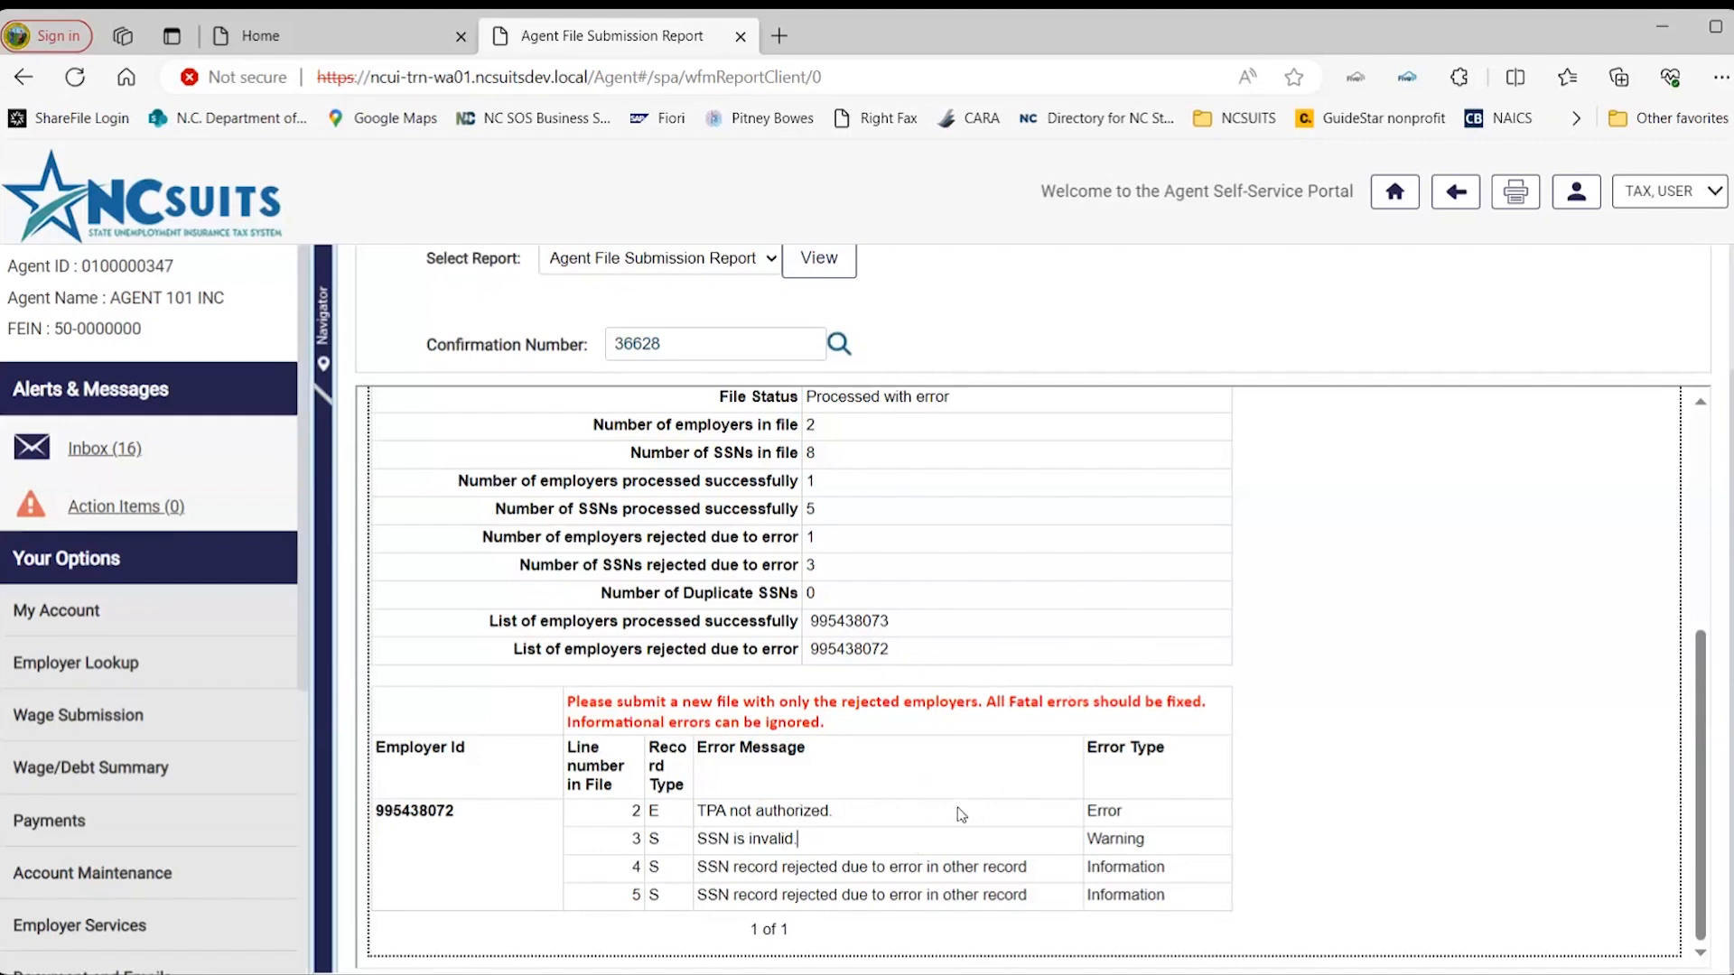
mouse_move(978, 794)
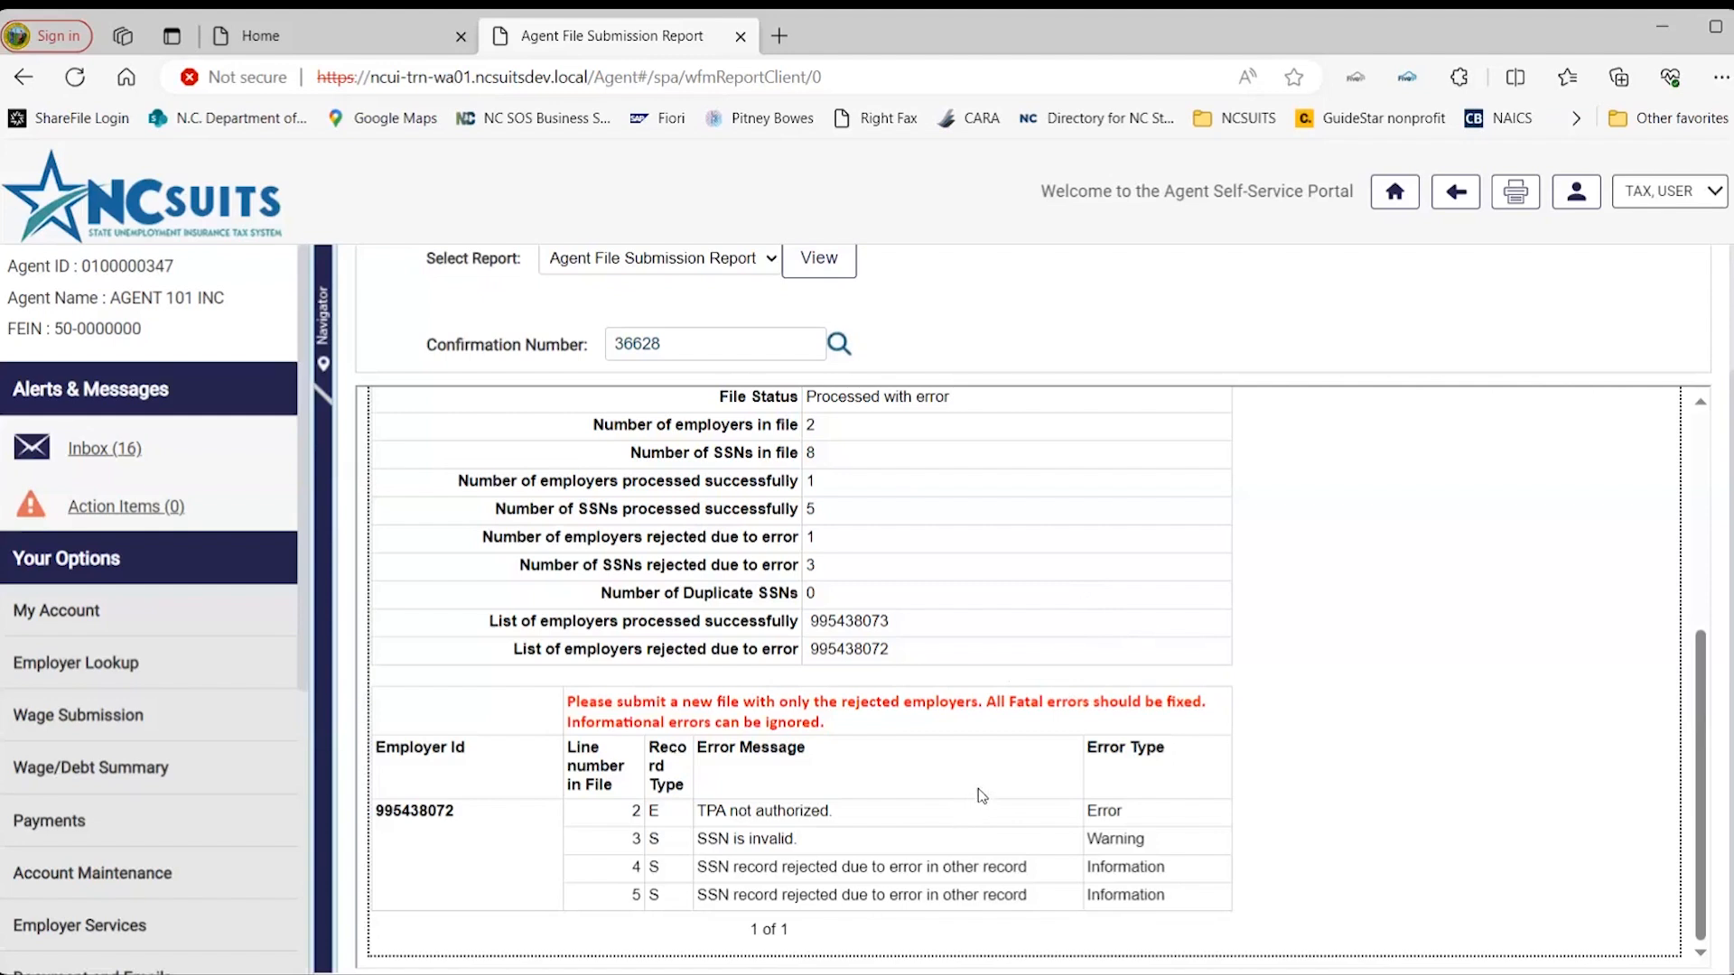
mouse_move(977, 801)
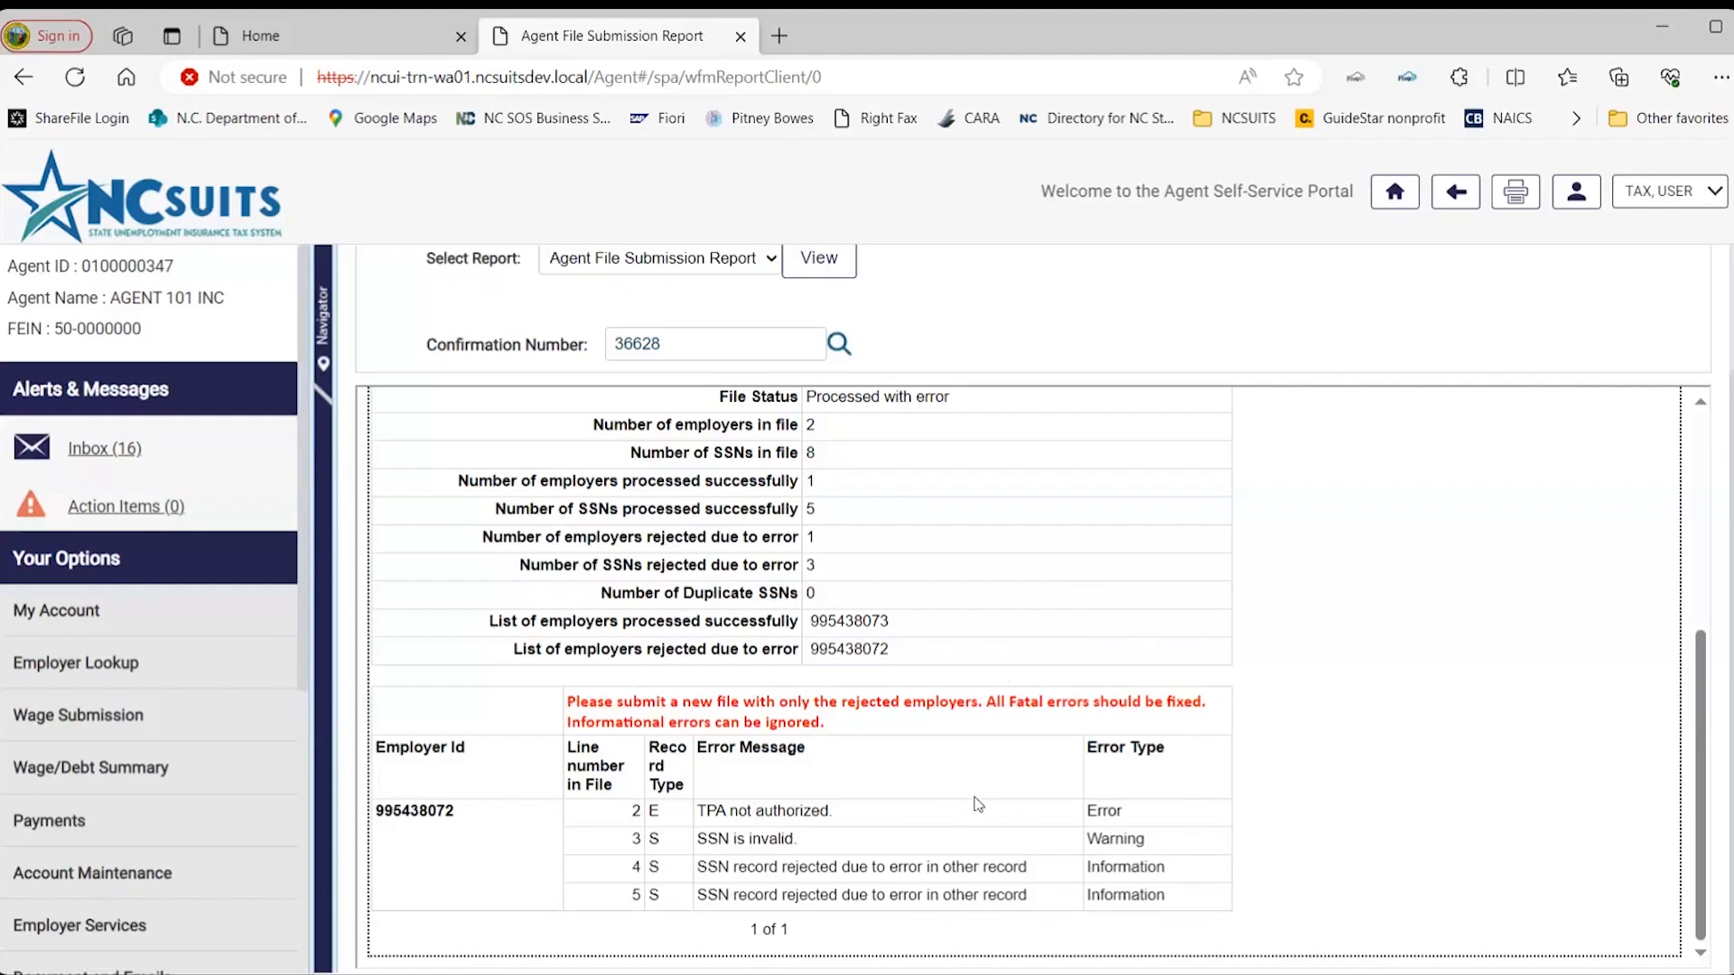
mouse_move(988, 866)
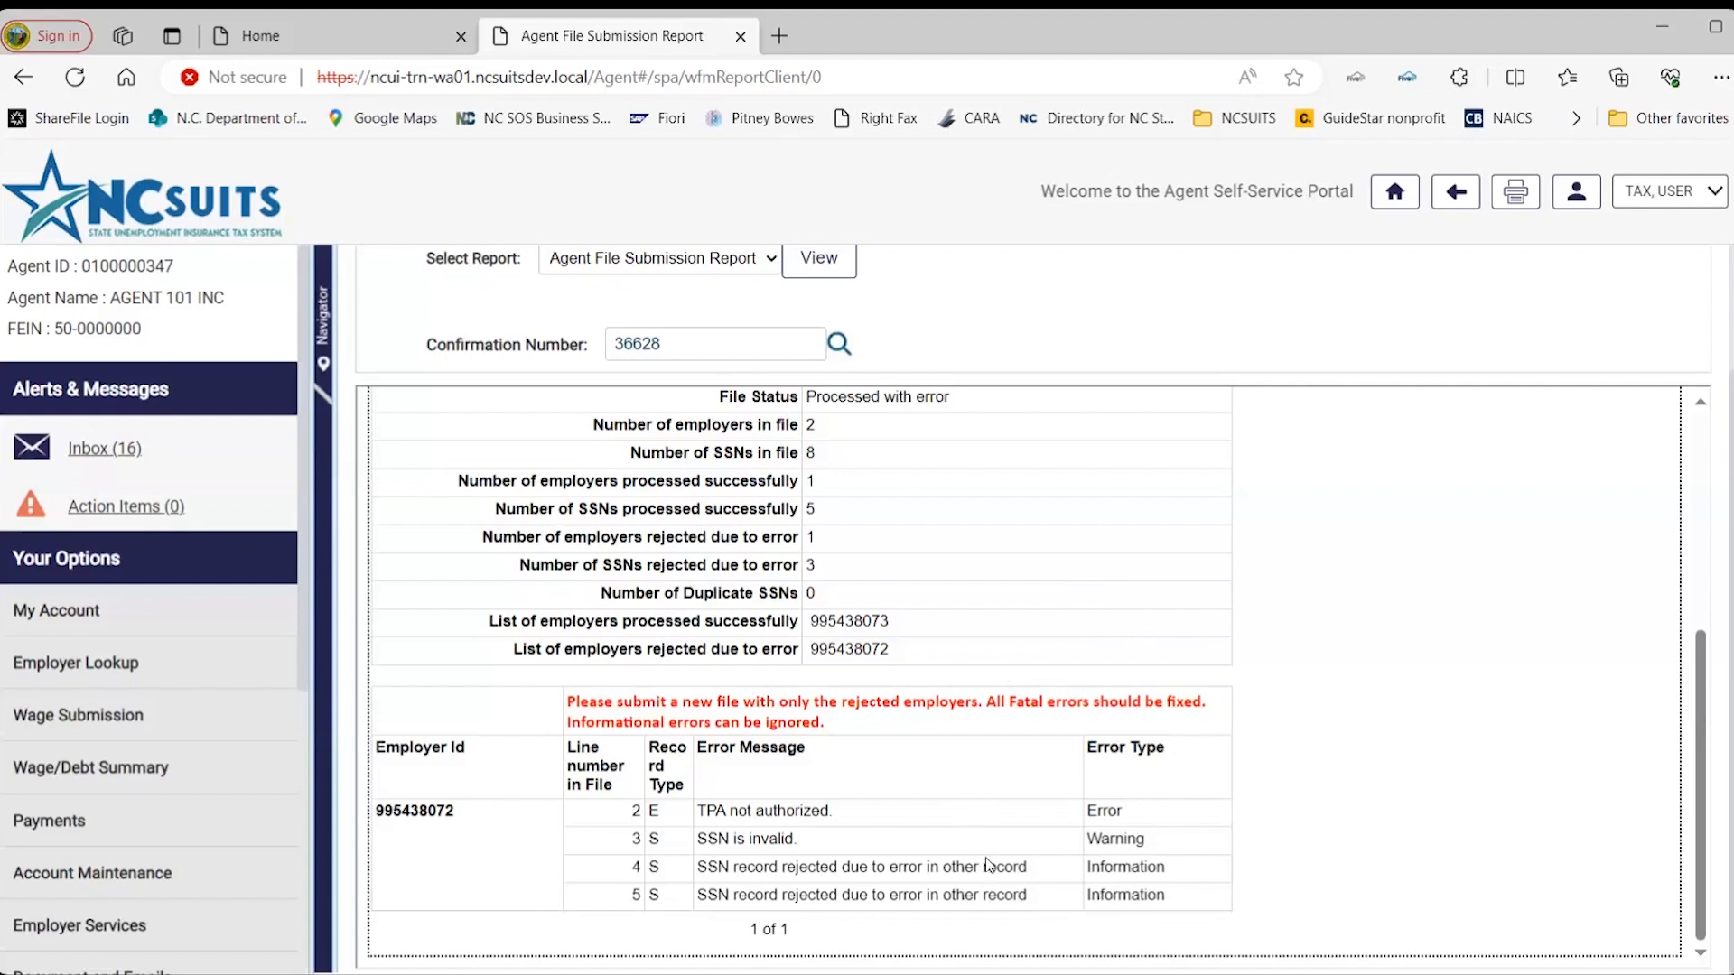
mouse_move(1129, 778)
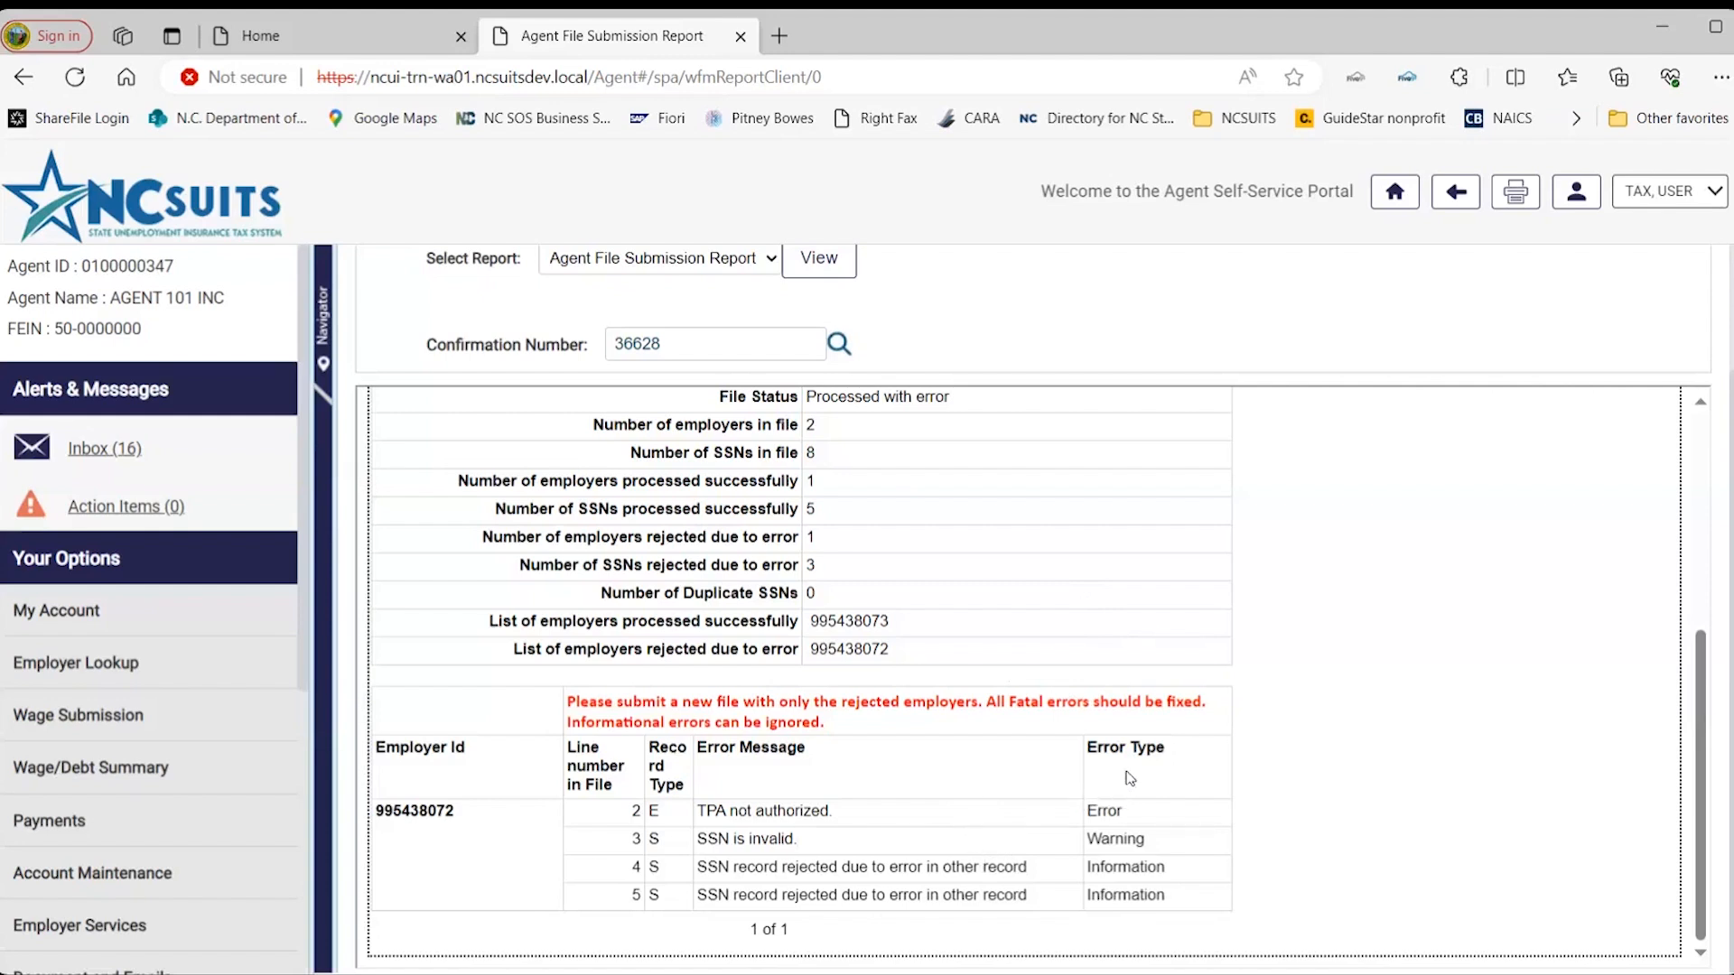